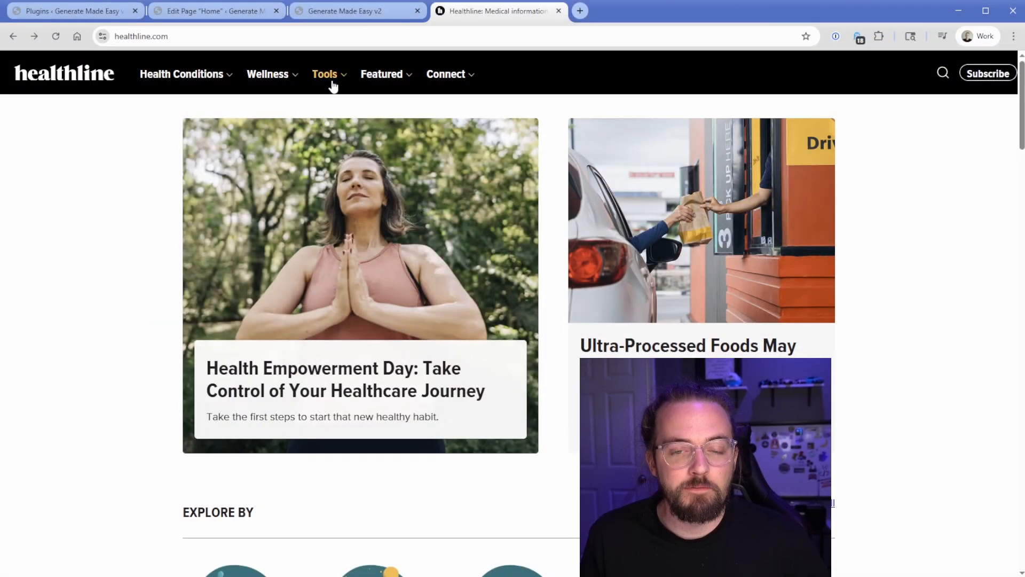
{"action": "mouse_move", "coordinate": [291, 79]}
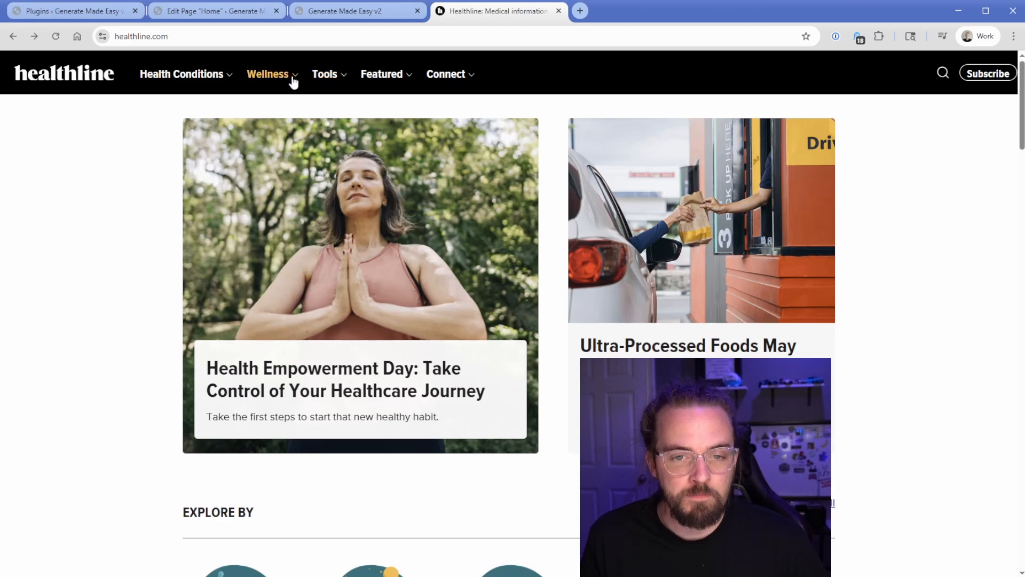
{"action": "mouse_move", "coordinate": [385, 77]}
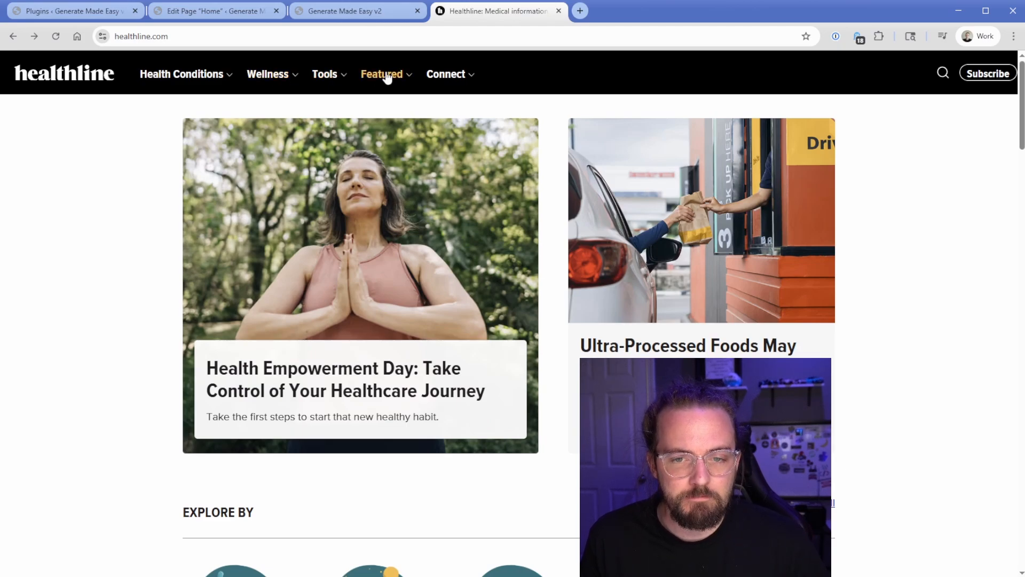
- Review Healthline's Wellness and Featured mega menus, then switch to the demo site tab
{"action": "left_click", "coordinate": [325, 75]}
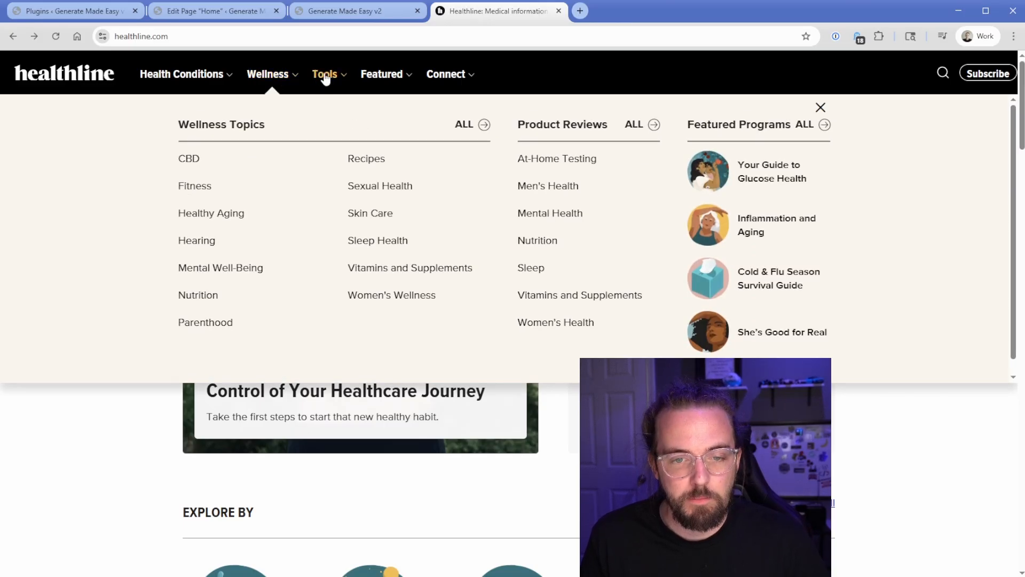
{"action": "left_click", "coordinate": [381, 74]}
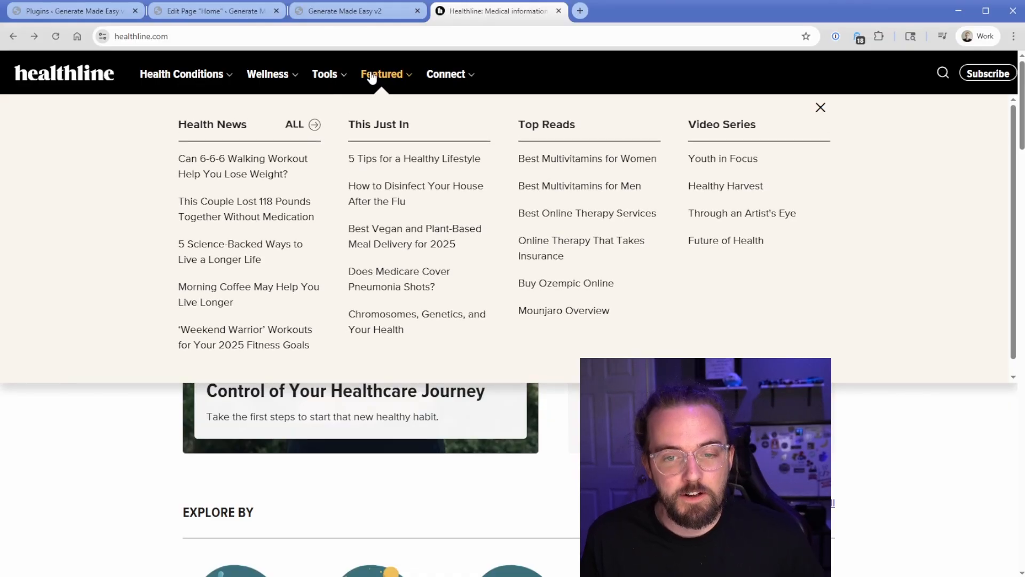
{"action": "mouse_move", "coordinate": [356, 79]}
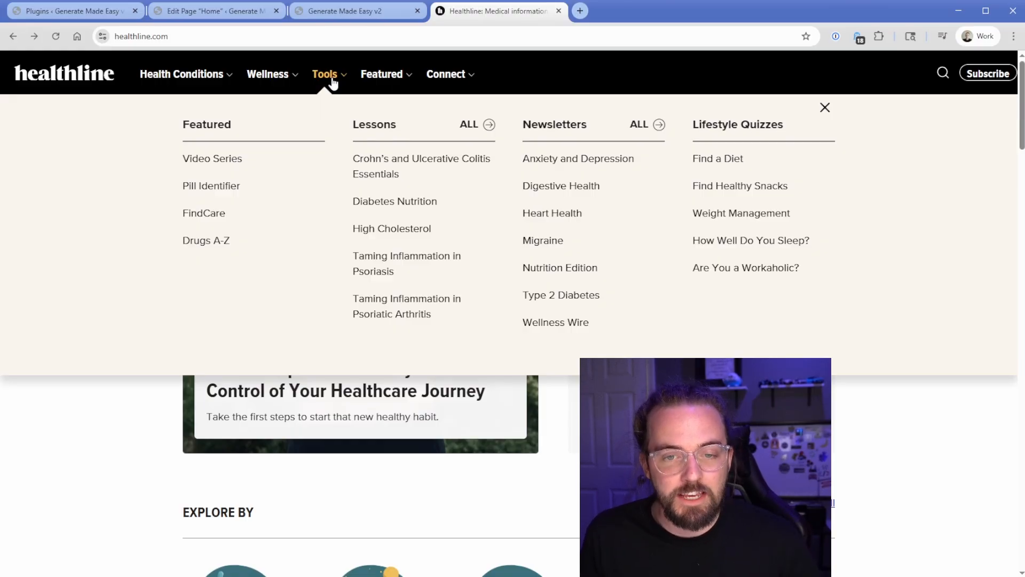
{"action": "left_click", "coordinate": [353, 11]}
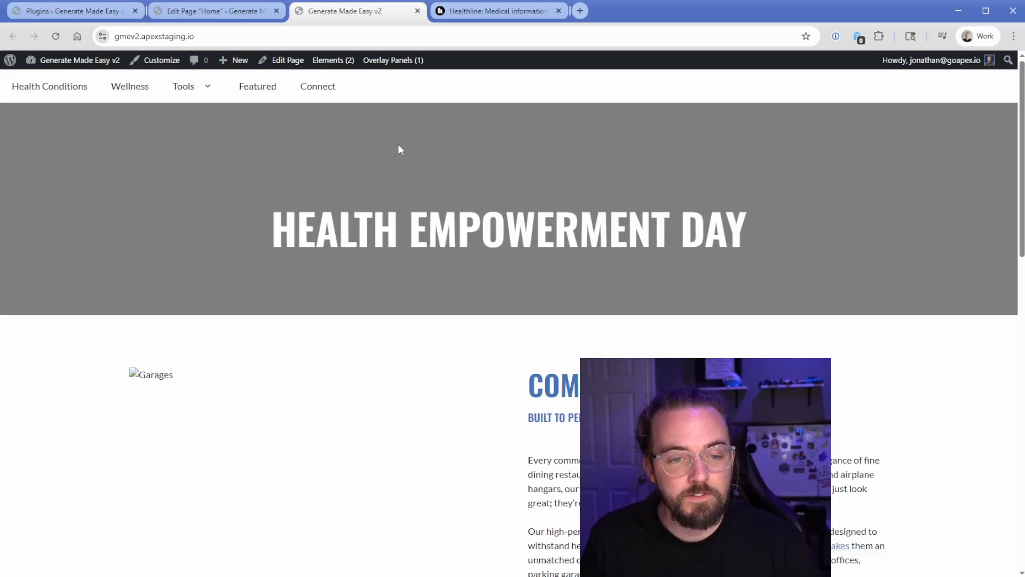
{"action": "mouse_move", "coordinate": [284, 154]}
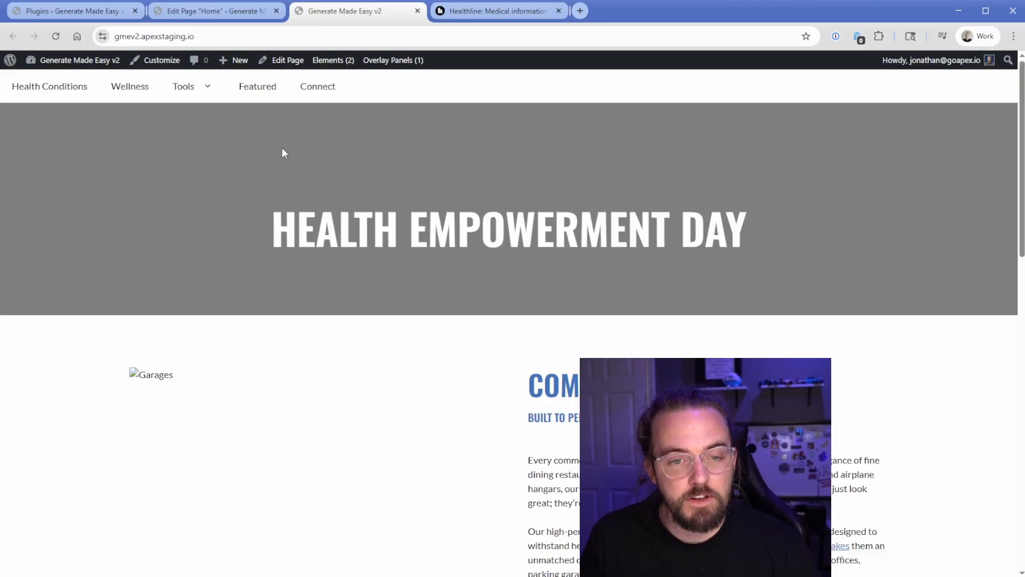
- Show the demo site's Tools mega menu with its four placeholder columns, then return to Healthline
{"action": "left_click", "coordinate": [207, 87]}
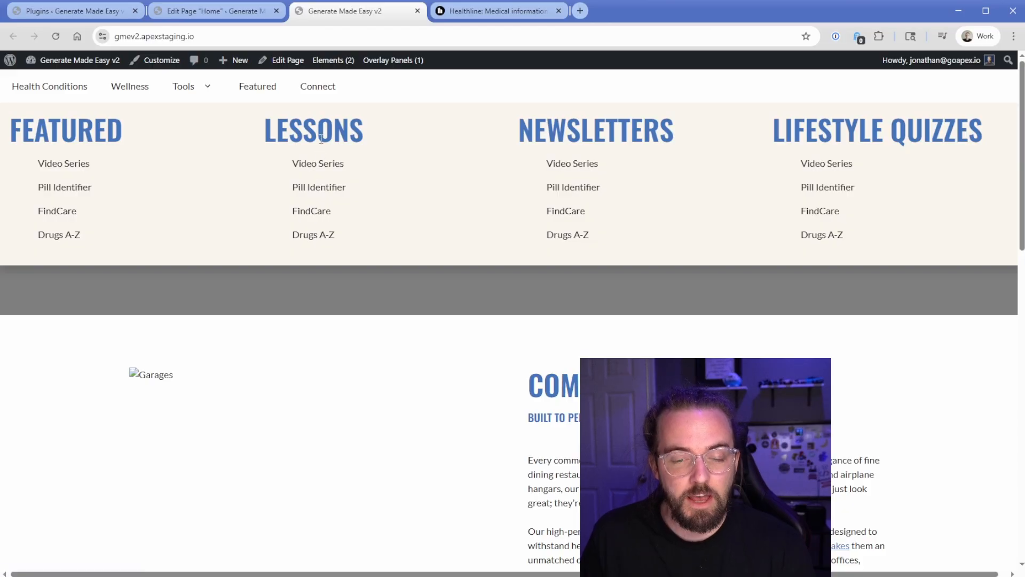
{"action": "left_click", "coordinate": [486, 11]}
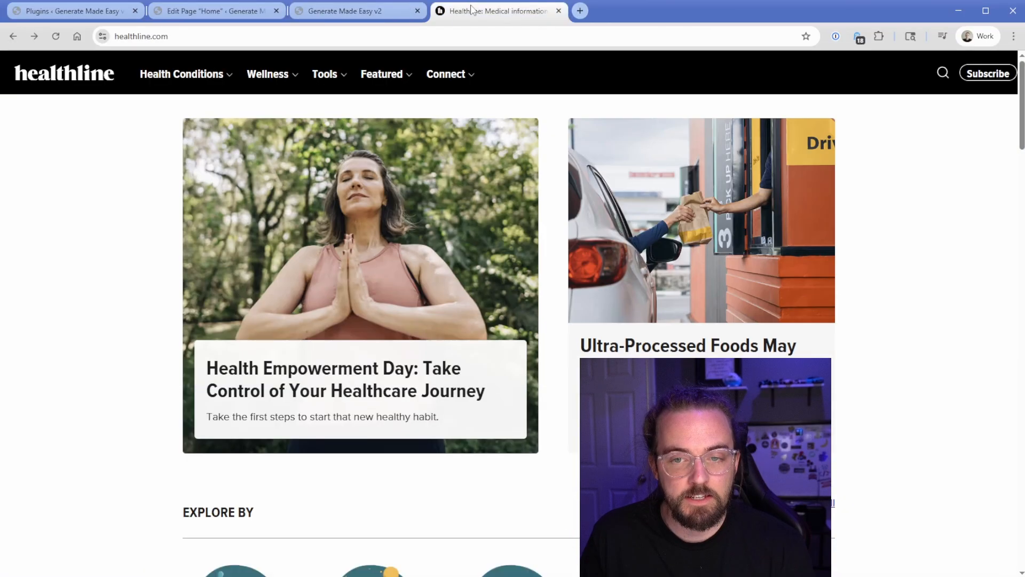
- Reopen Healthline's Tools mega menu for comparison, then move to the demo site's admin dashboard
{"action": "left_click", "coordinate": [324, 73]}
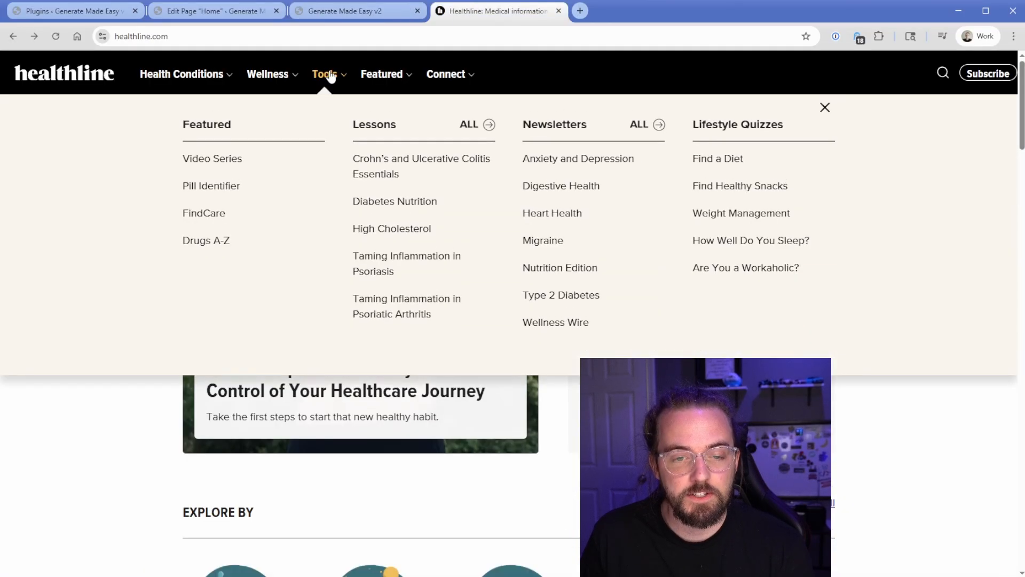
{"action": "left_click", "coordinate": [350, 10]}
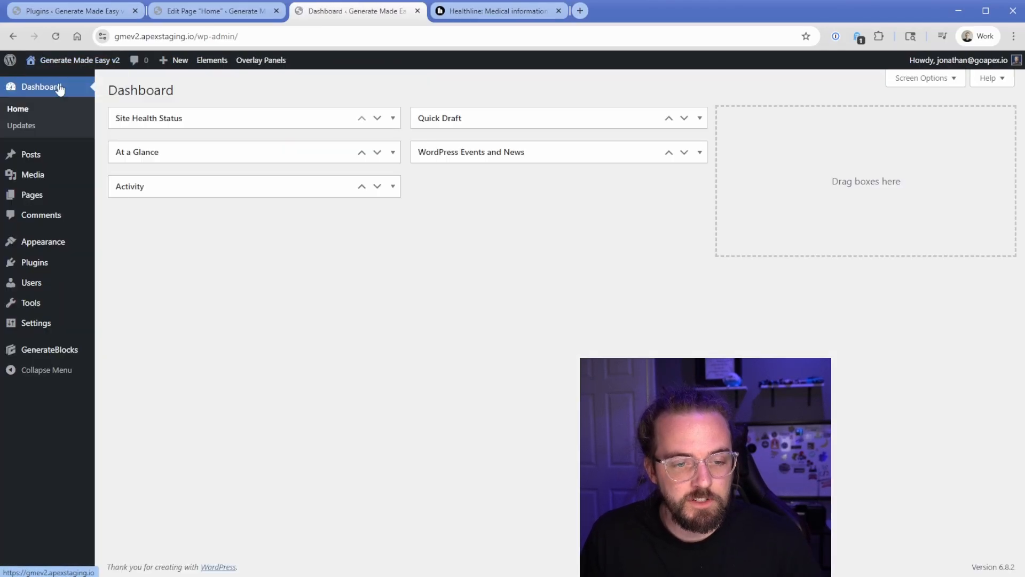
- Show the installed plugins list with Block Visibility, GenerateBlocks, GenerateBlocks Pro and GP Premium
{"action": "left_click", "coordinate": [34, 263]}
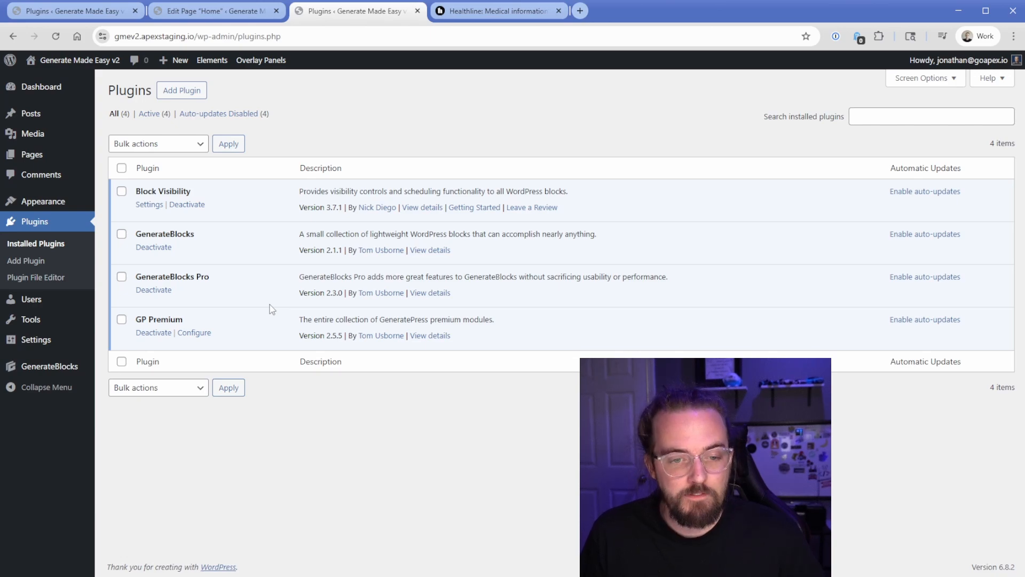
{"action": "mouse_move", "coordinate": [42, 200]}
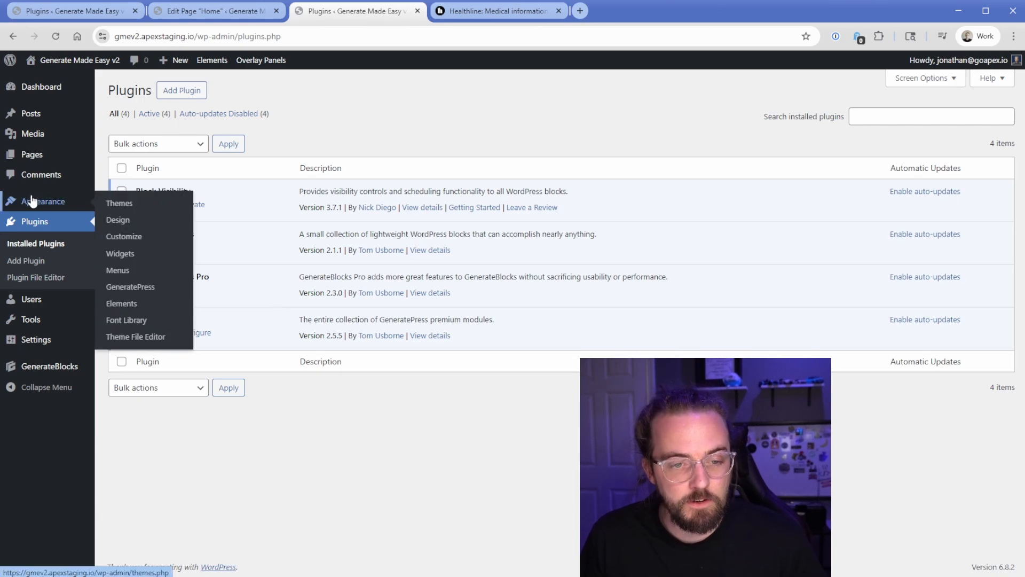
- In Appearance > Menus, expand the Tools item and confirm its Mega Menu is Tools - MM
{"action": "left_click", "coordinate": [117, 270]}
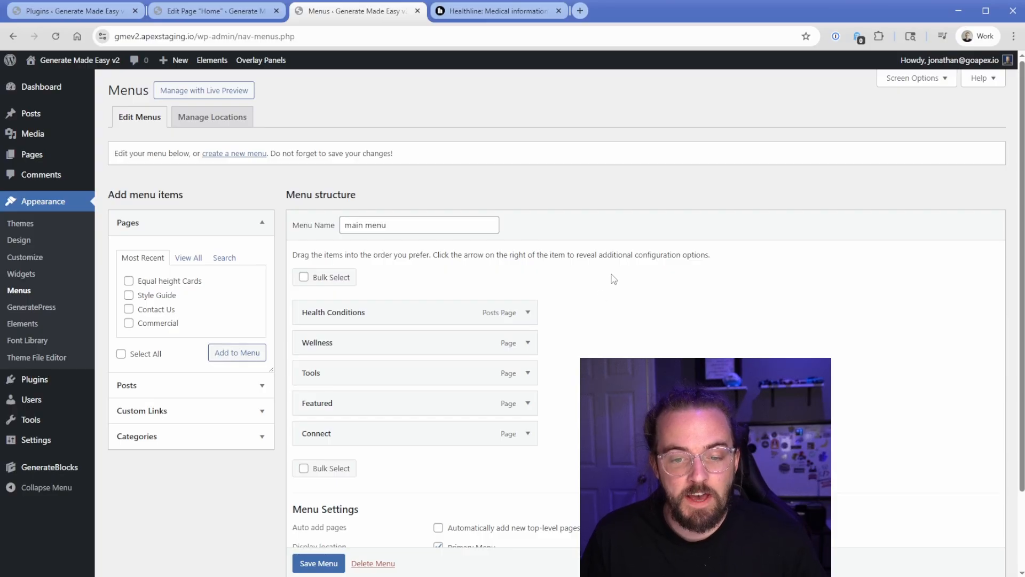
{"action": "scroll", "scroll_direction": "down", "scroll_amount": 3}
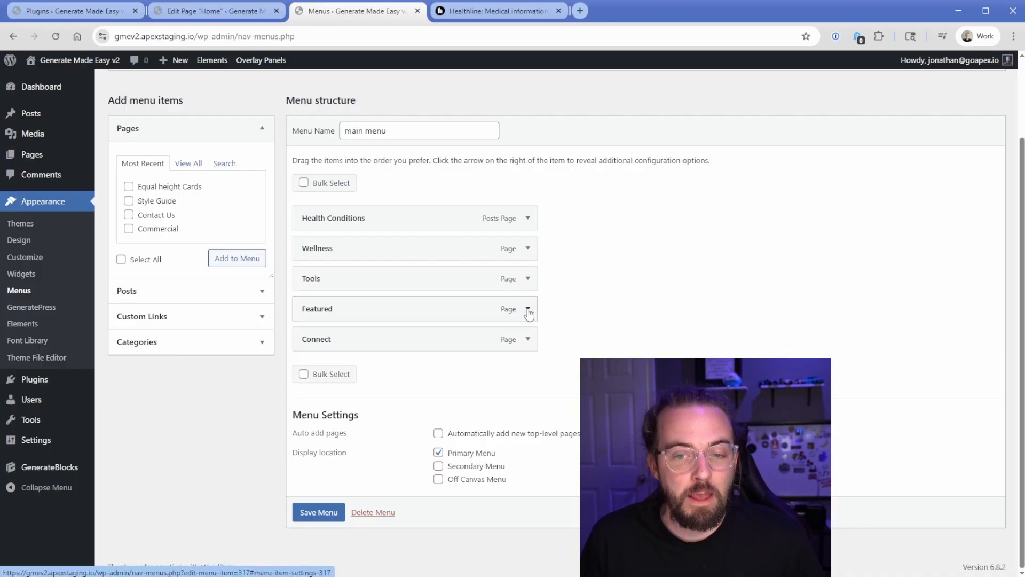
{"action": "left_click", "coordinate": [527, 278]}
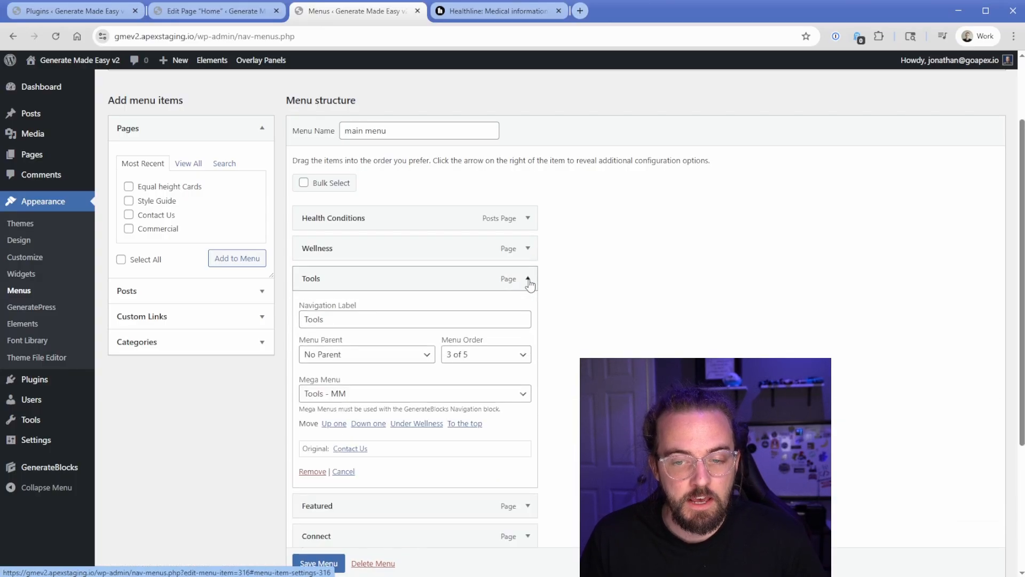
{"action": "scroll", "scroll_direction": "down", "scroll_amount": 3}
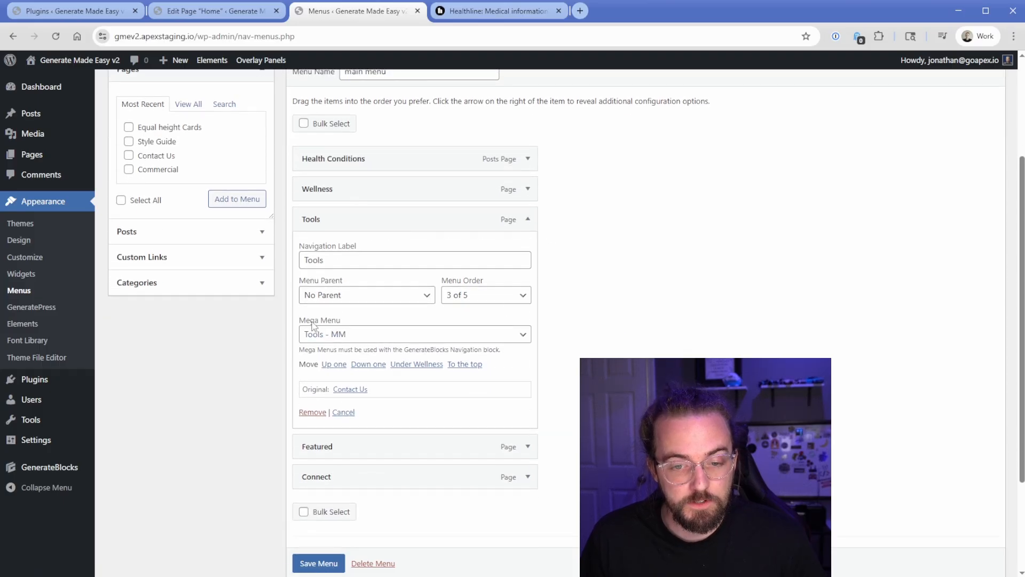
{"action": "left_click", "coordinate": [414, 333]}
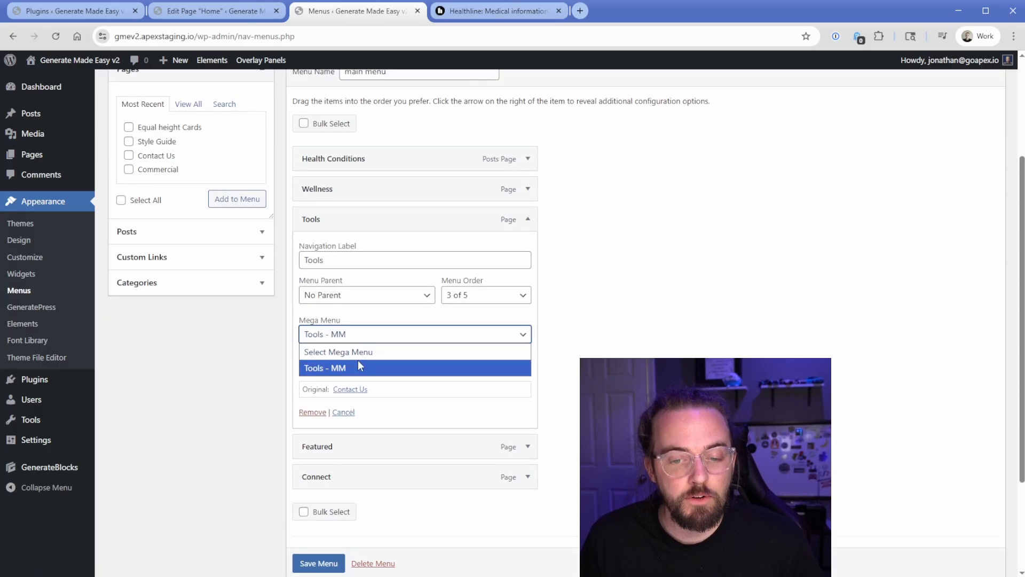
{"action": "mouse_move", "coordinate": [359, 375]}
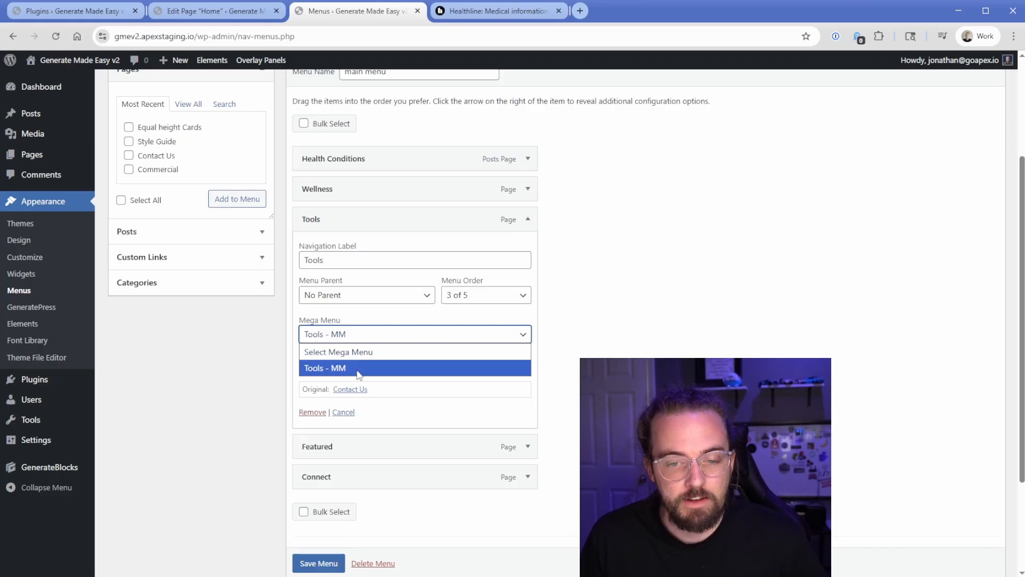
{"action": "left_click", "coordinate": [345, 367]}
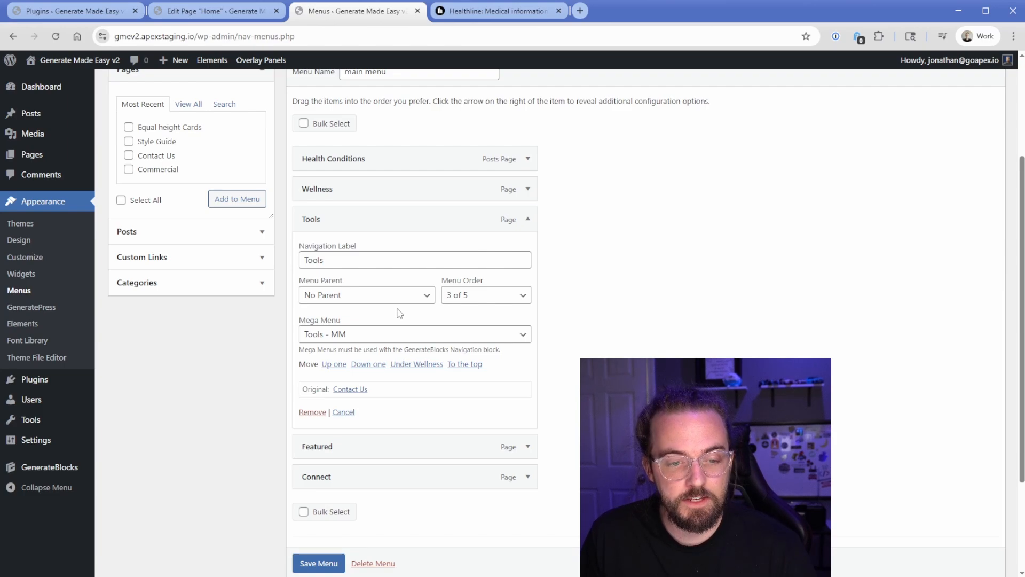
- From the Elements list, start a new Block element and dismiss the type chooser
{"action": "left_click", "coordinate": [21, 324]}
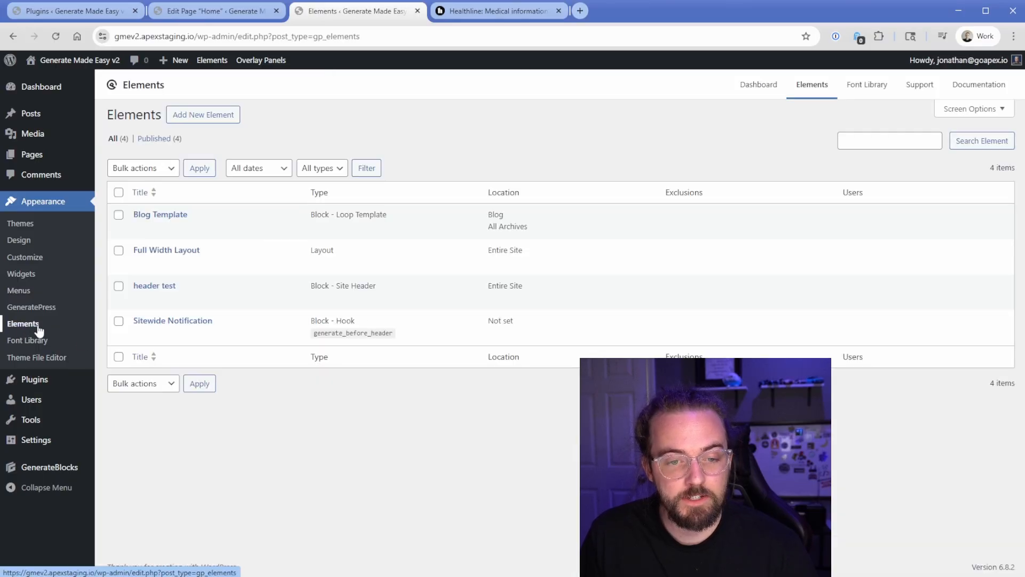
{"action": "mouse_move", "coordinate": [166, 290]}
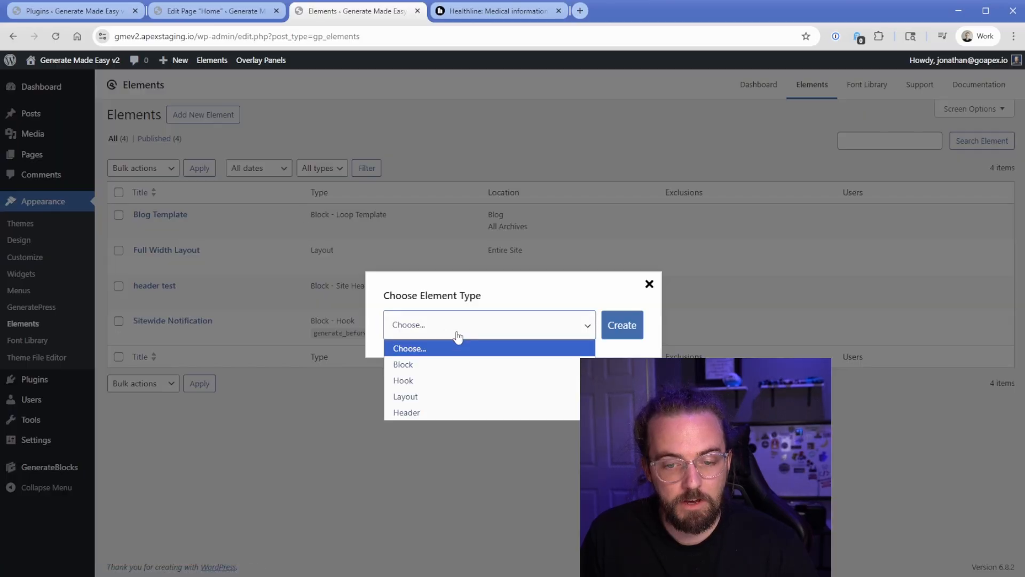
{"action": "left_click", "coordinate": [403, 364]}
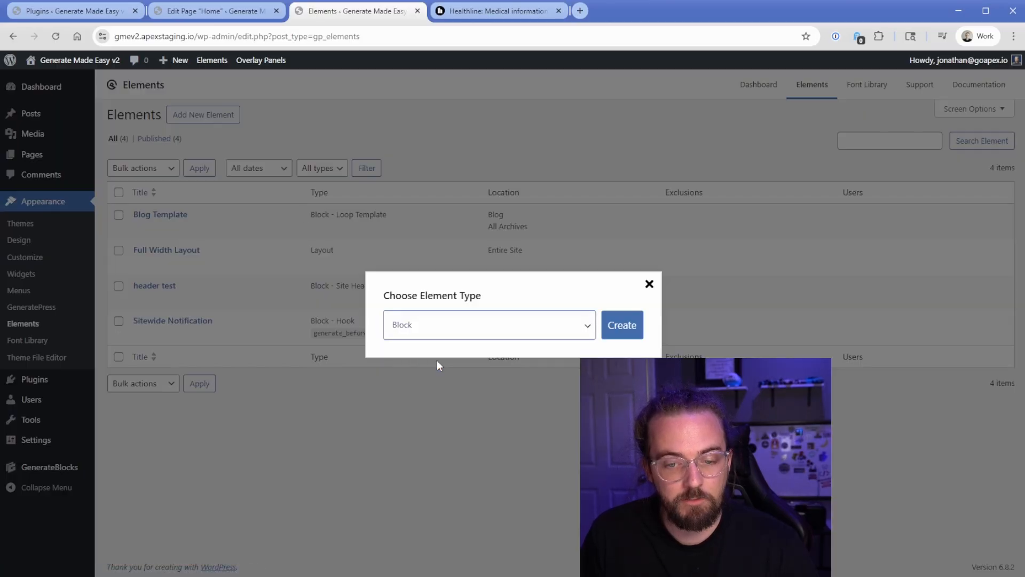
{"action": "left_click", "coordinate": [649, 284]}
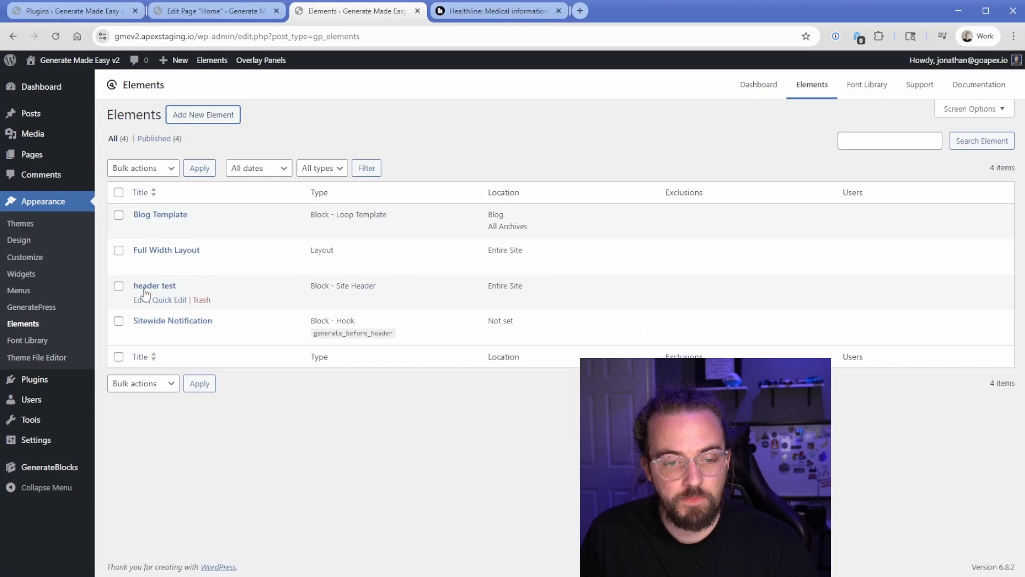
- Edit the 'header test' Site Header element and show its block outline in List View
{"action": "left_click", "coordinate": [154, 286]}
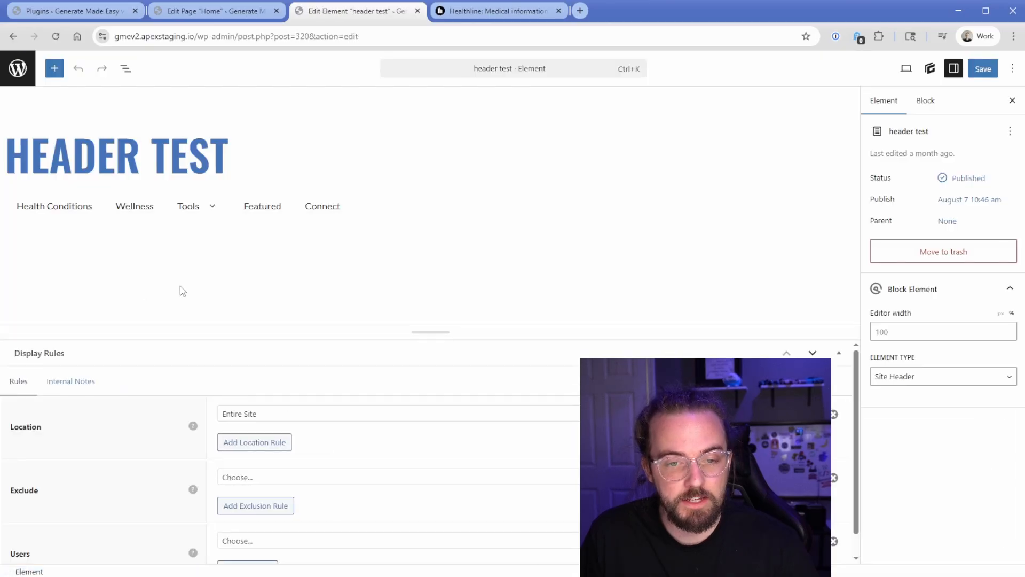
{"action": "mouse_move", "coordinate": [211, 269]}
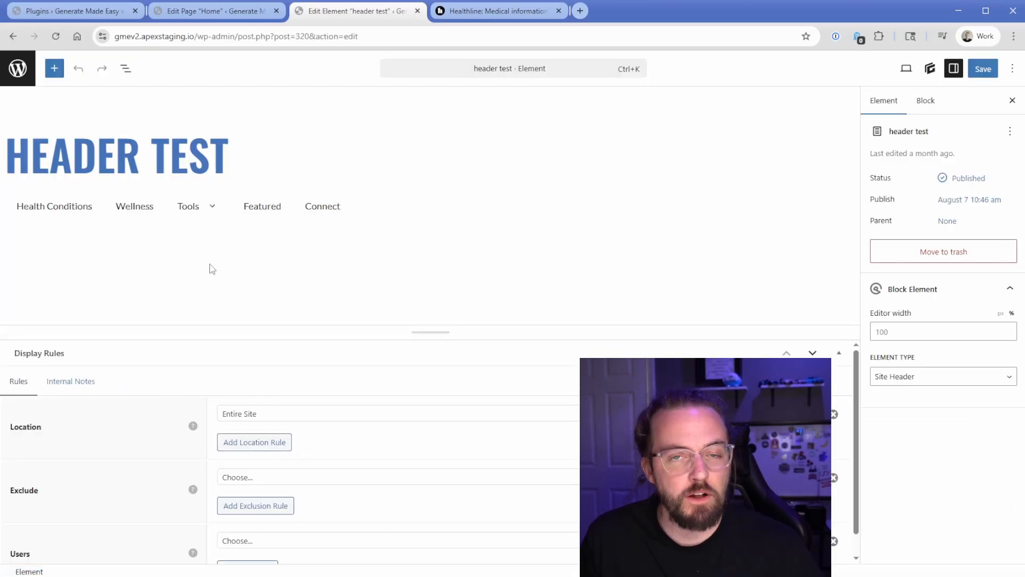
{"action": "mouse_move", "coordinate": [348, 496]}
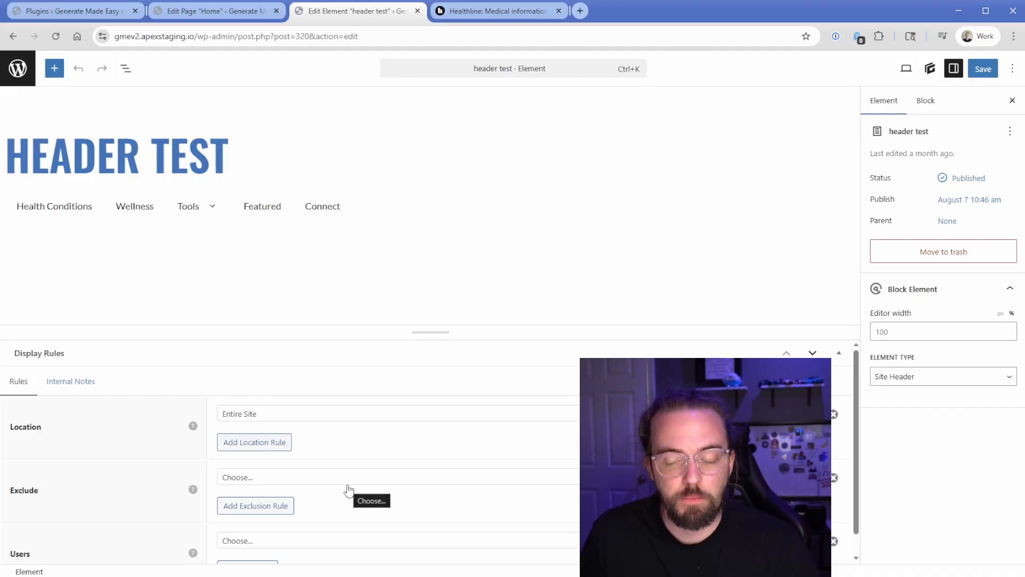
{"action": "left_click", "coordinate": [943, 376]}
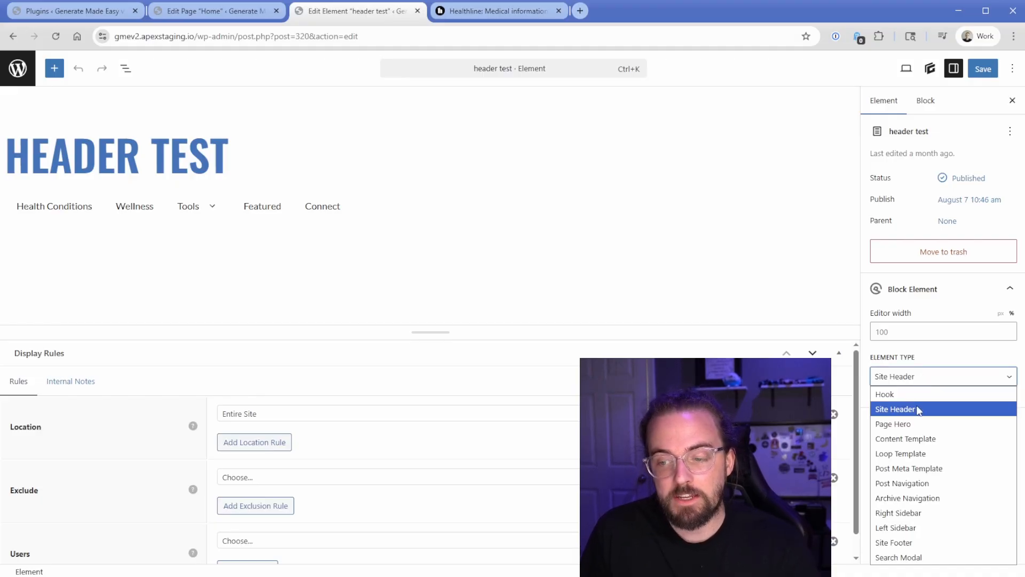
{"action": "left_click", "coordinate": [895, 409]}
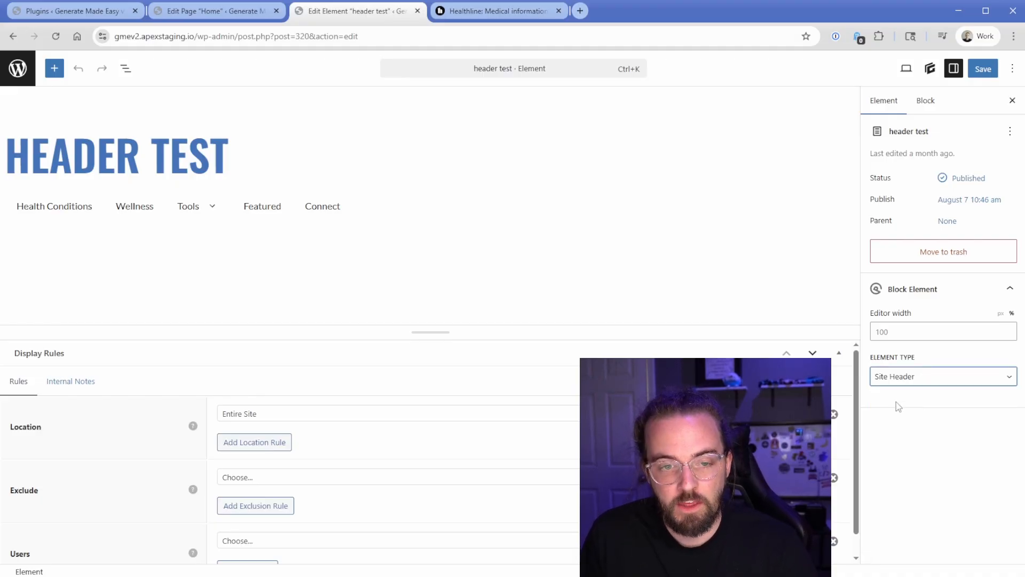
{"action": "left_click", "coordinate": [125, 68]}
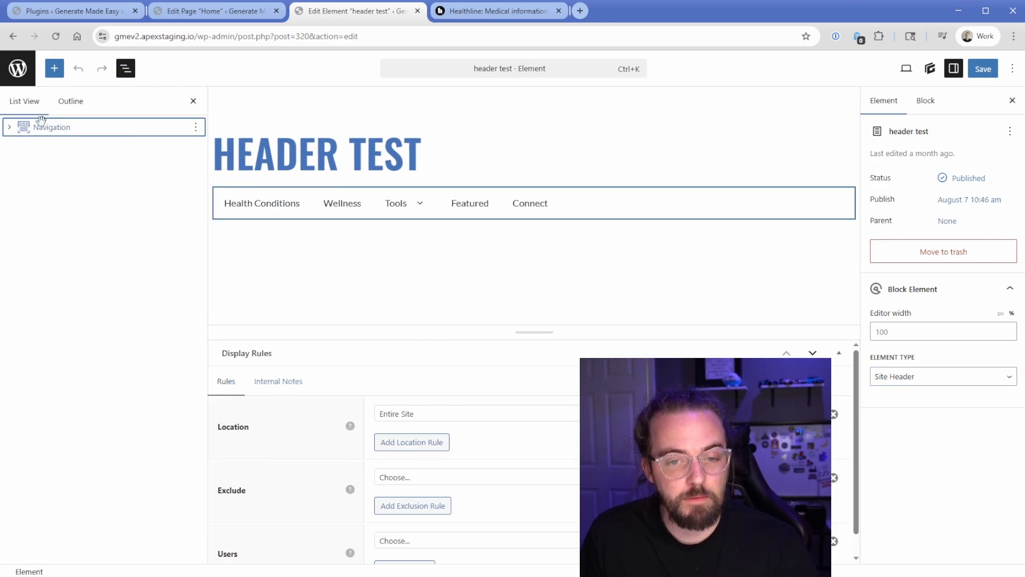
- Expand Navigation and Menu Container, then select the Navigation block to view its menu settings
{"action": "left_click", "coordinate": [9, 127]}
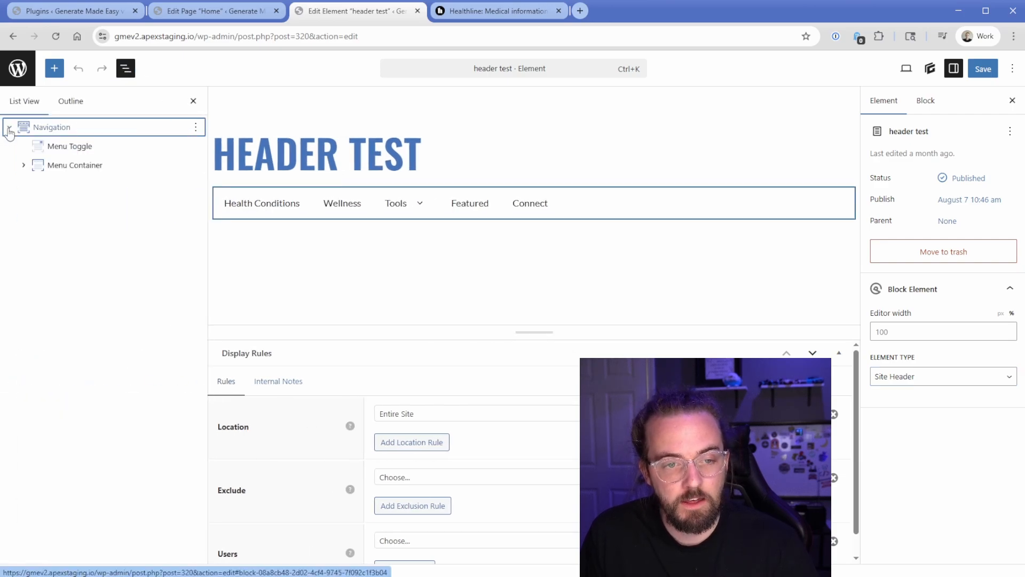
{"action": "left_click", "coordinate": [23, 164]}
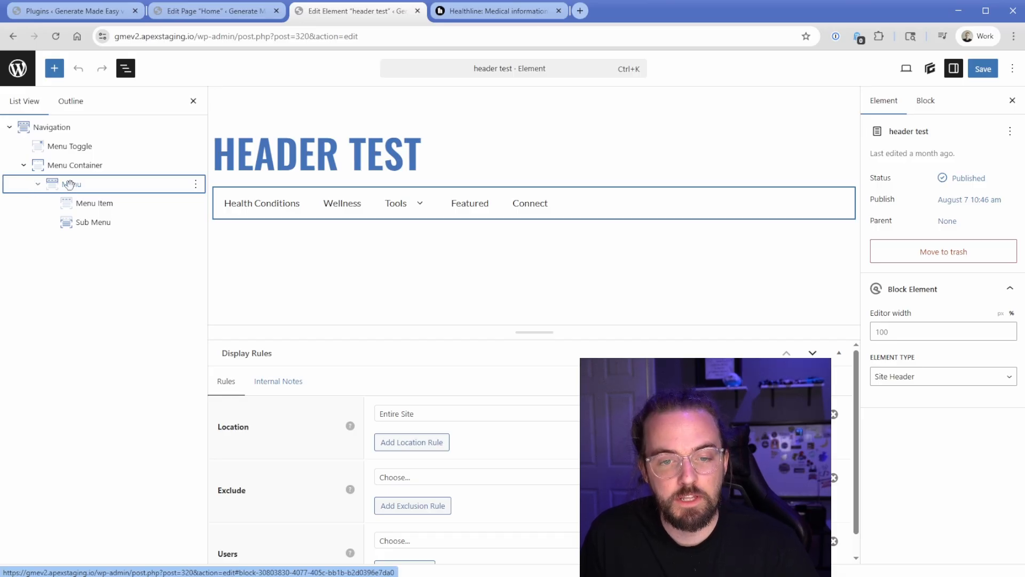
{"action": "left_click", "coordinate": [53, 127]}
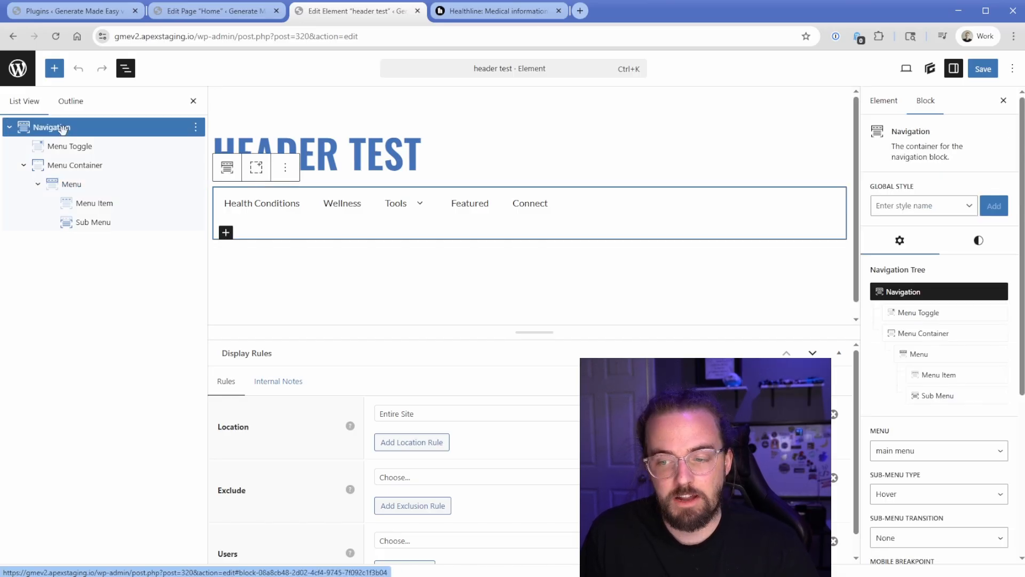
{"action": "scroll", "scroll_direction": "down", "scroll_amount": 3}
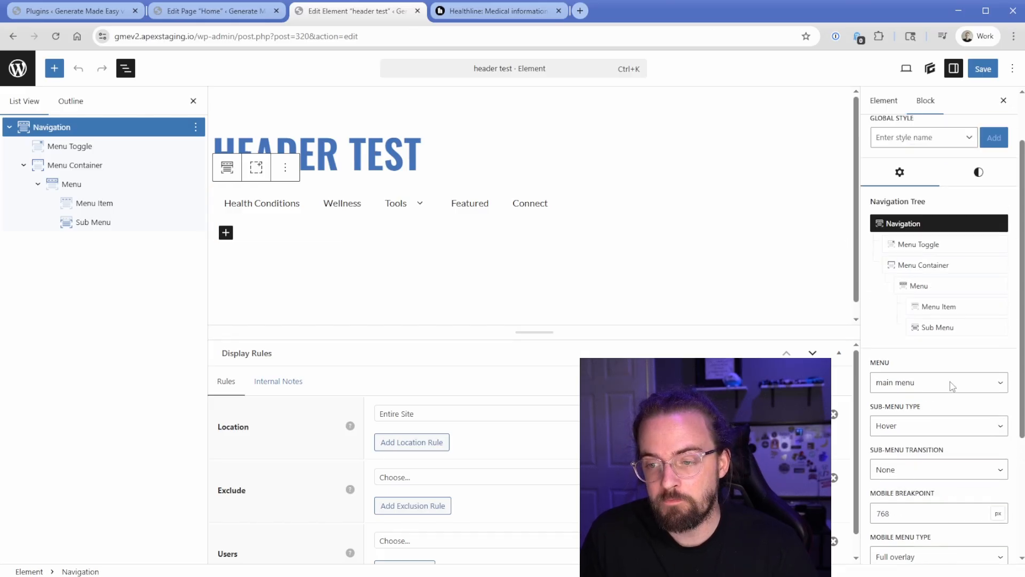
- Style the Navigation with #101010 background, white menu item text and #60a8e2 hover text
{"action": "left_click", "coordinate": [978, 180]}
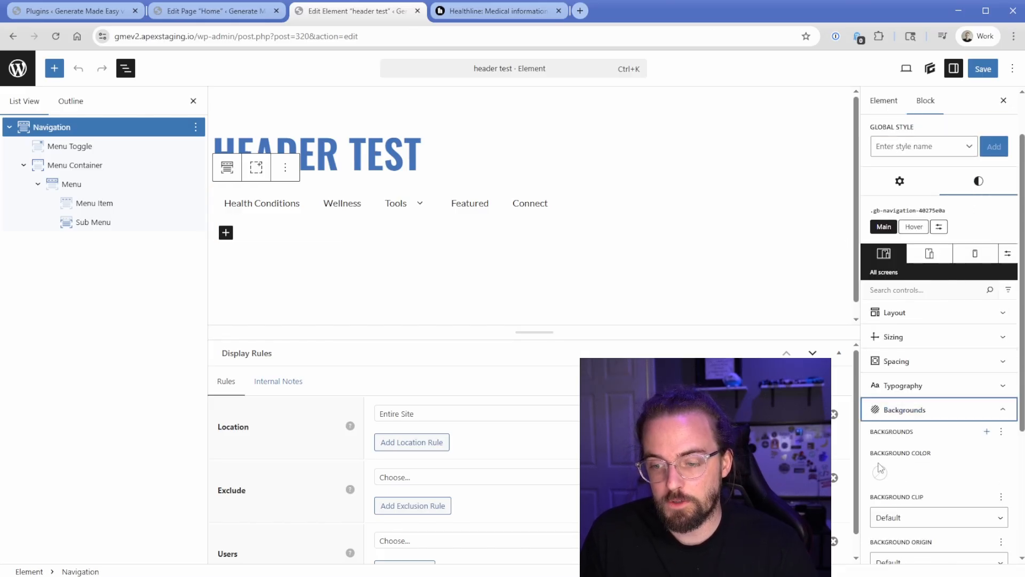
{"action": "left_click", "coordinate": [880, 469]}
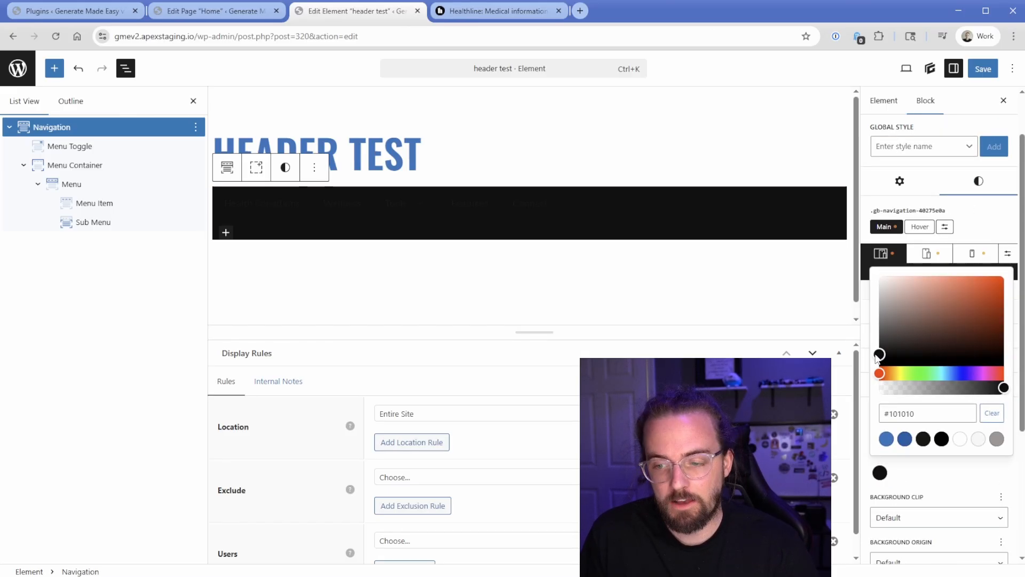
{"action": "left_click", "coordinate": [899, 180]}
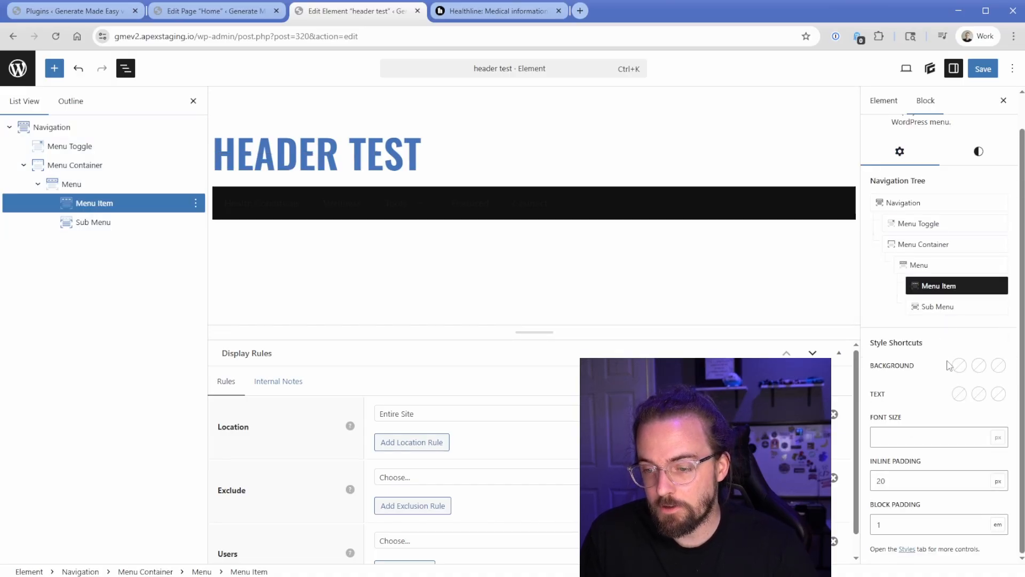
{"action": "left_click", "coordinate": [958, 365]}
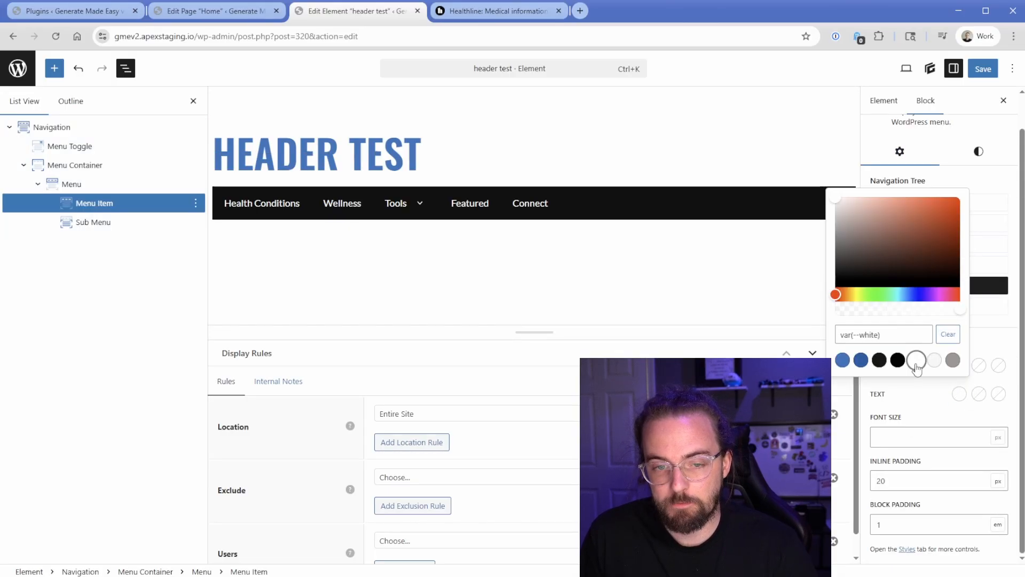
{"action": "left_click", "coordinate": [880, 360]}
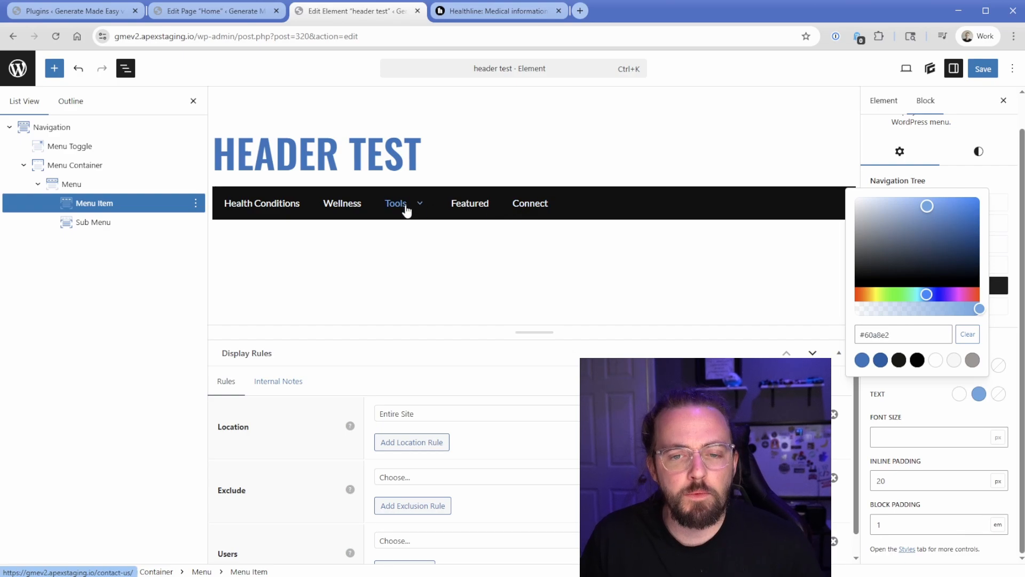
{"action": "left_click", "coordinate": [530, 203]}
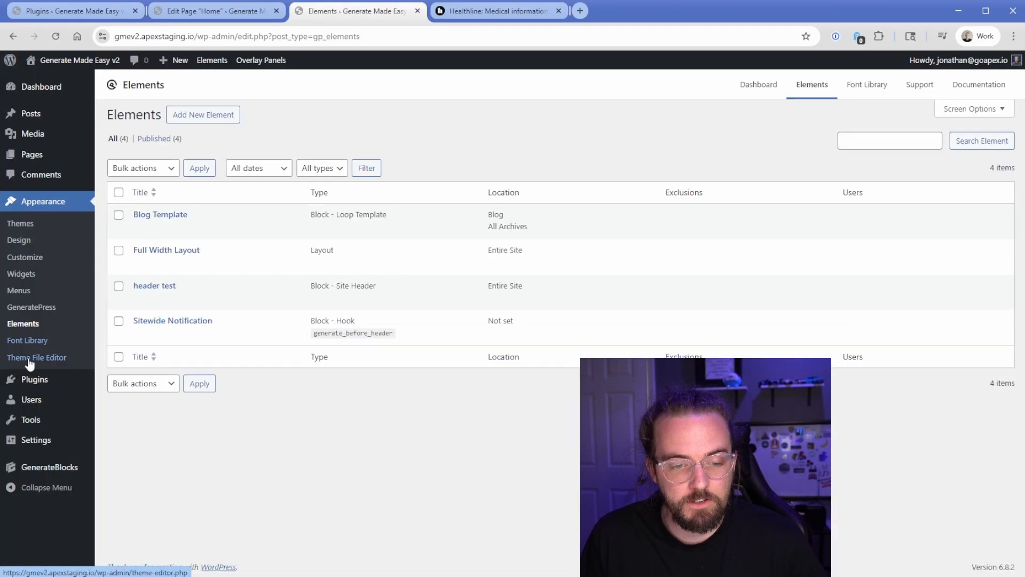
- Show GenerateBlocks' Overlay Panels list containing the Tools – MM mega menu
{"action": "left_click", "coordinate": [49, 466]}
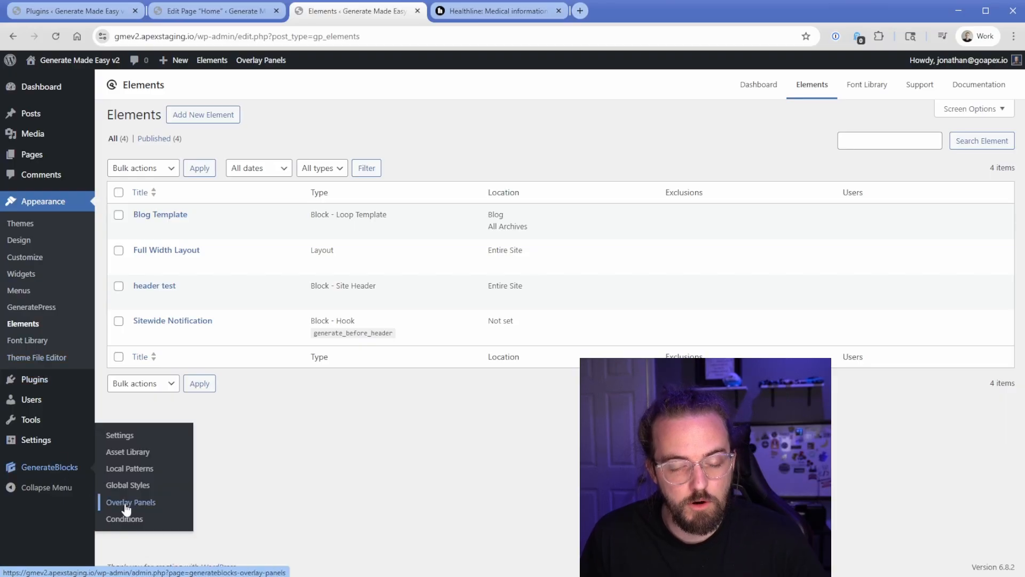
{"action": "left_click", "coordinate": [130, 502]}
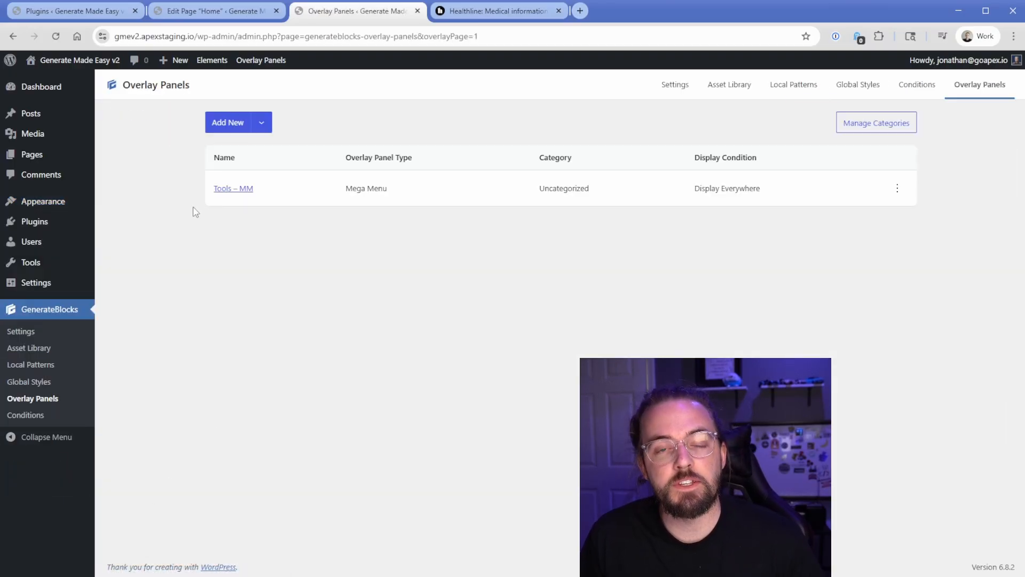
- Check the Add New panel types, then open Tools – MM in the block editor
{"action": "left_click", "coordinate": [261, 122]}
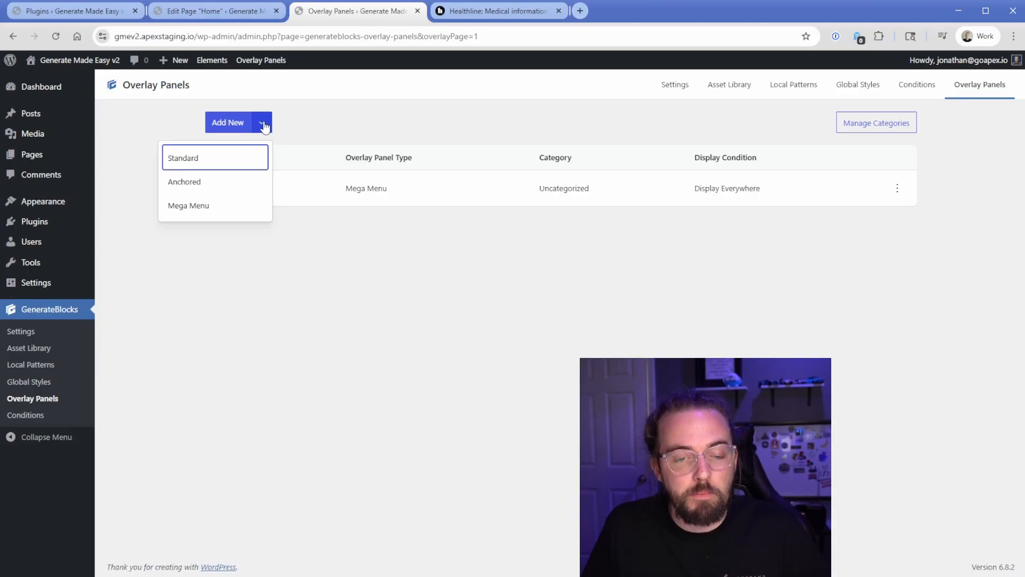
{"action": "mouse_move", "coordinate": [207, 206]}
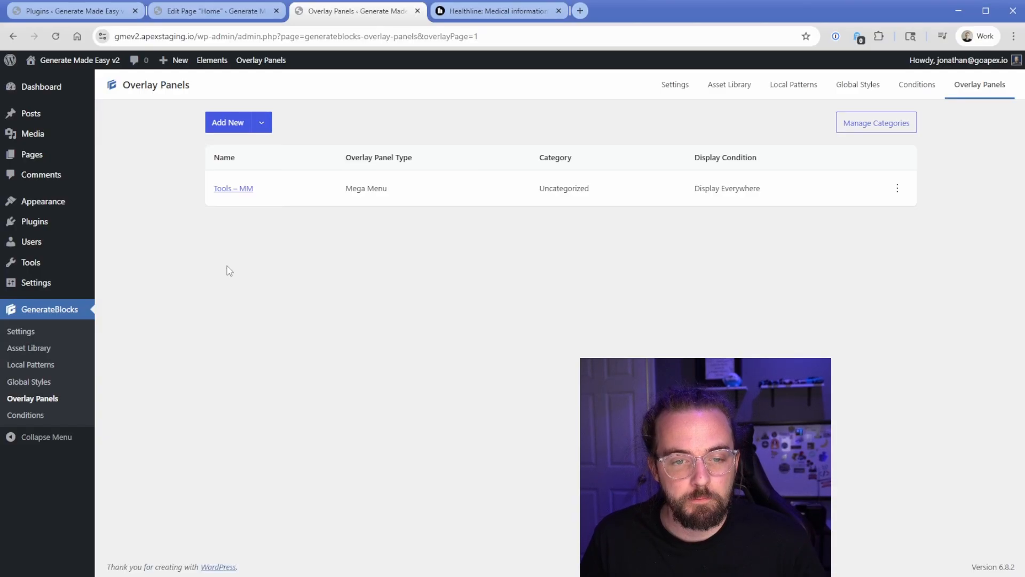
{"action": "left_click", "coordinate": [233, 188]}
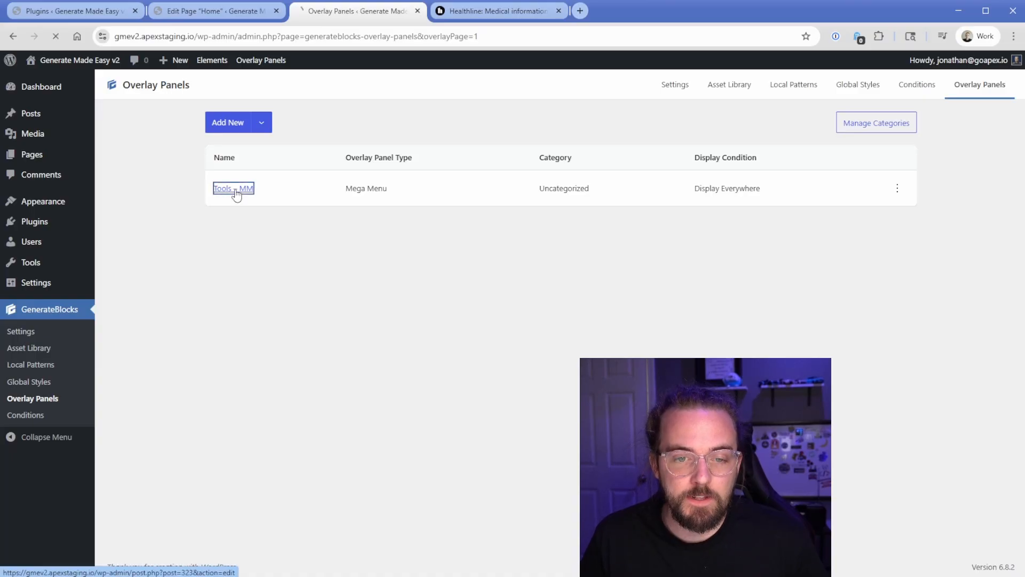
{"action": "left_click", "coordinate": [233, 188]}
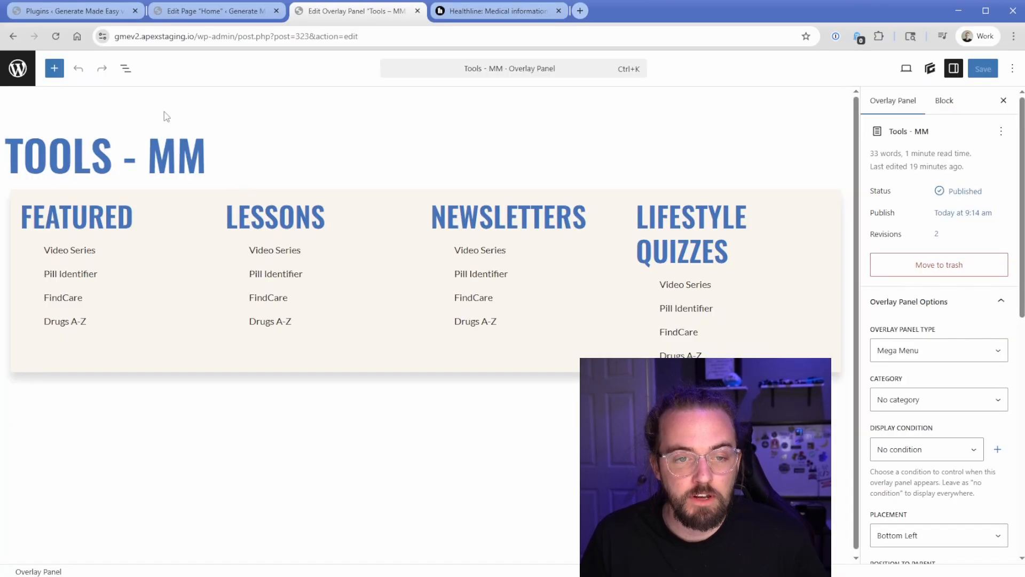
- Show the block outline and inspect the Wrapper's .mm-wrapper, .grid-4 and .gap-1 classes
{"action": "left_click", "coordinate": [126, 68]}
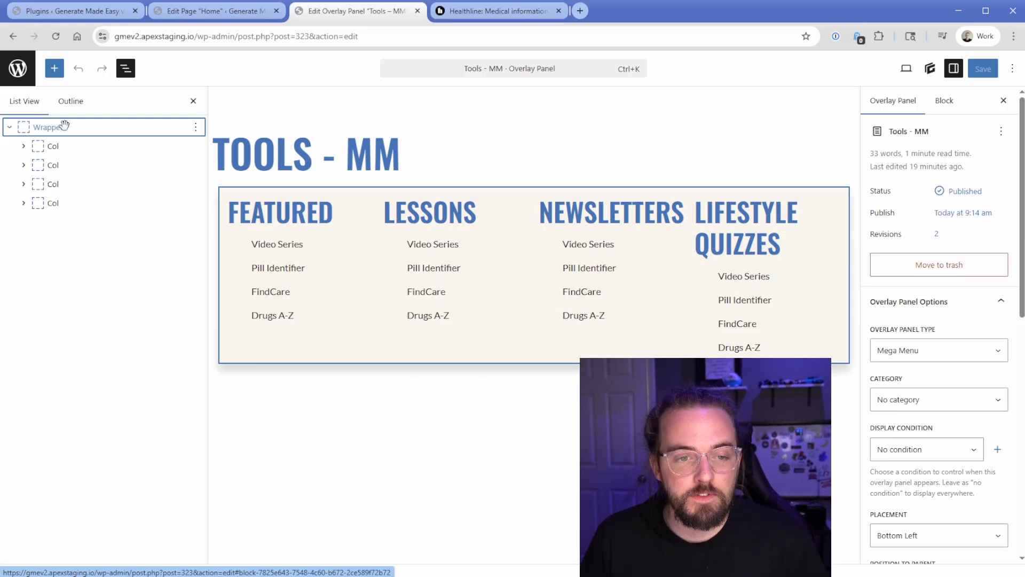
{"action": "left_click", "coordinate": [42, 127]}
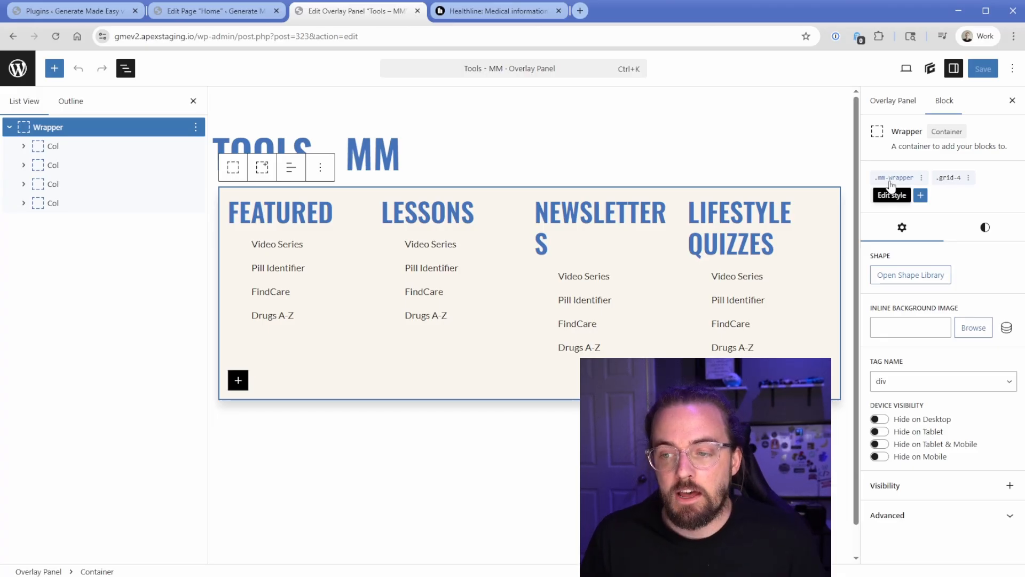
{"action": "left_click", "coordinate": [921, 194]}
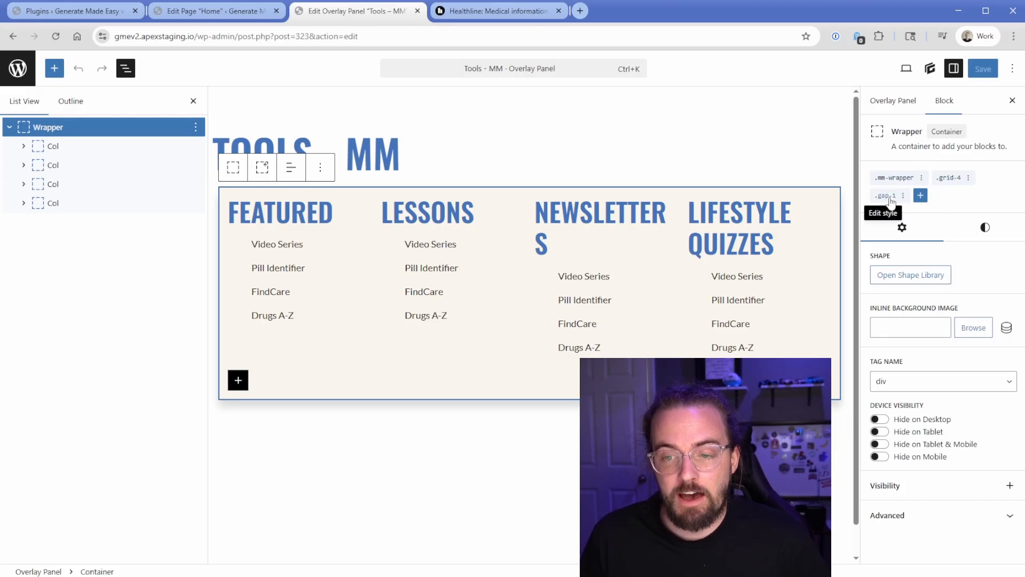
- Select the Col containers in turn to inspect their settings
{"action": "left_click", "coordinate": [53, 146]}
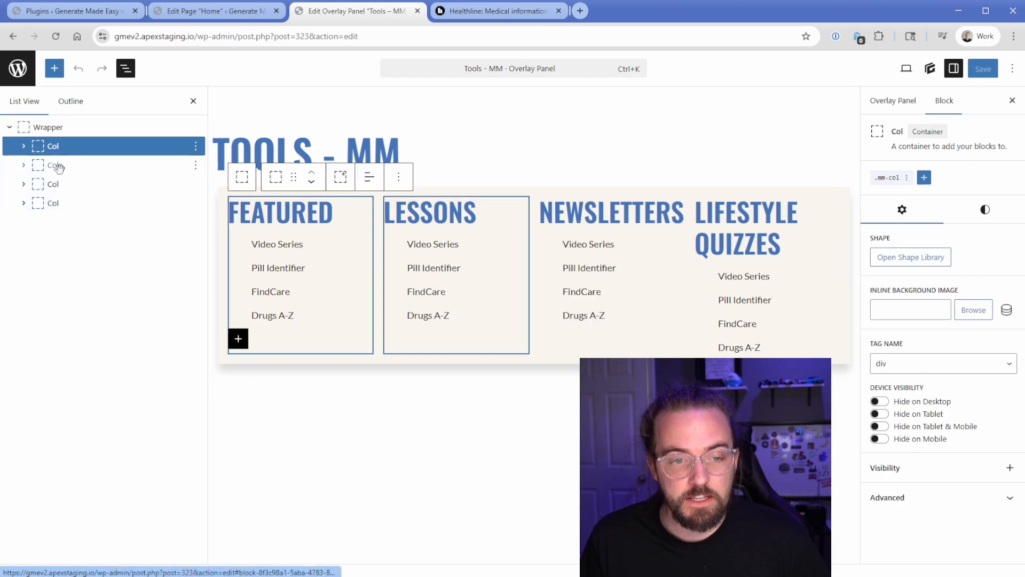
{"action": "left_click", "coordinate": [52, 203]}
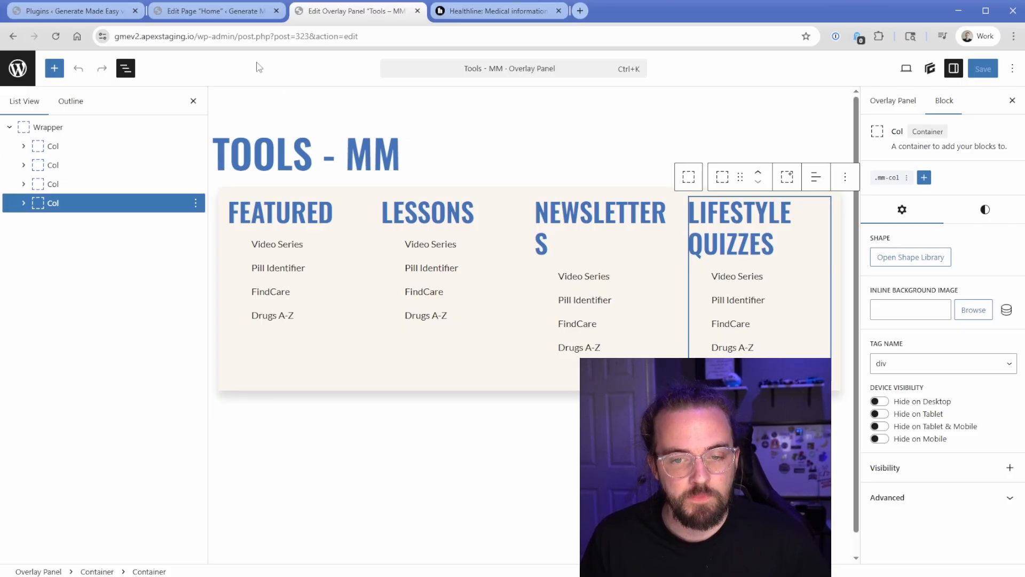
{"action": "left_click", "coordinate": [23, 145]}
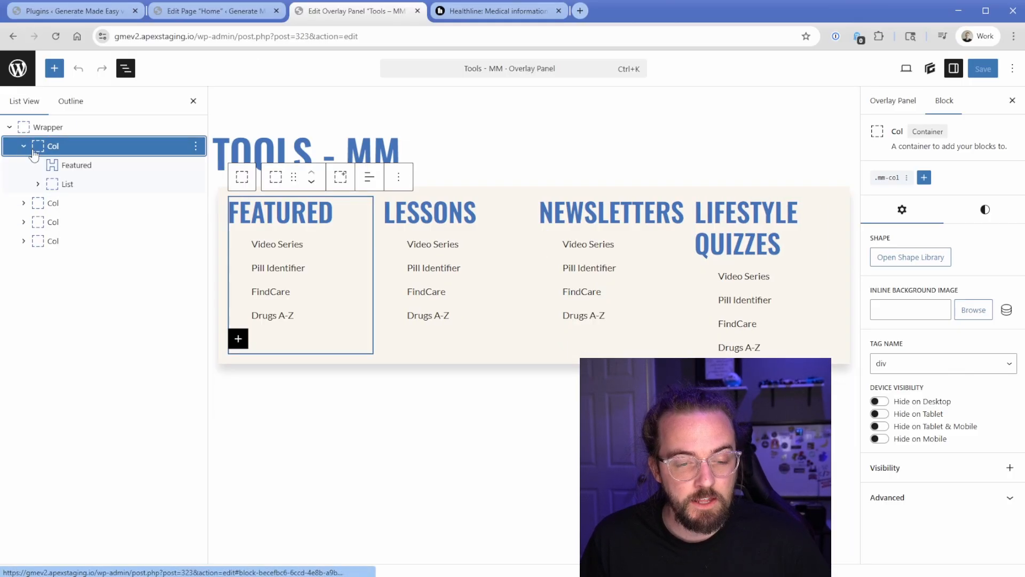
{"action": "left_click", "coordinate": [77, 164]}
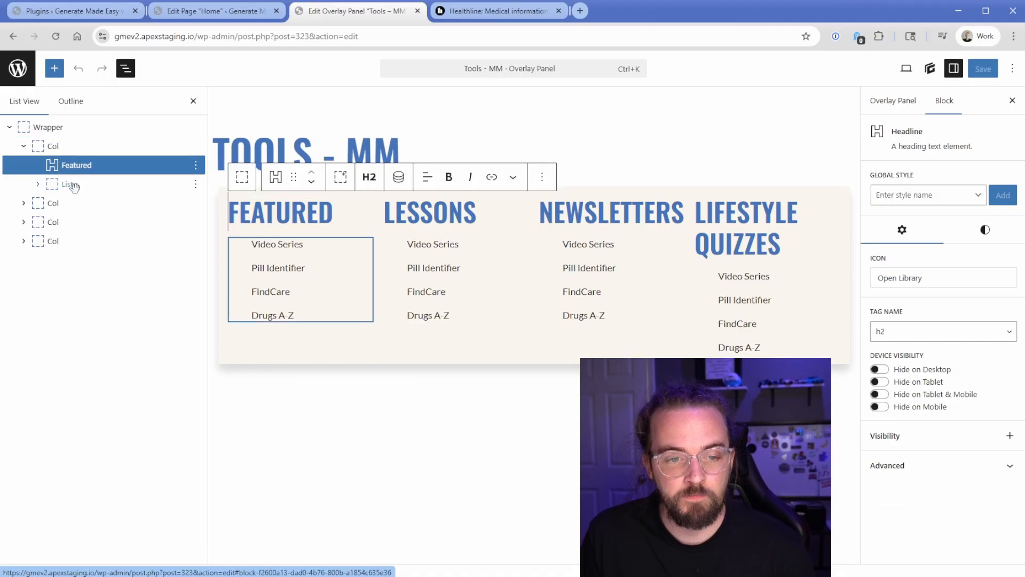
{"action": "left_click", "coordinate": [68, 183]}
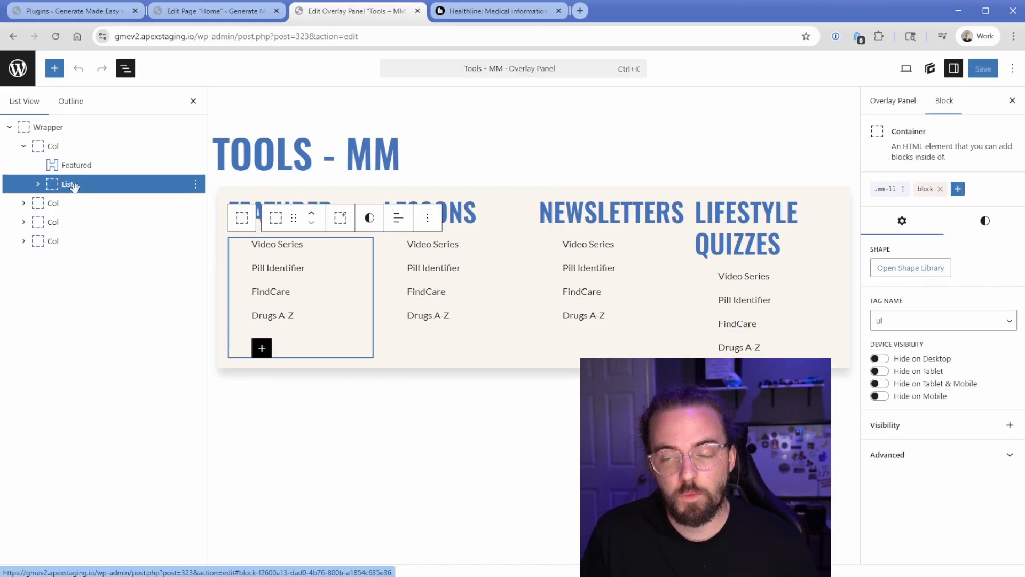
{"action": "left_click", "coordinate": [942, 321]}
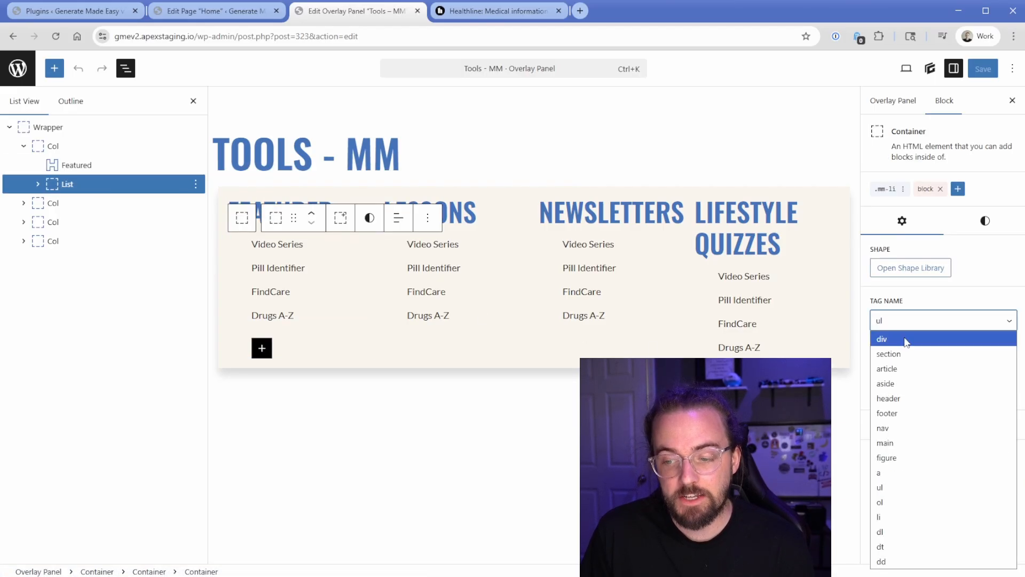
{"action": "mouse_move", "coordinate": [885, 490]}
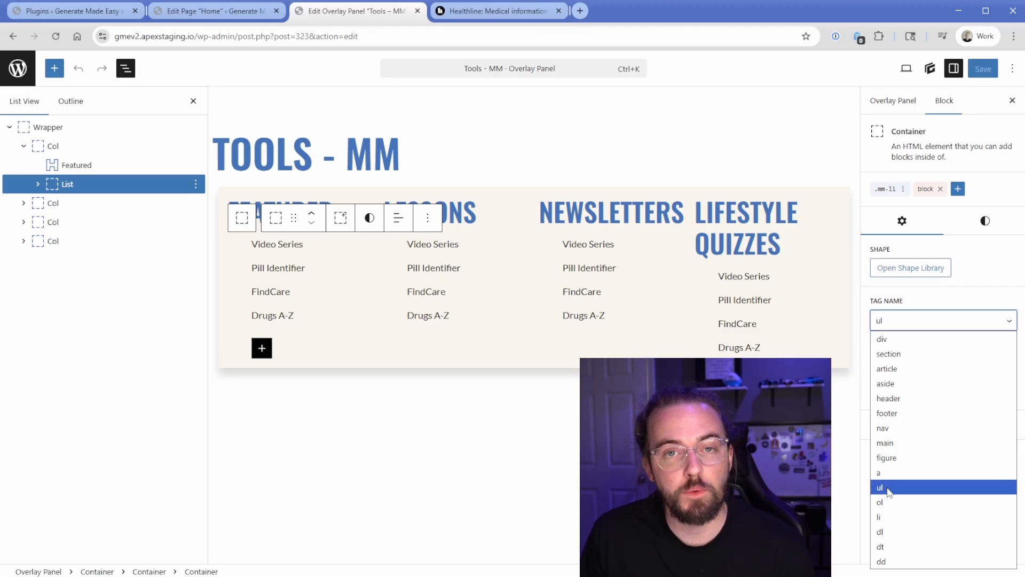
{"action": "left_click", "coordinate": [887, 487]}
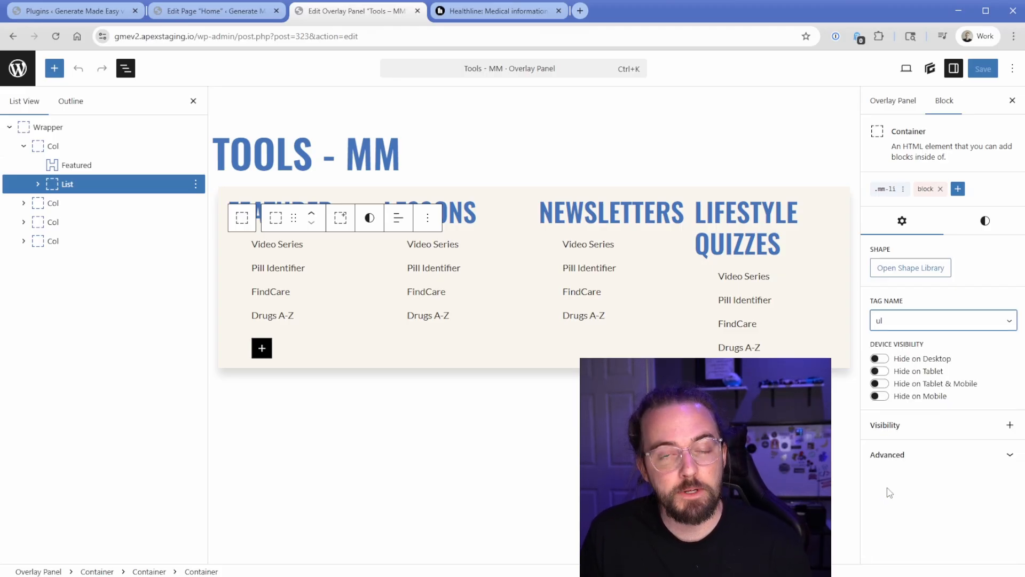
{"action": "left_click", "coordinate": [37, 183]}
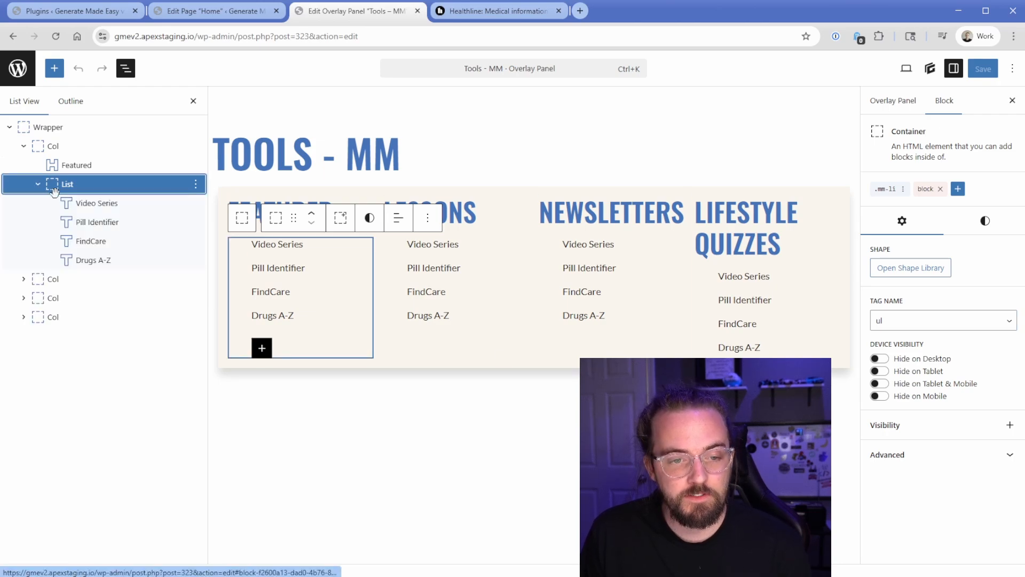
{"action": "left_click", "coordinate": [96, 202]}
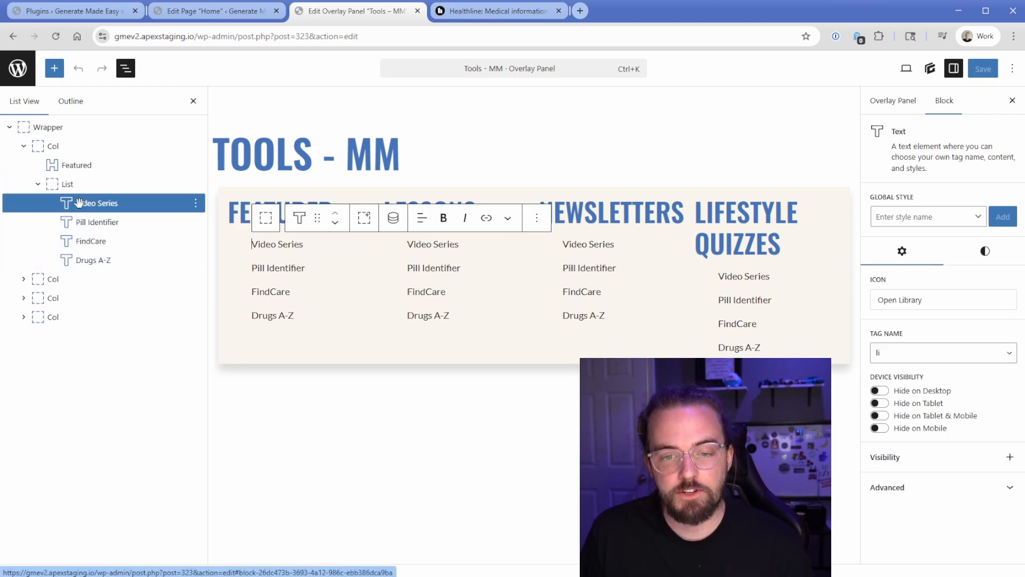
{"action": "left_click", "coordinate": [943, 352]}
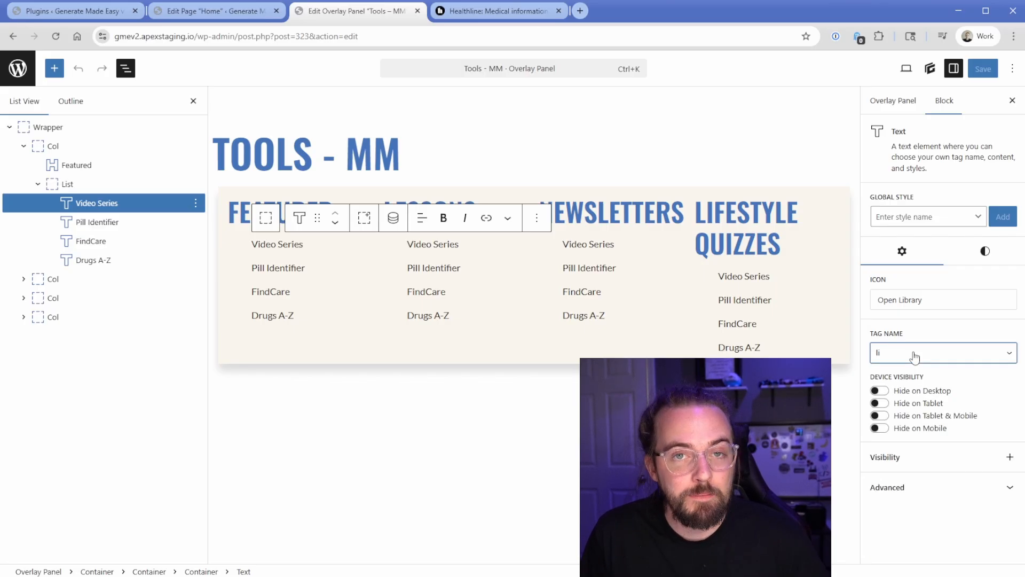
{"action": "left_click", "coordinate": [67, 183]}
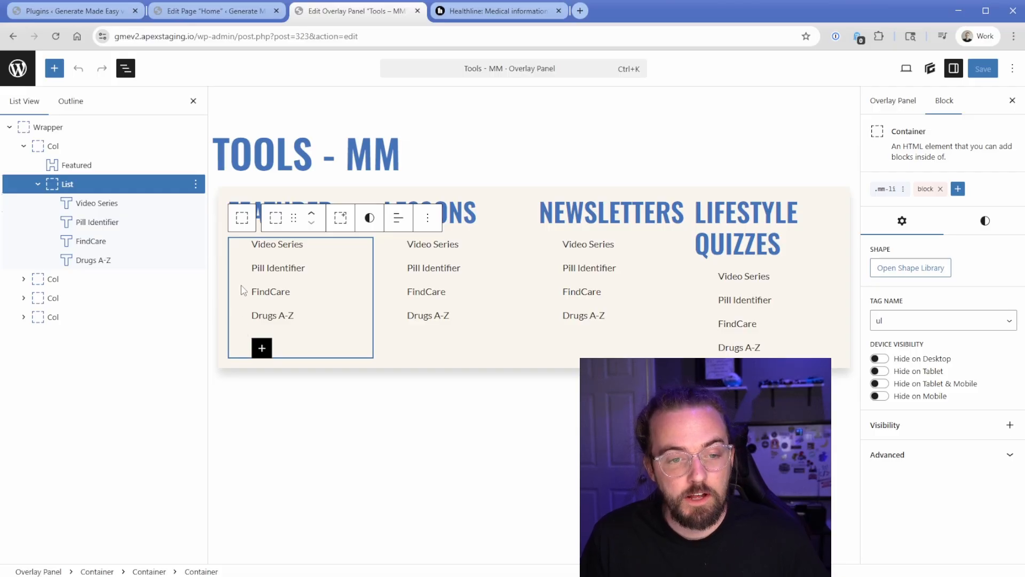
{"action": "left_click", "coordinate": [47, 127]}
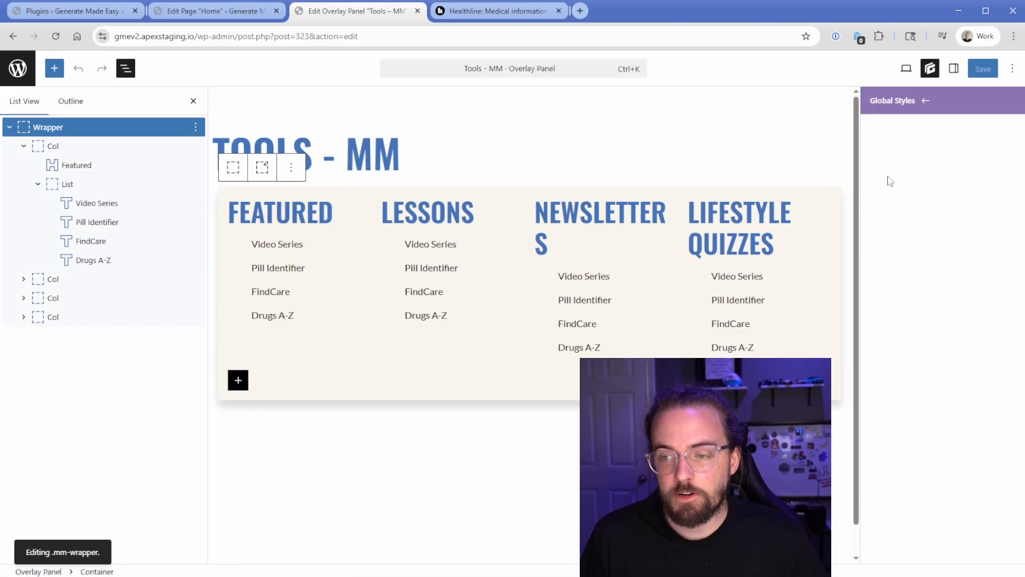
- Add a custom 'ul' selector to the .mm-wrapper style with zero left and bottom margin
{"action": "left_click", "coordinate": [944, 145]}
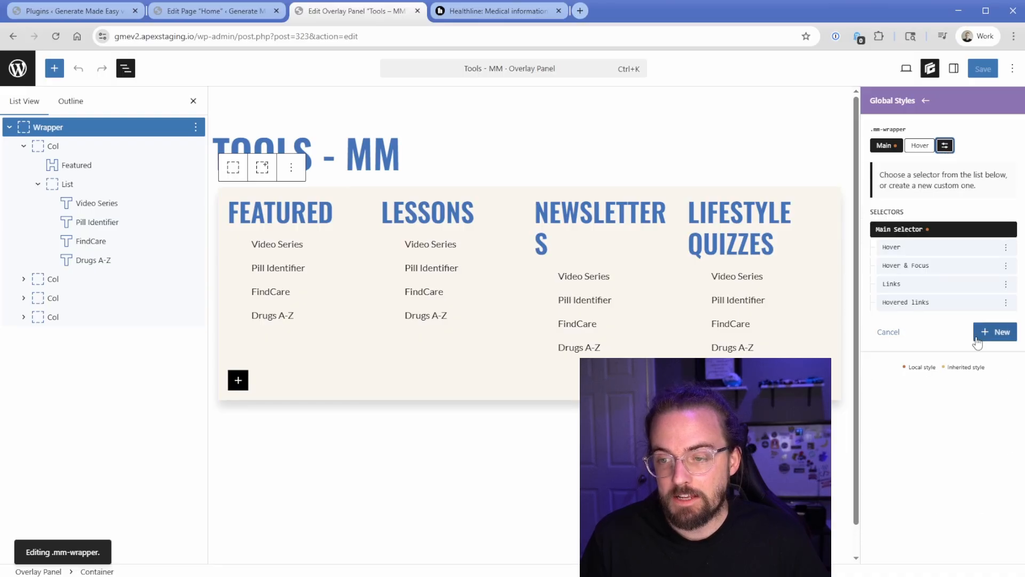
{"action": "left_click", "coordinate": [994, 331]}
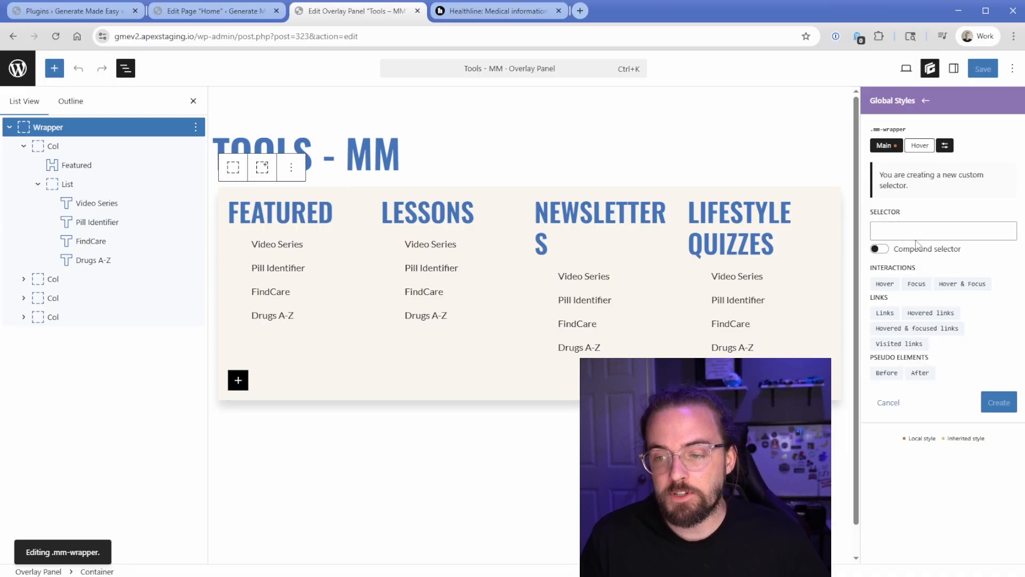
{"action": "type", "text": "ul"}
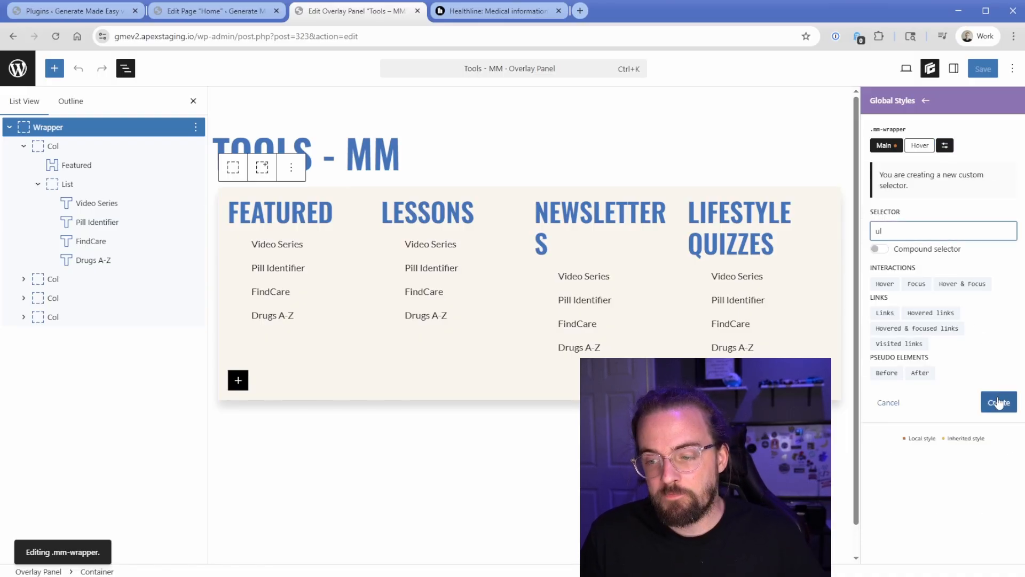
{"action": "left_click", "coordinate": [998, 402]}
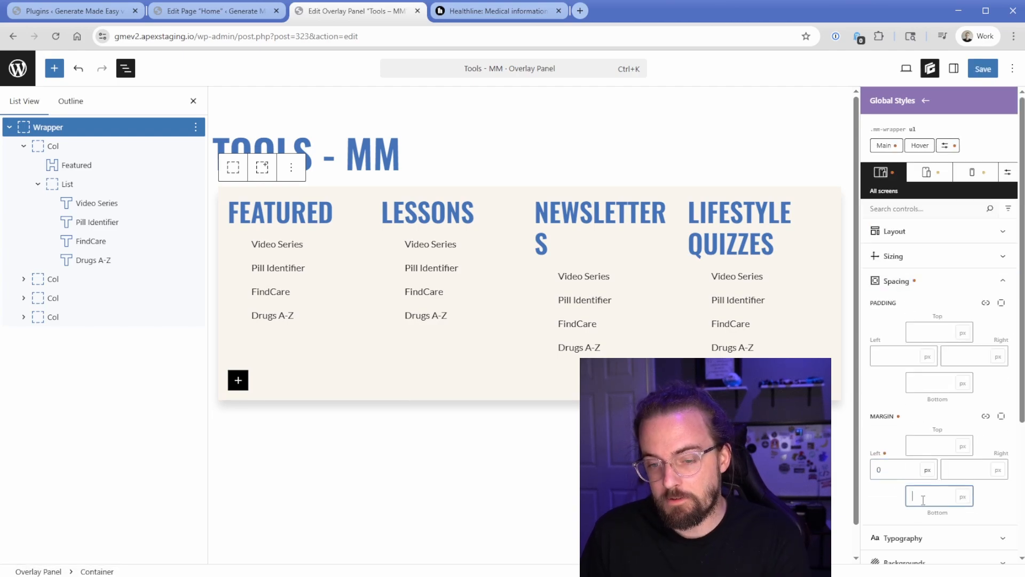
- Save the Tools – MM panel and verify the lists sit flush left on the front end
{"action": "left_click", "coordinate": [982, 68]}
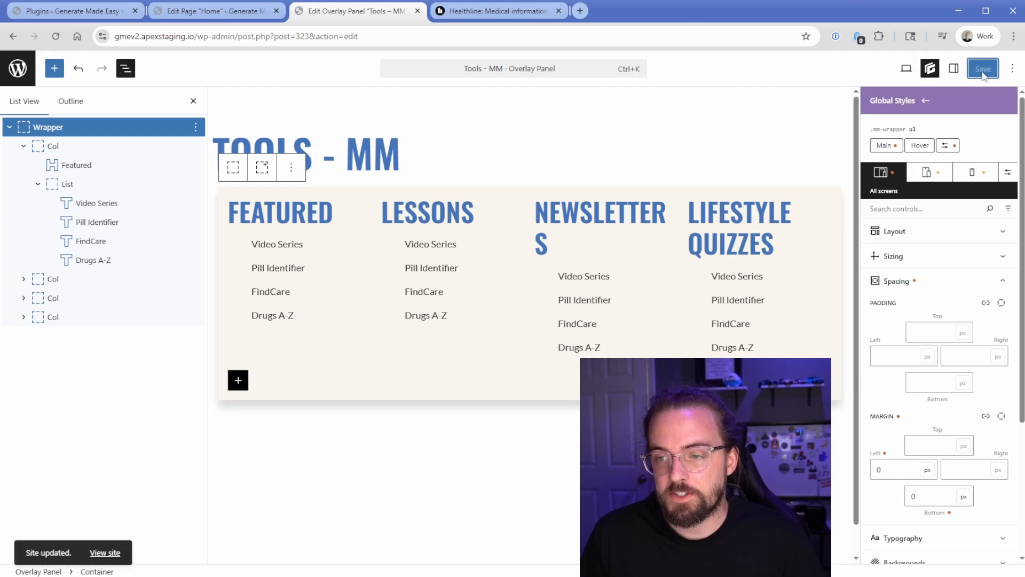
{"action": "left_click", "coordinate": [216, 10]}
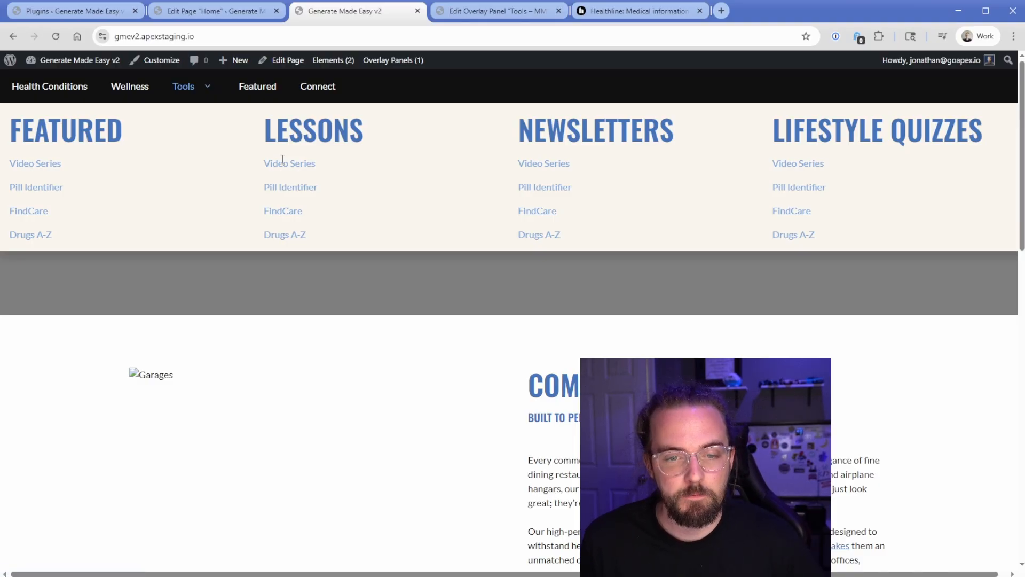
{"action": "left_click", "coordinate": [498, 10]}
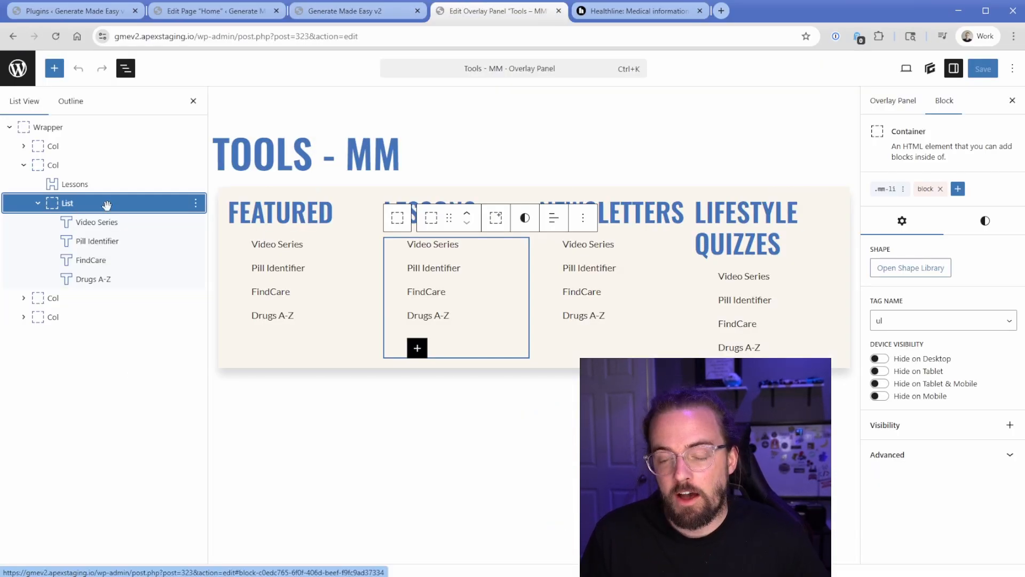
{"action": "mouse_move", "coordinate": [886, 189]}
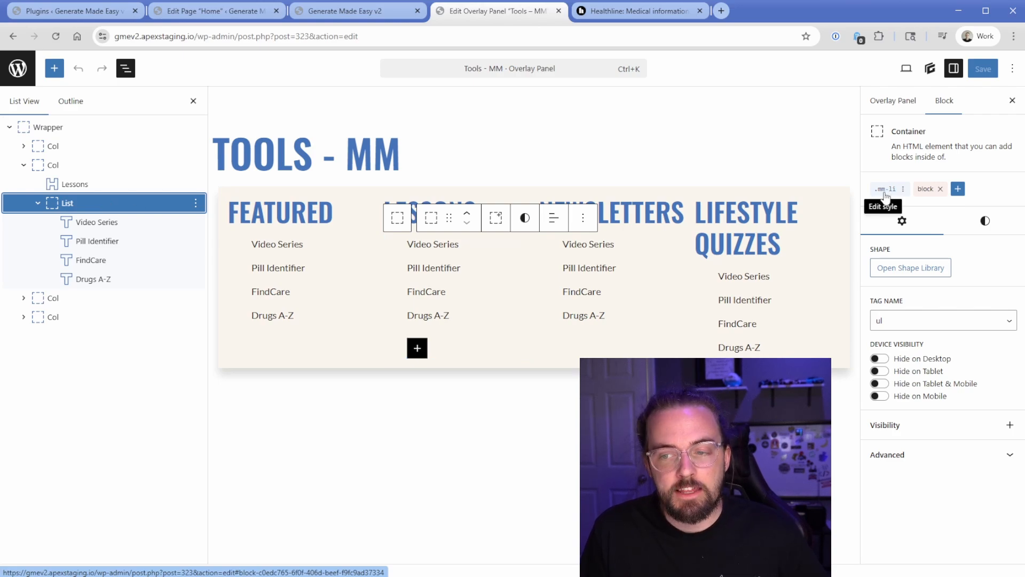
{"action": "left_click", "coordinate": [51, 164]}
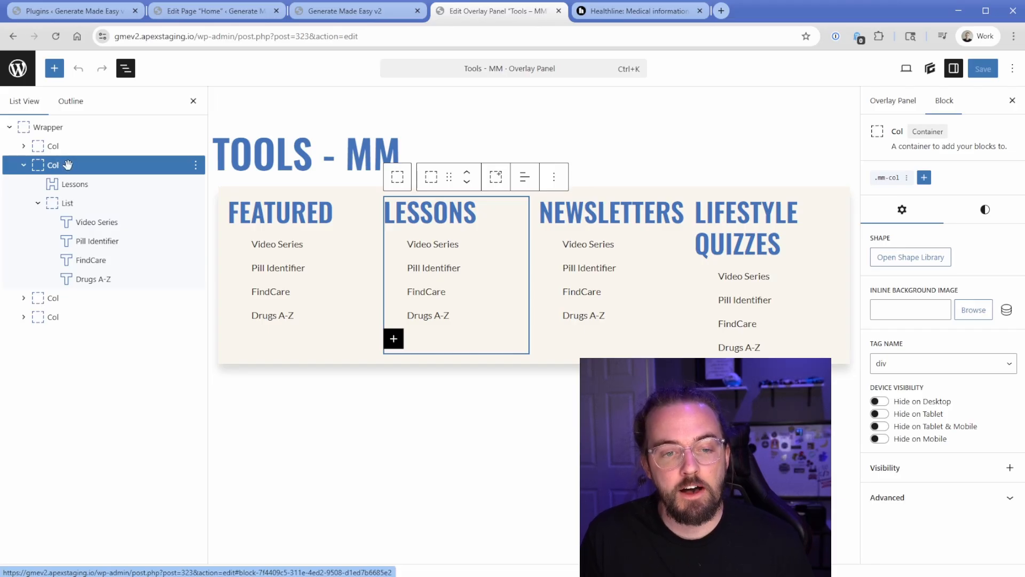
{"action": "mouse_move", "coordinate": [891, 182]}
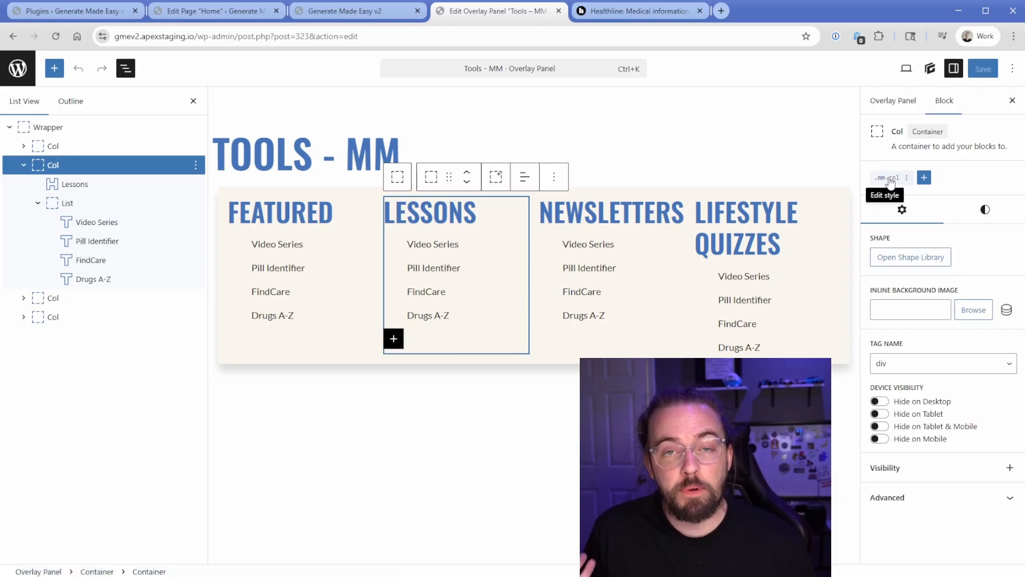
{"action": "left_click", "coordinate": [429, 213]}
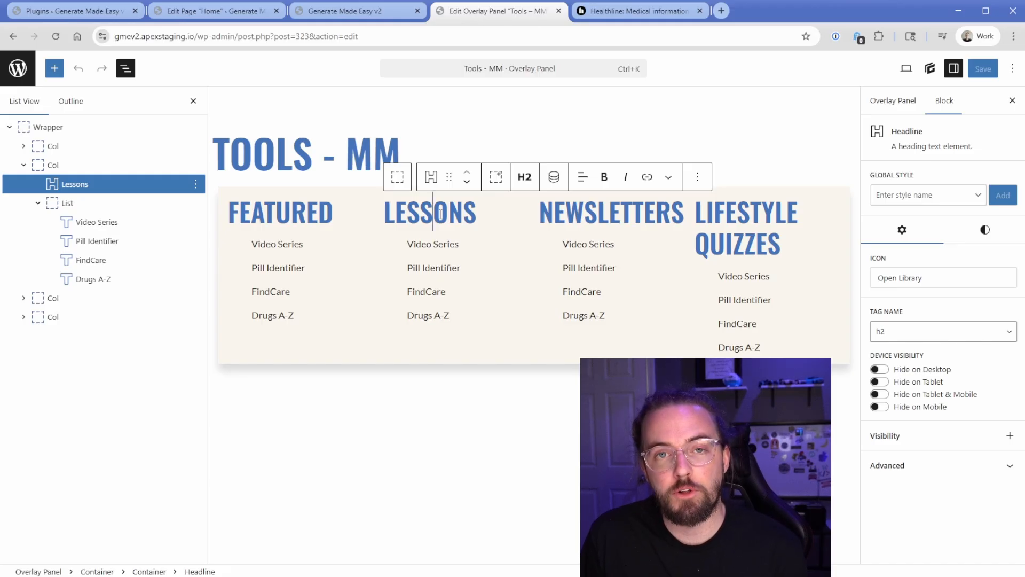
{"action": "left_click", "coordinate": [53, 165]}
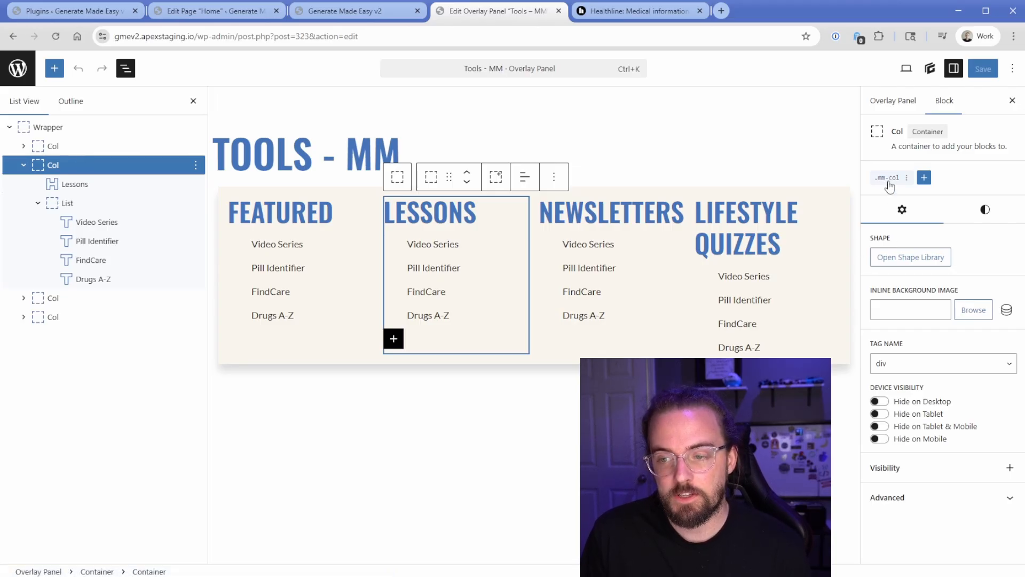
- Add a custom 'h2' selector to the .mm-col global style
{"action": "left_click", "coordinate": [924, 177]}
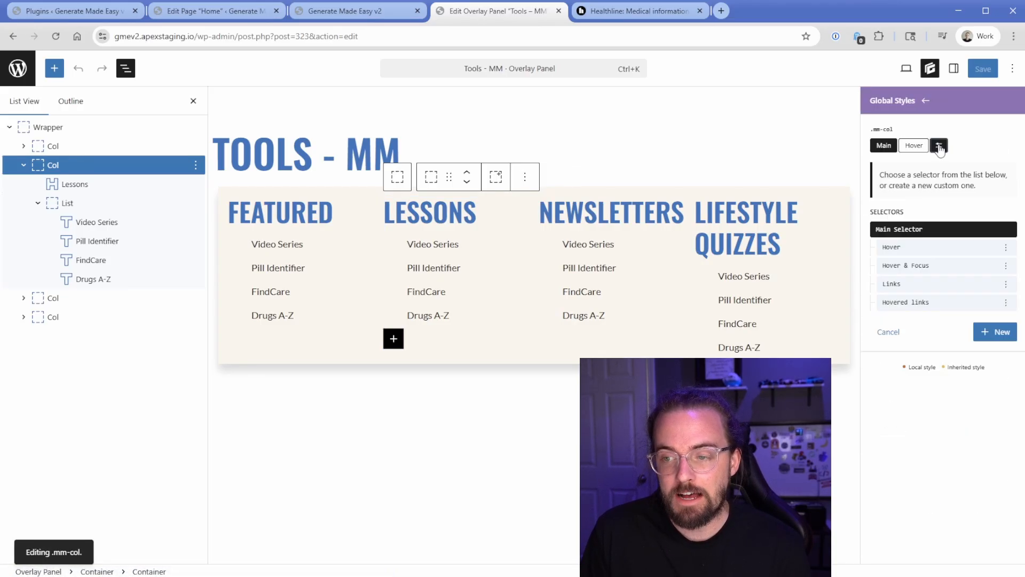
{"action": "left_click", "coordinate": [938, 145]}
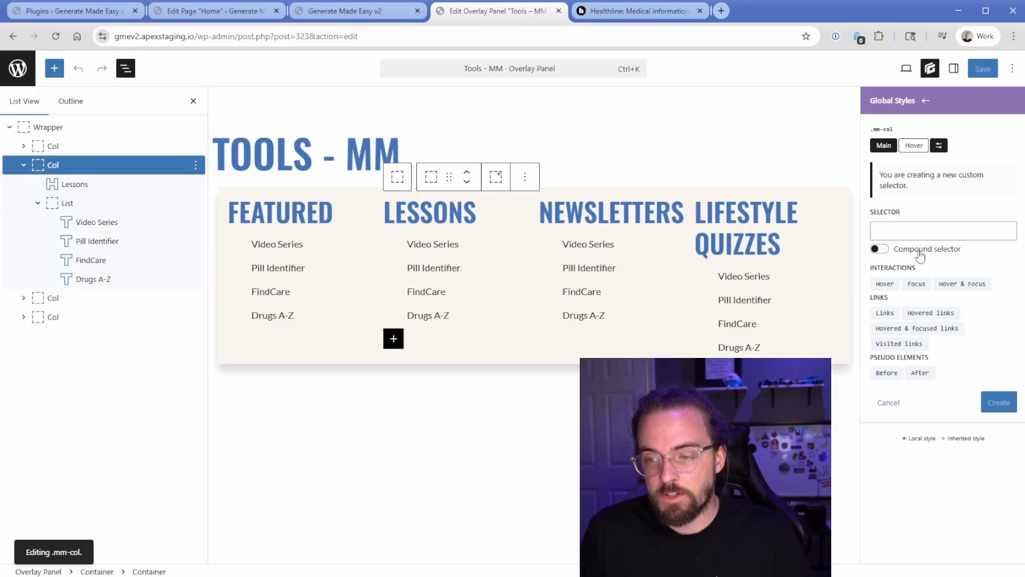
{"action": "type", "text": "h2"}
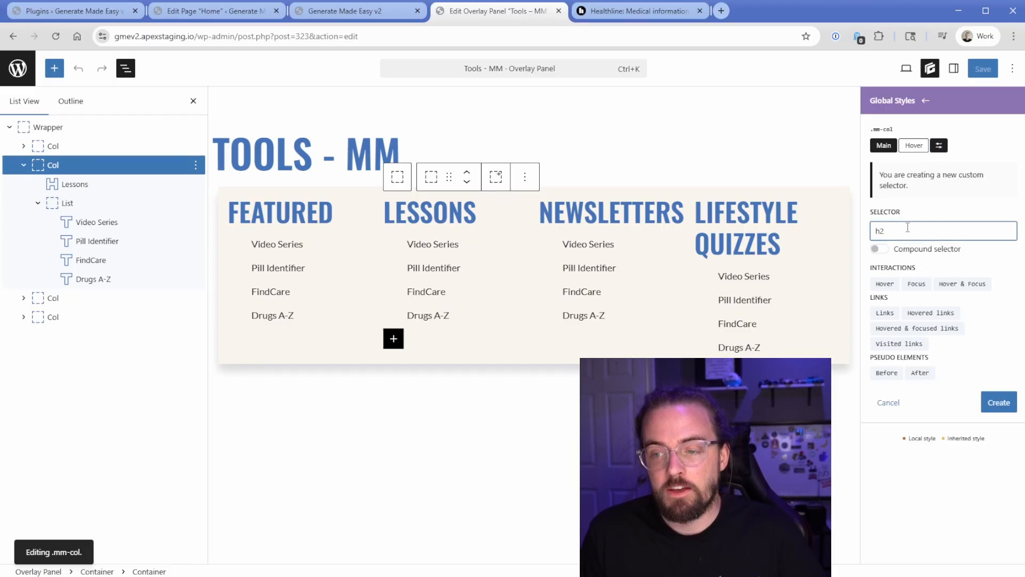
{"action": "left_click", "coordinate": [998, 401]}
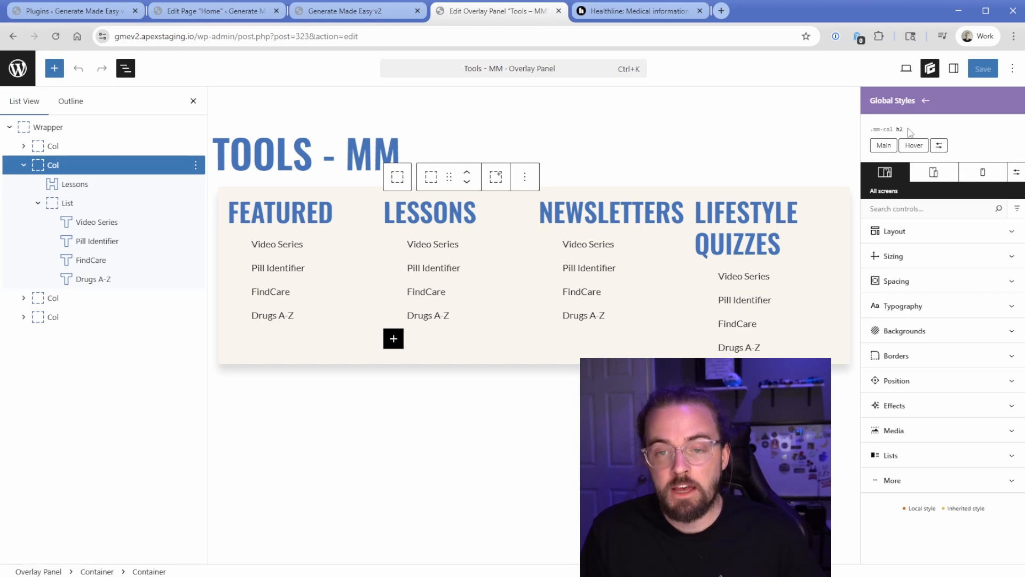
- Set the h2 headings to 2rem black text and save the changes
{"action": "left_click", "coordinate": [903, 306]}
{"action": "type", "text": "2"}
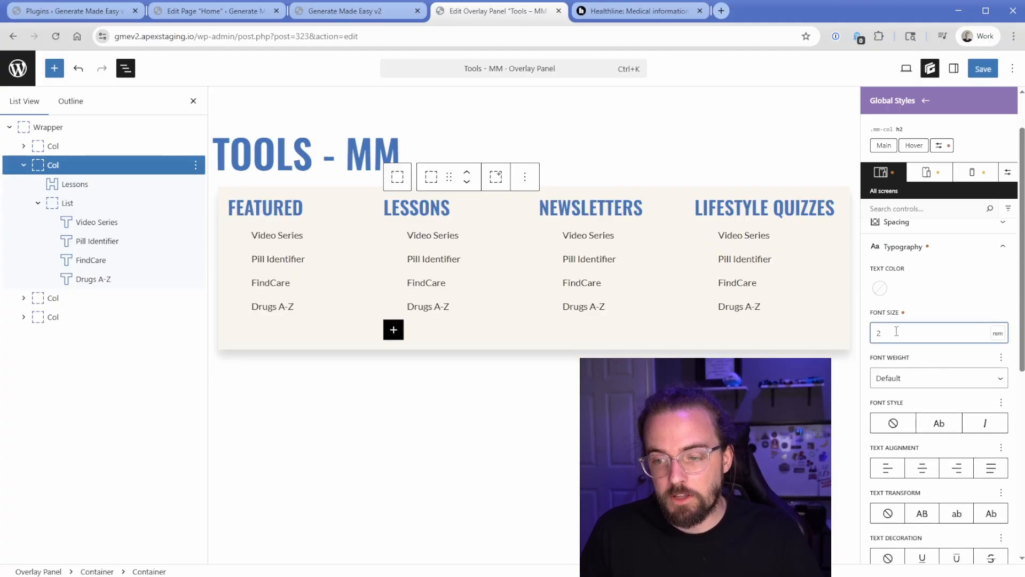
{"action": "left_click", "coordinate": [880, 288]}
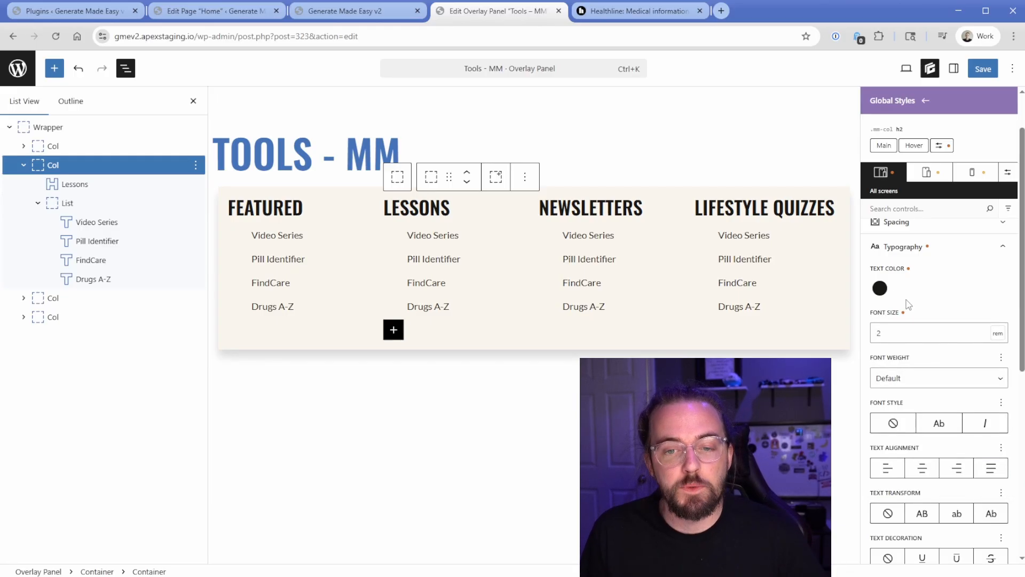
{"action": "left_click", "coordinate": [350, 11]}
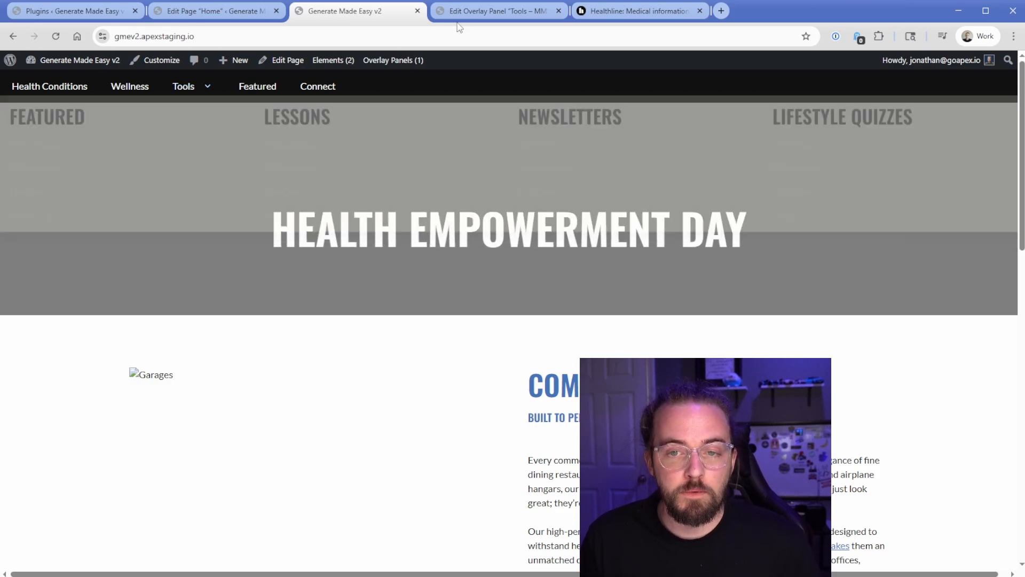
- Go to GenerateBlocks Overlay Panels and start a new overlay panel
{"action": "left_click", "coordinate": [493, 11]}
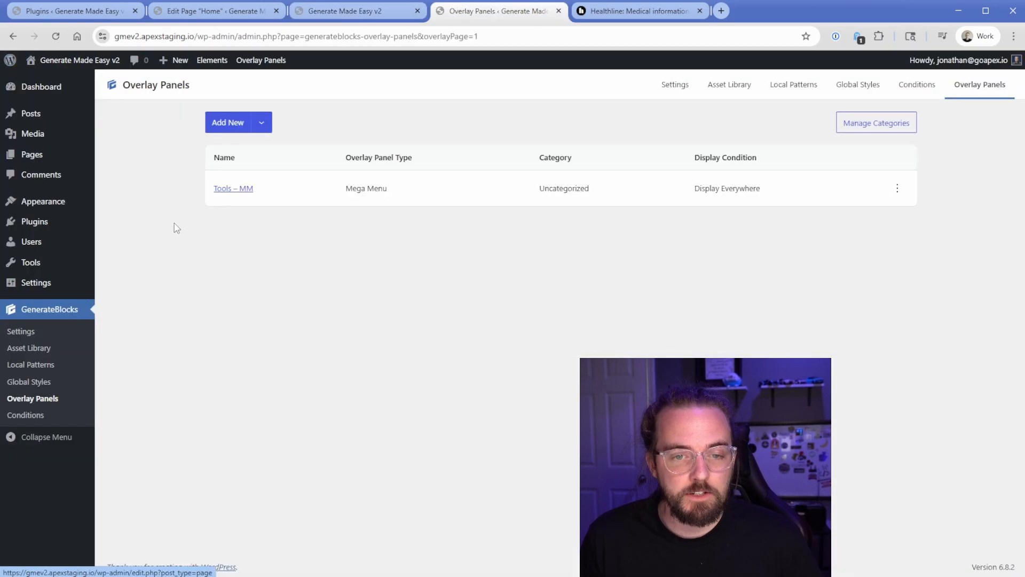
{"action": "left_click", "coordinate": [260, 121]}
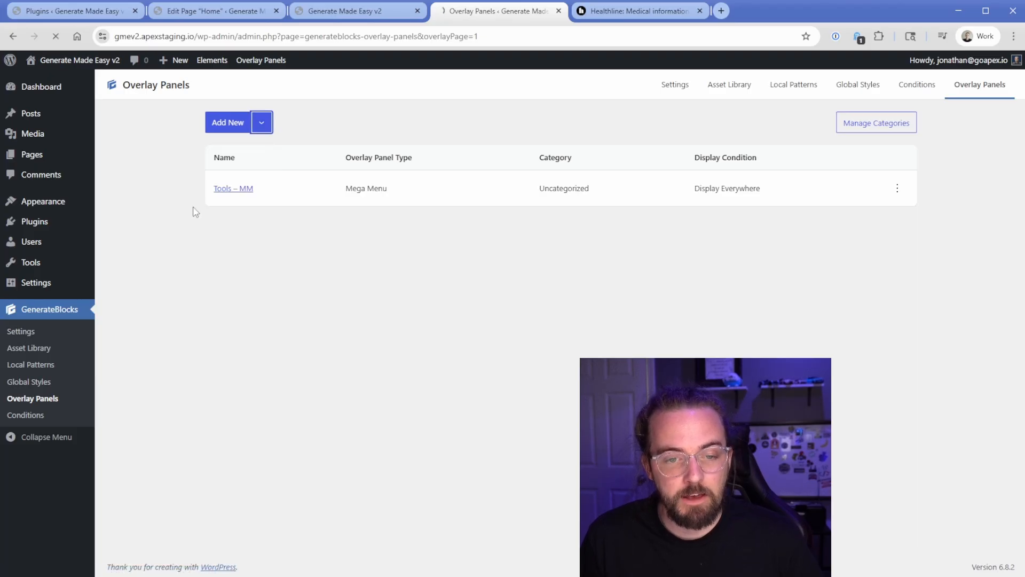
{"action": "left_click", "coordinate": [227, 122]}
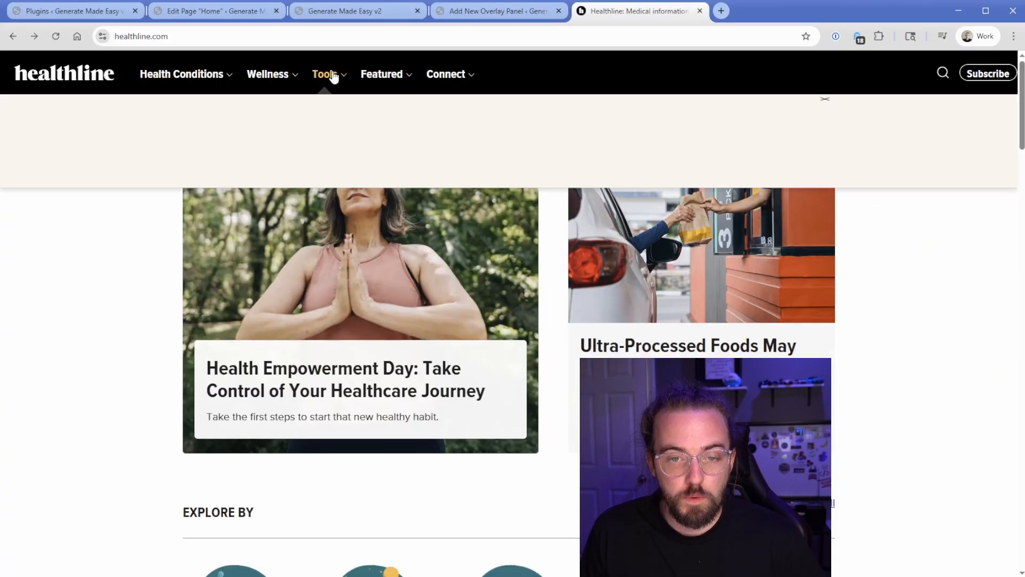
- Bring up Healthline's Featured and Connect mega menus to reference the Bezzy and social sections
{"action": "left_click", "coordinate": [382, 74]}
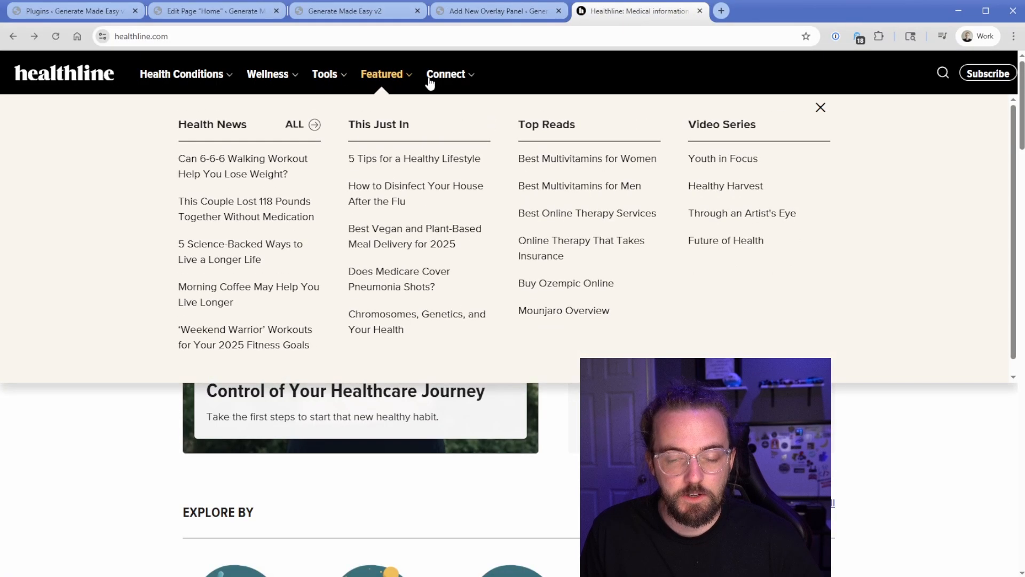
{"action": "left_click", "coordinate": [447, 75]}
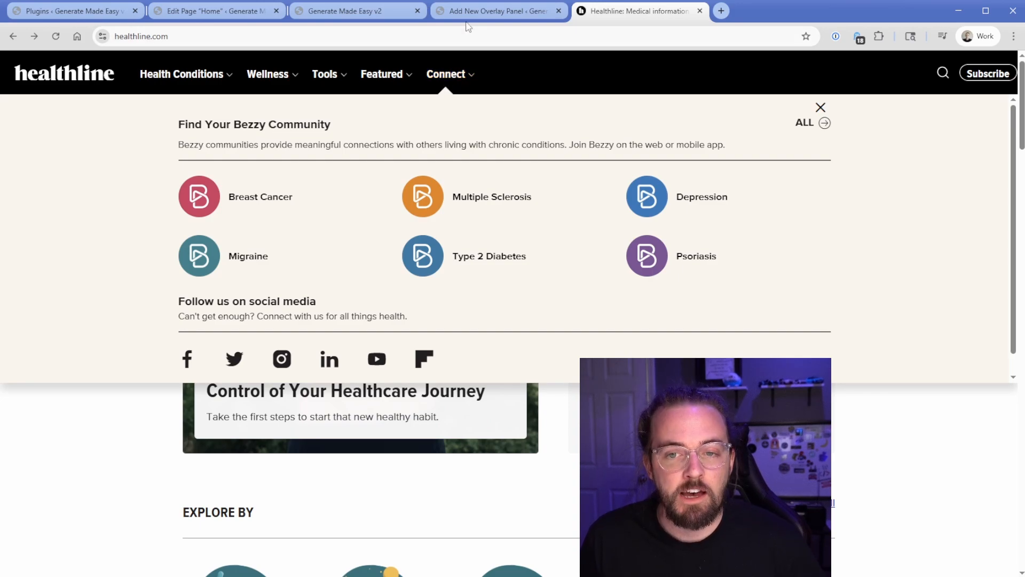
{"action": "left_click", "coordinate": [498, 11]}
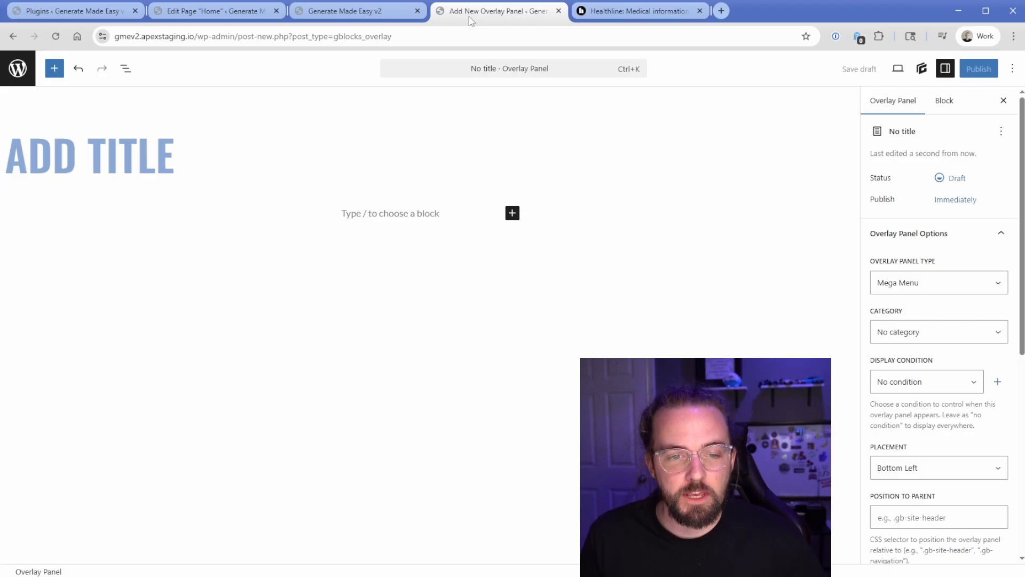
{"action": "left_click", "coordinate": [637, 9]}
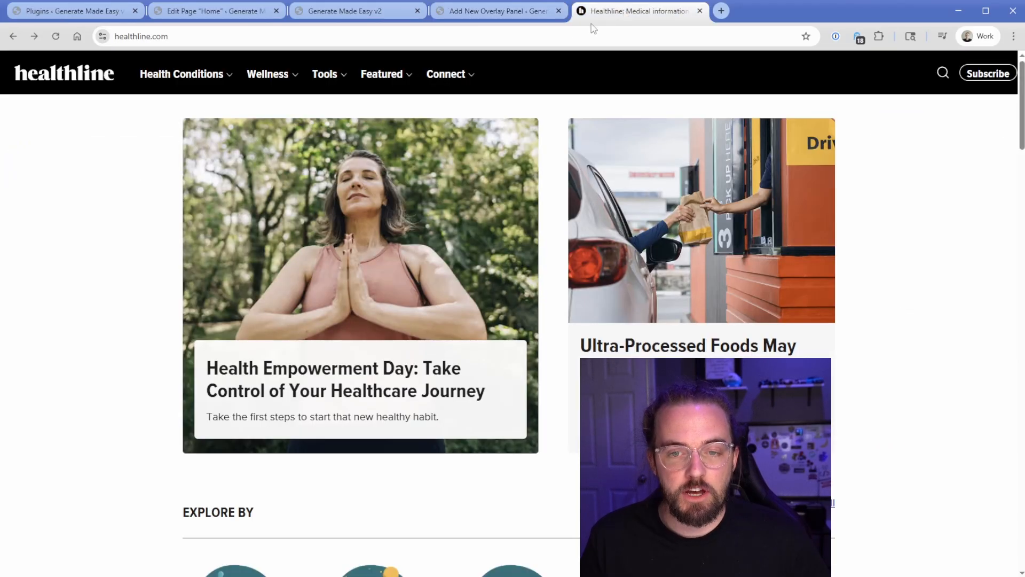
{"action": "left_click", "coordinate": [447, 73]}
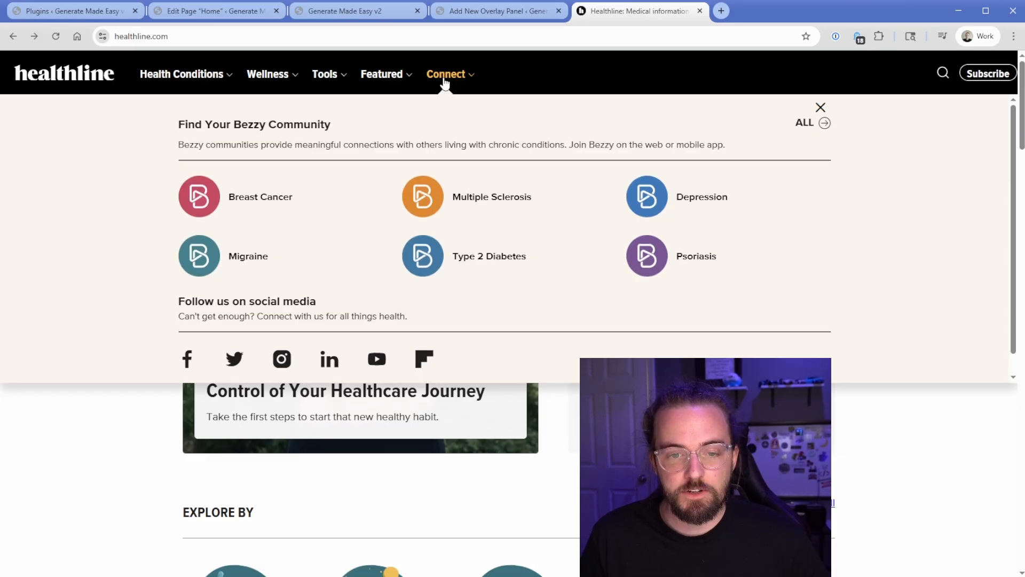
- Title the panel 'Connect - MM' and insert a container using the .mm-wrapper style
{"action": "left_click", "coordinate": [495, 11]}
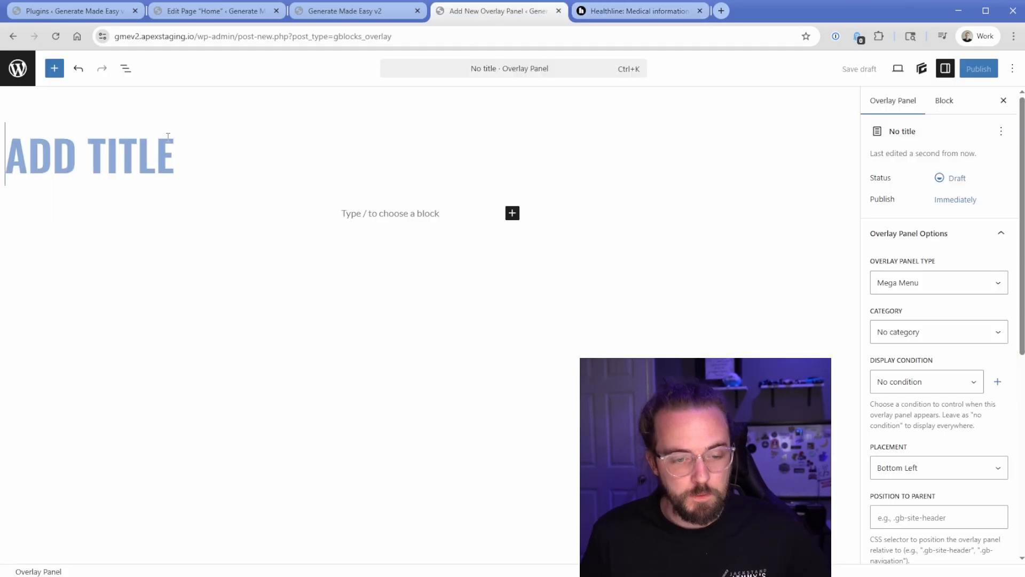
{"action": "type", "text": "Connect - MM"}
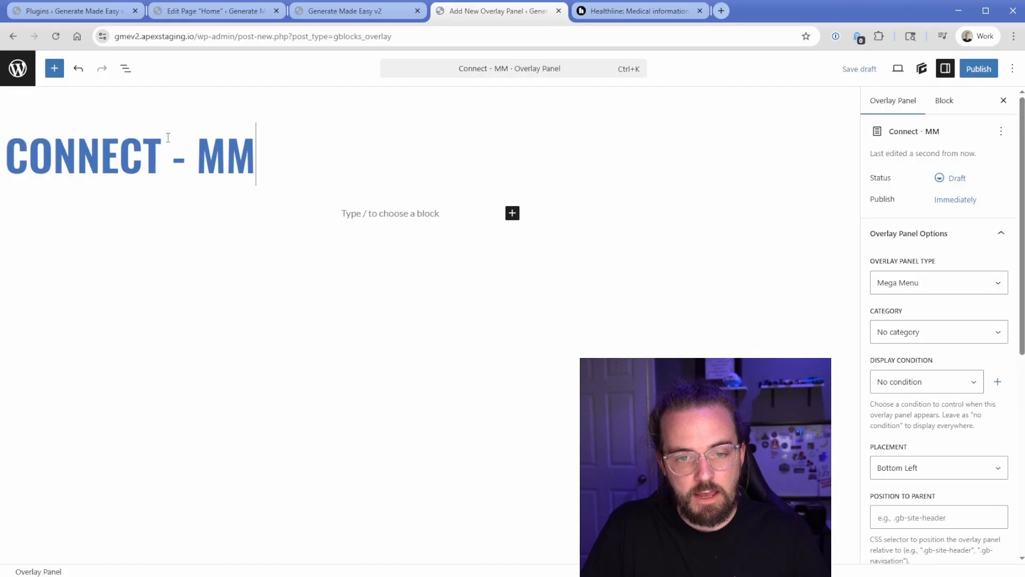
{"action": "type", "text": "/co"}
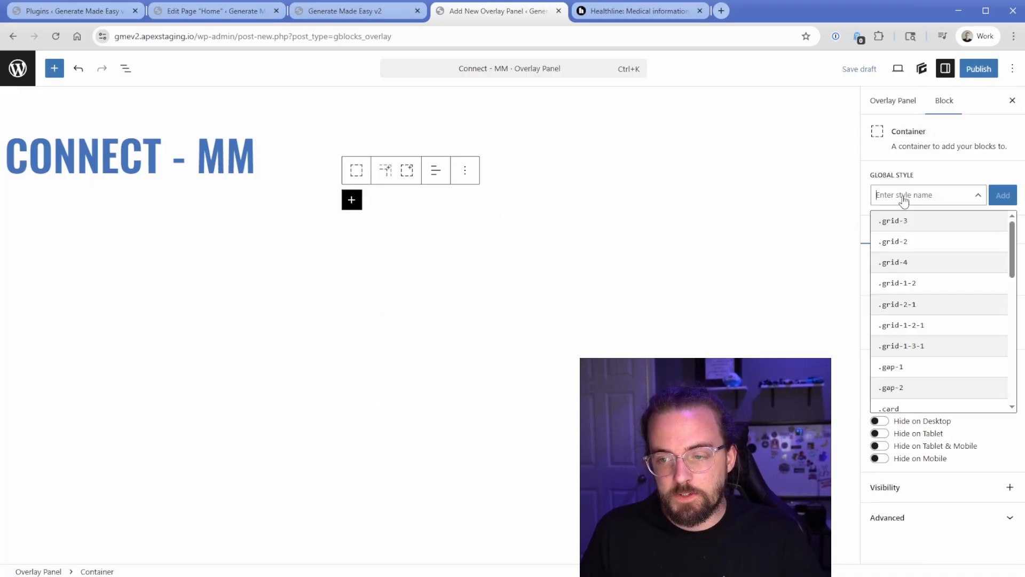
{"action": "type", "text": "mm-"}
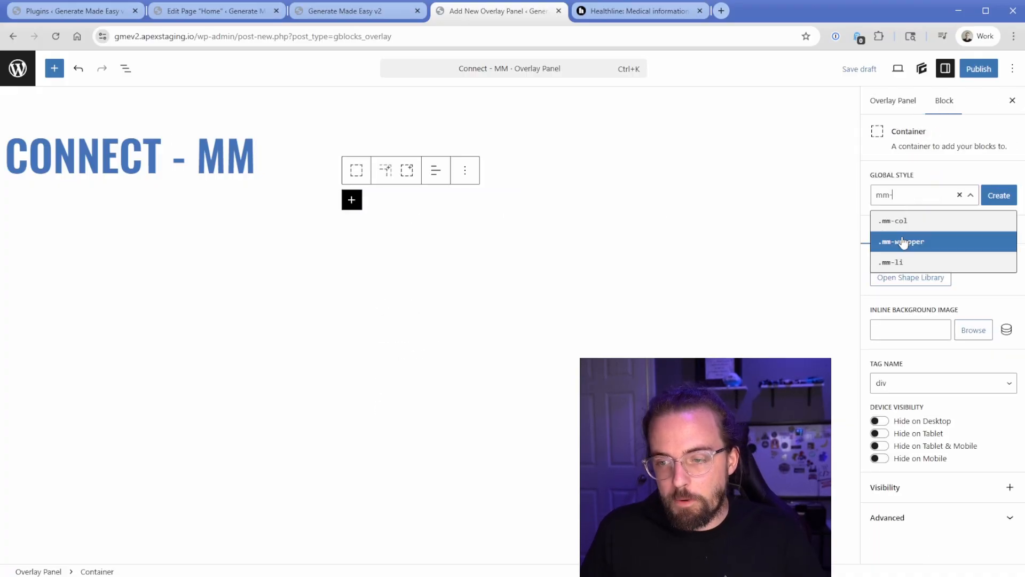
{"action": "left_click", "coordinate": [893, 100]}
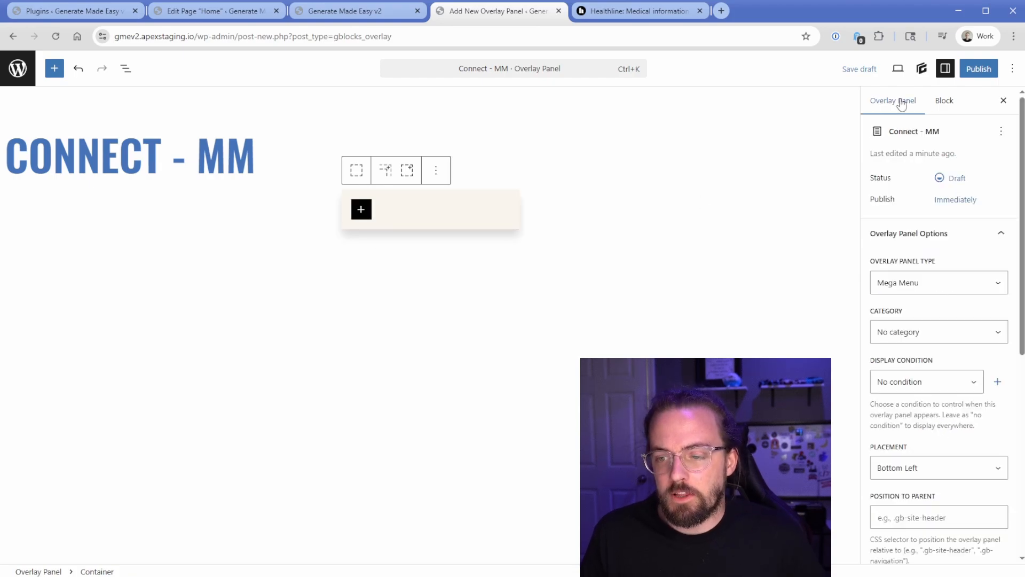
- Set the overlay panel's Width Mode to Full Width
{"action": "left_click", "coordinate": [939, 470]}
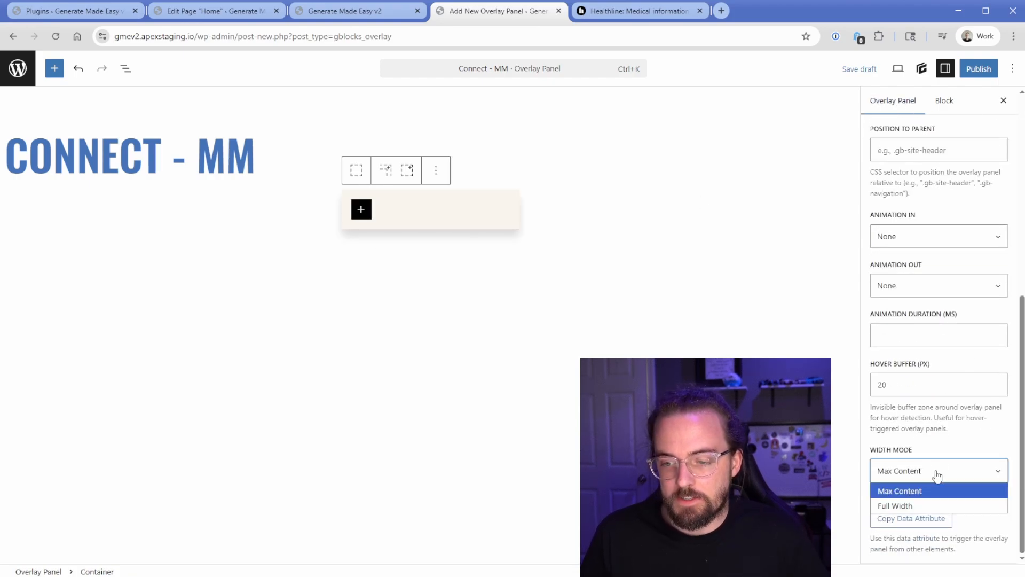
{"action": "left_click", "coordinate": [894, 505]}
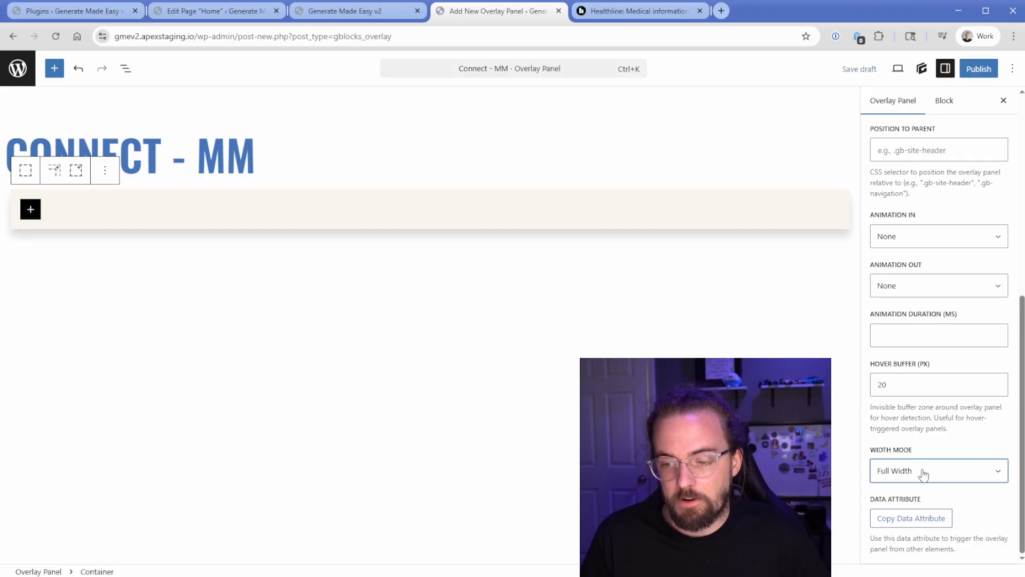
{"action": "left_click", "coordinate": [938, 470]}
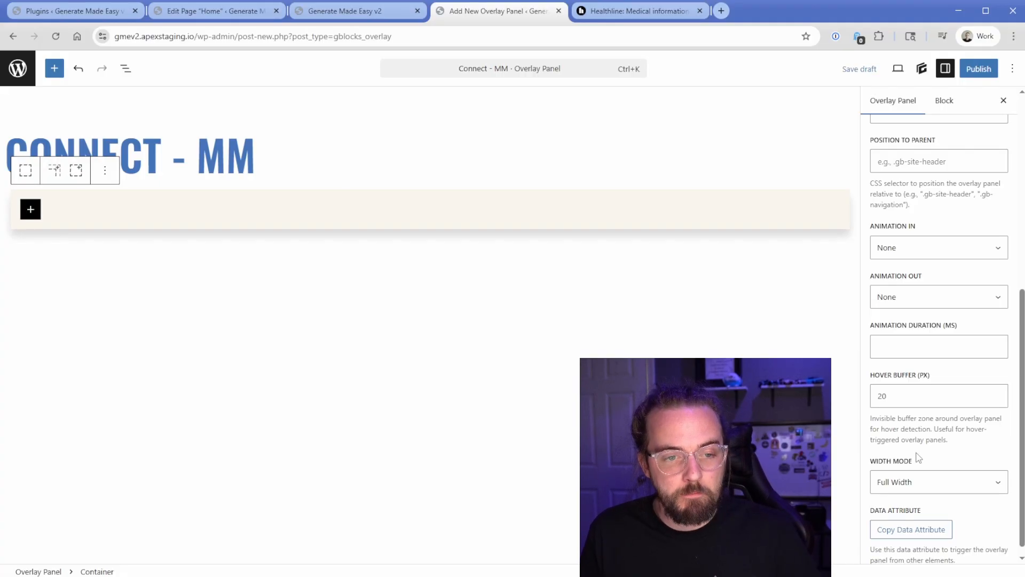
- Nest a Top Row container inside the wrapper, checking Healthline's Connect menu for reference
{"action": "left_click", "coordinate": [126, 68]}
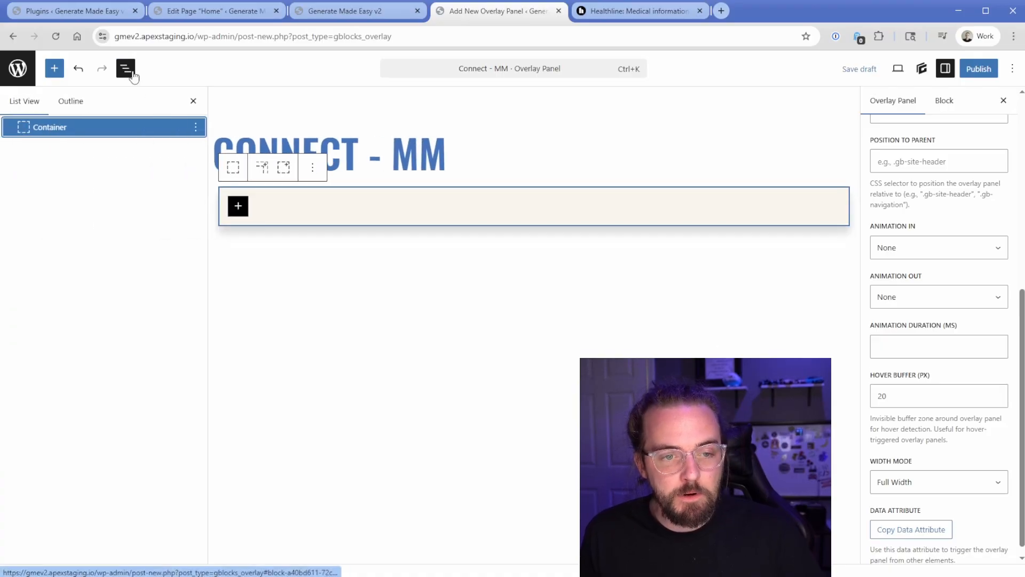
{"action": "left_click", "coordinate": [237, 206]}
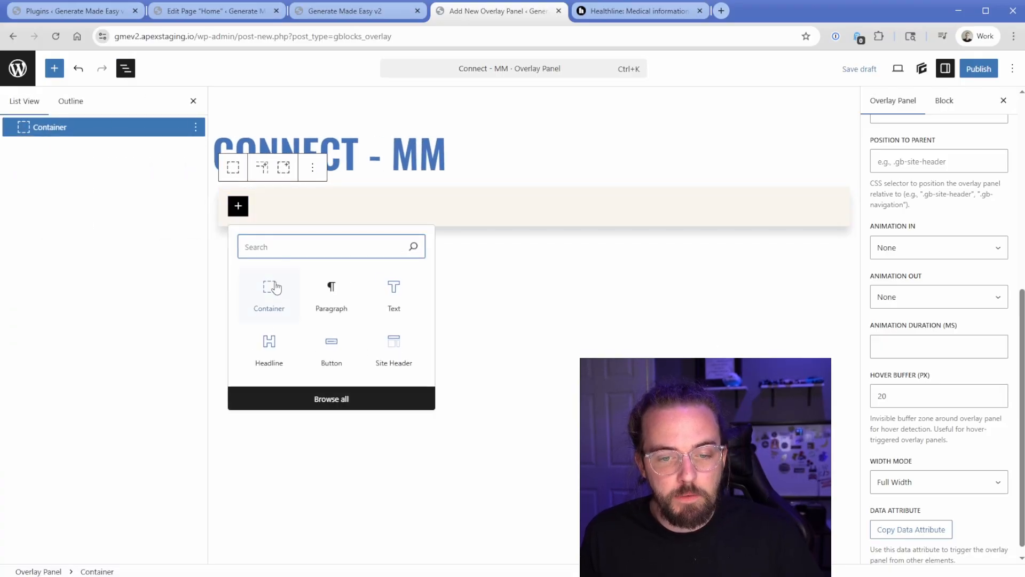
{"action": "left_click", "coordinate": [636, 10]}
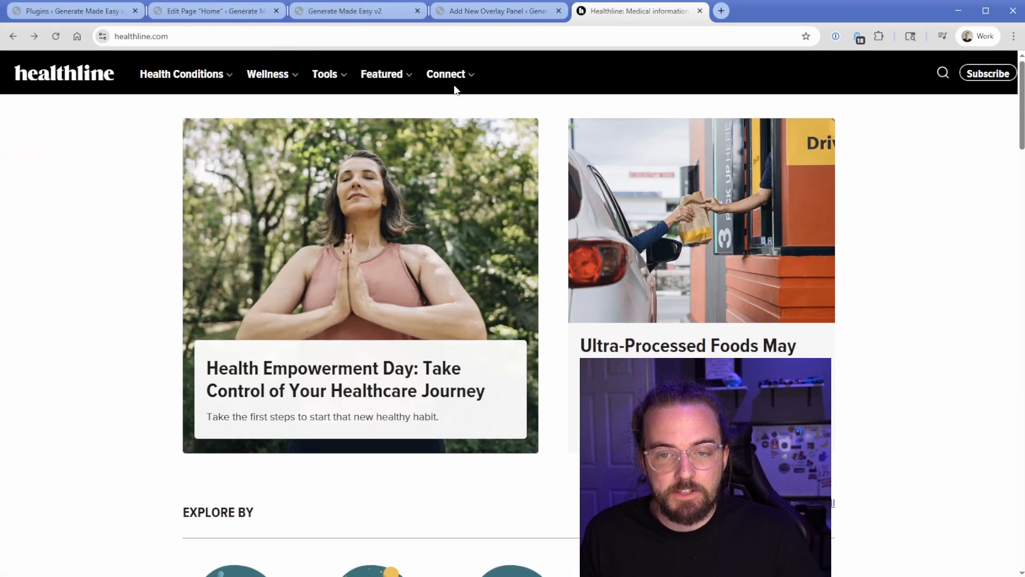
{"action": "left_click", "coordinate": [447, 75]}
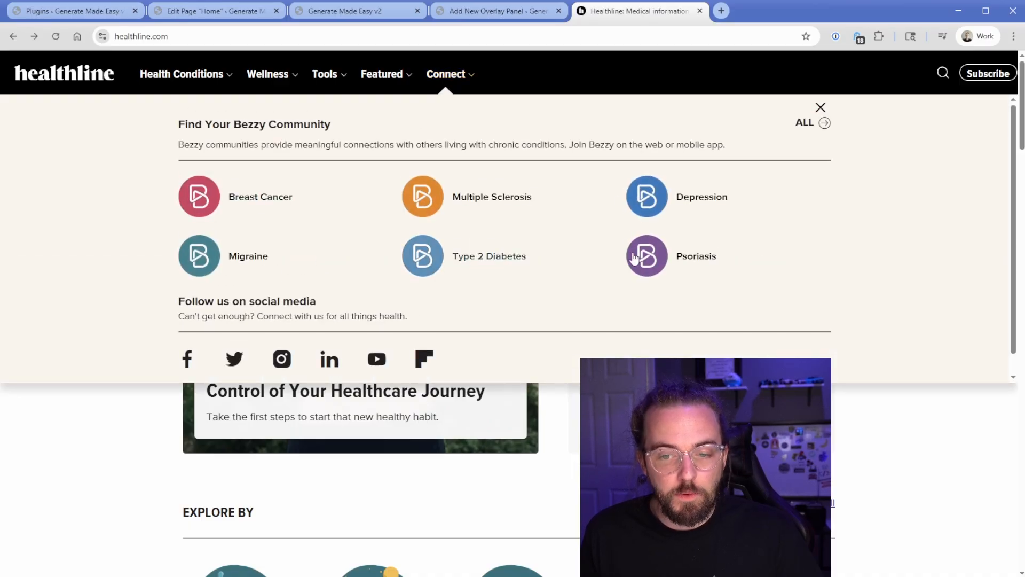
{"action": "mouse_move", "coordinate": [193, 333]}
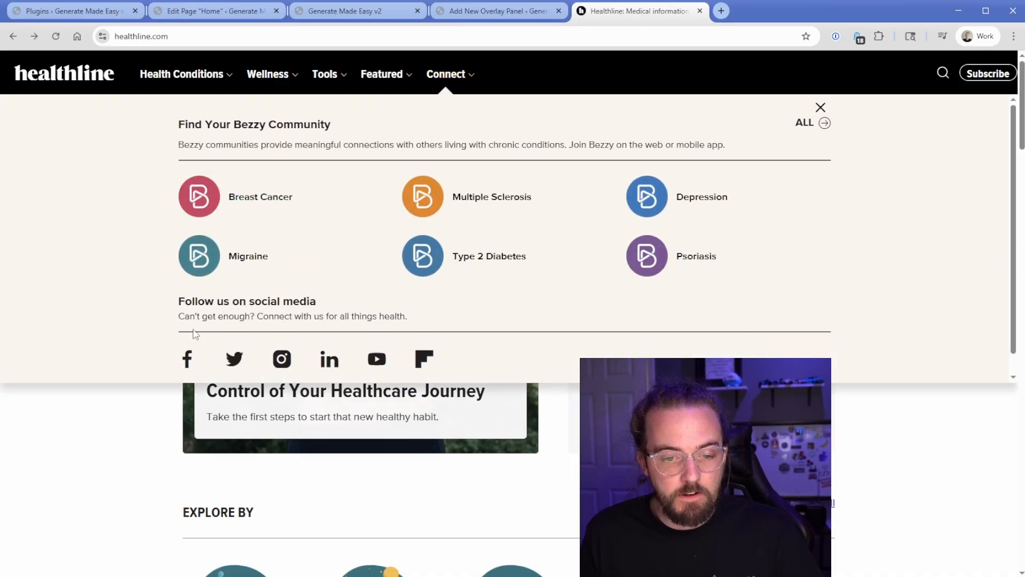
{"action": "left_click", "coordinate": [499, 10]}
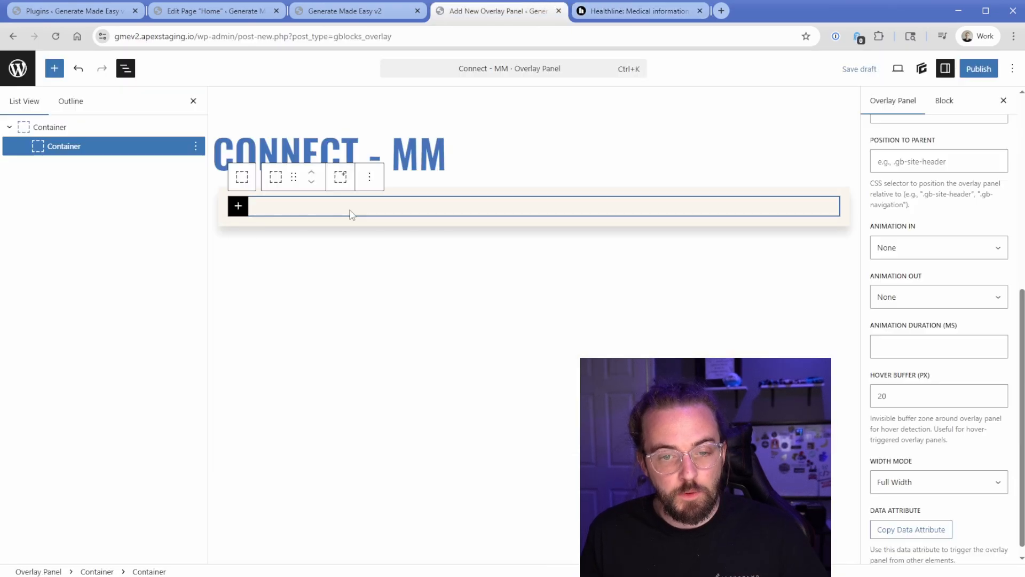
- Add a 'Find your Community' heading and Bezzy description, plus a Grid 3 container with grid and gap styles
{"action": "left_click", "coordinate": [238, 206]}
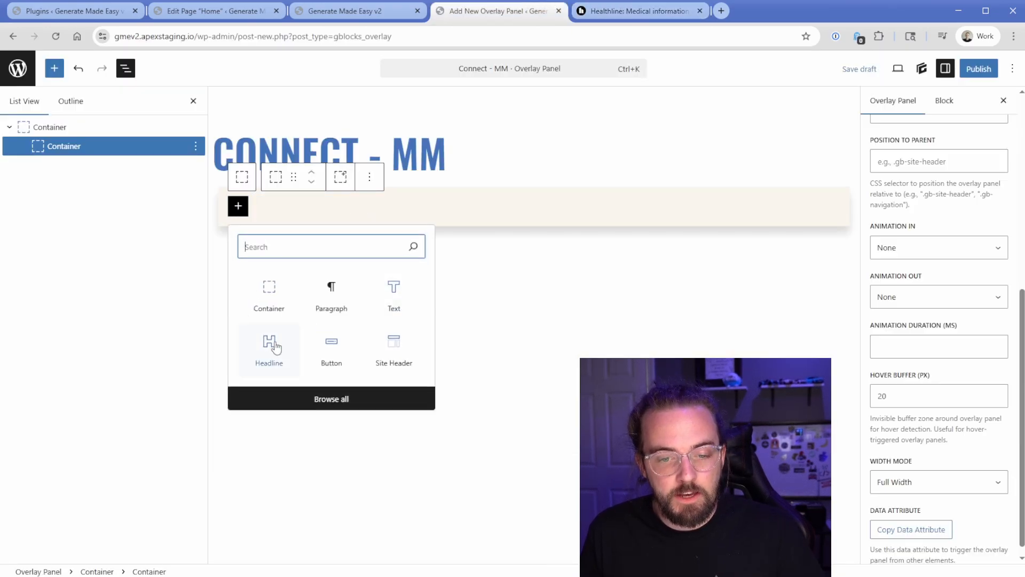
{"action": "left_click", "coordinate": [269, 350]}
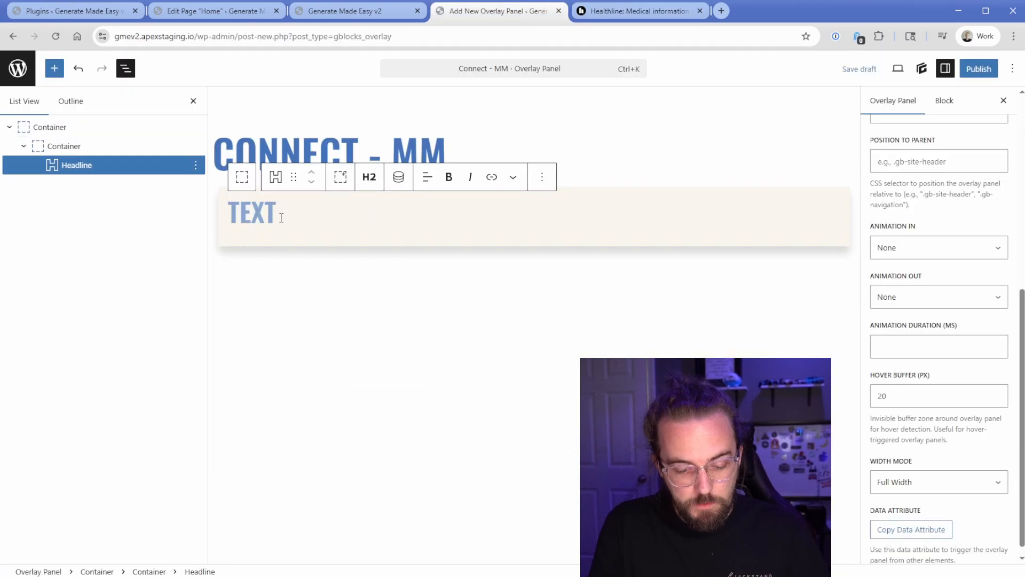
{"action": "type", "text": "Find your Communit"}
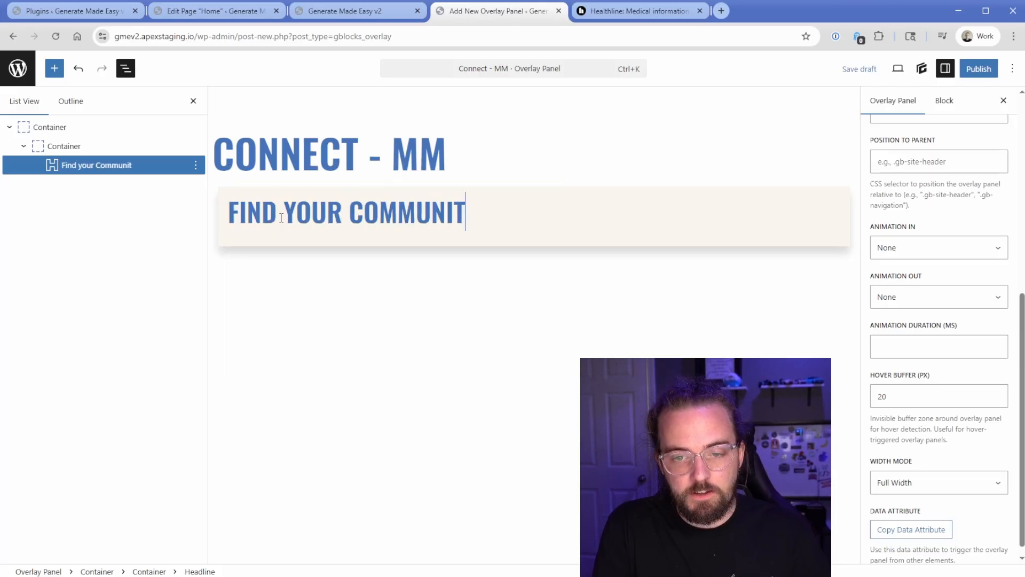
{"action": "type", "text": "Bezzy communities provide meaningful connections with others living with chronic conditions. Join Bezzy on the web or mobile app."}
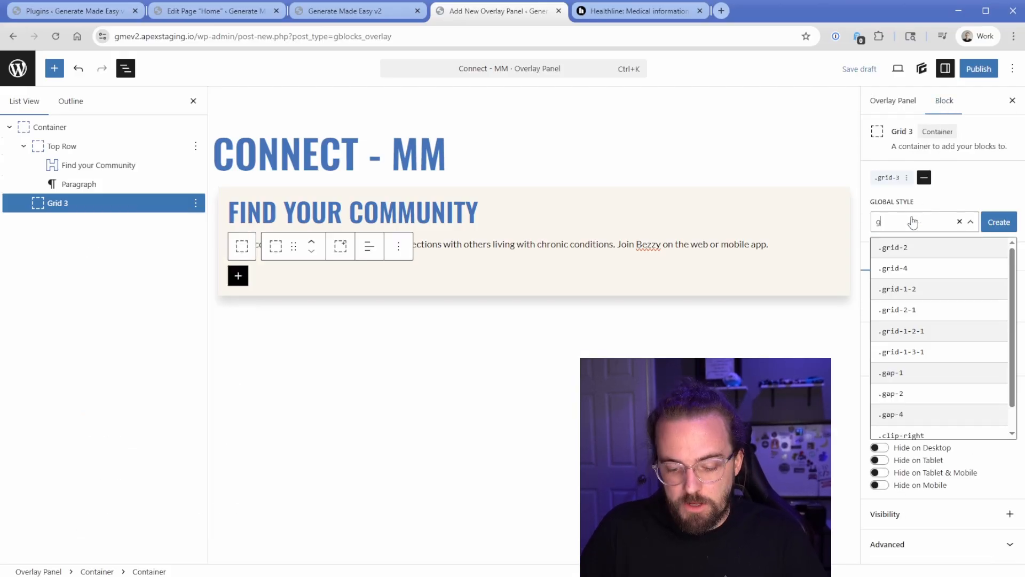
{"action": "left_click", "coordinate": [890, 373]}
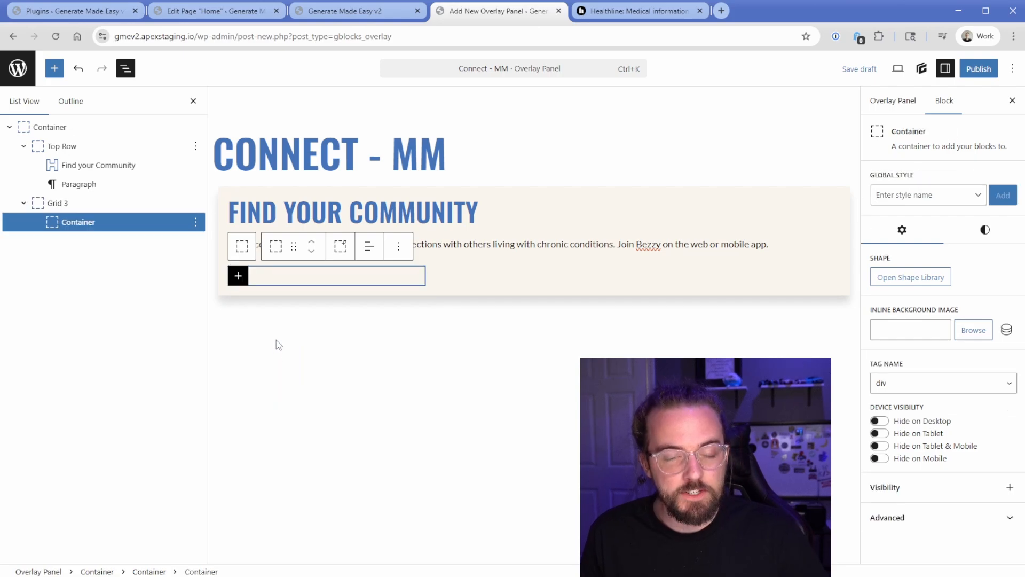
- Inspect the markup of a community link in Healthline's Connect mega menu with DevTools
{"action": "left_click", "coordinate": [637, 9]}
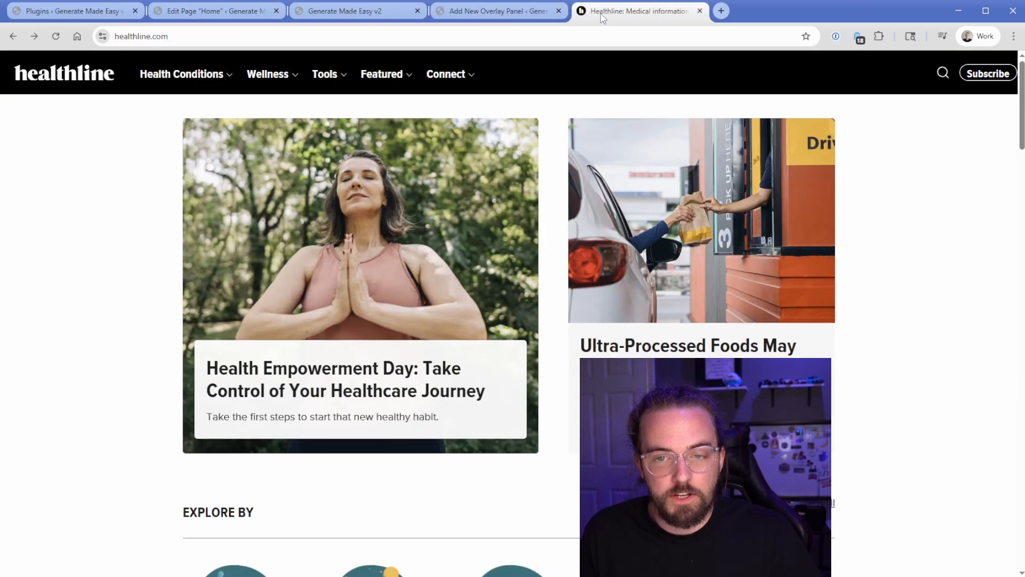
{"action": "left_click", "coordinate": [447, 74]}
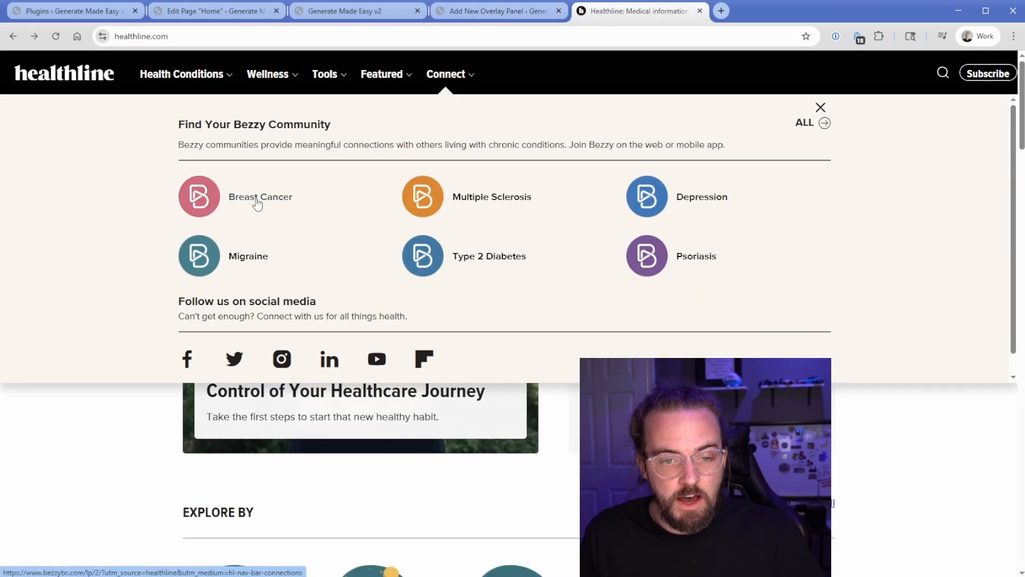
{"action": "right_click", "coordinate": [199, 196]}
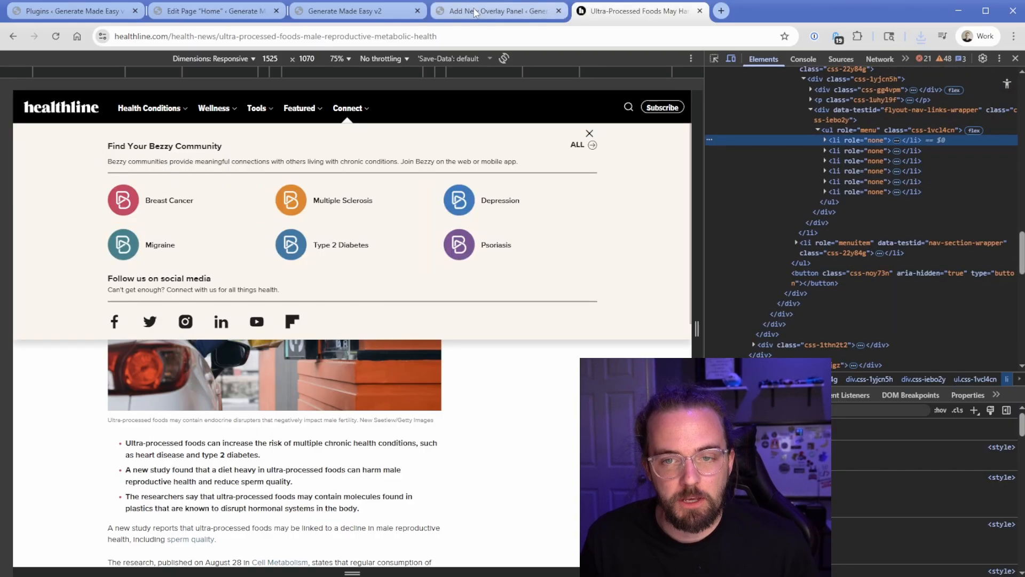
{"action": "left_click", "coordinate": [480, 11]}
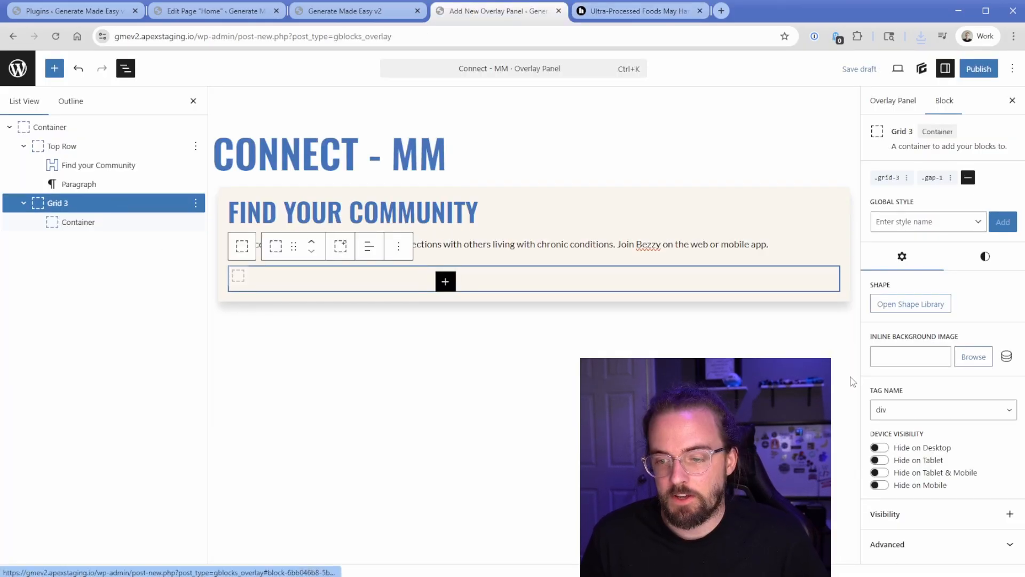
- Set Grid 3's list style to none to remove the bullets
{"action": "left_click", "coordinate": [942, 410]}
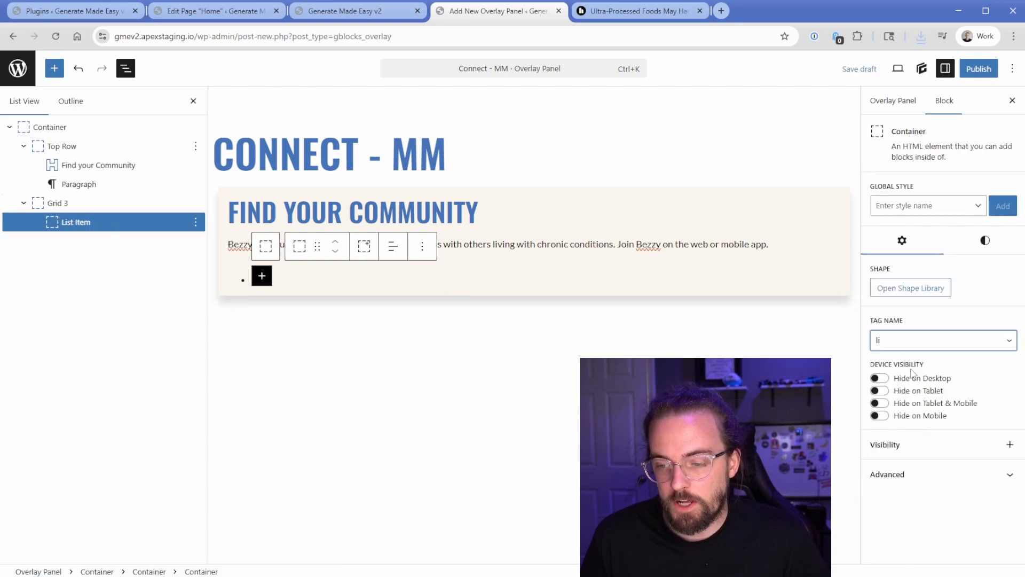
{"action": "left_click", "coordinate": [56, 203]}
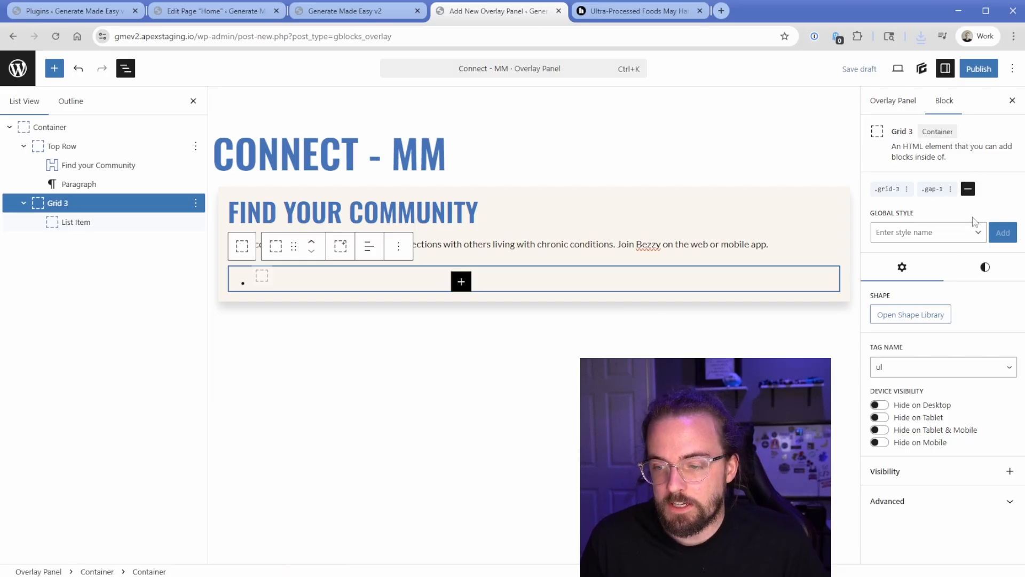
{"action": "left_click", "coordinate": [984, 266]}
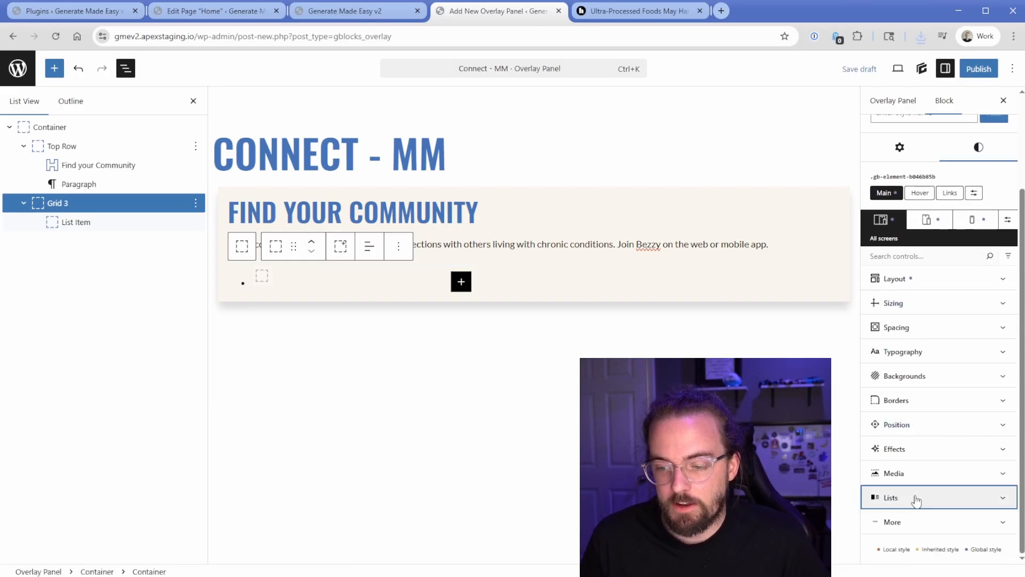
{"action": "left_click", "coordinate": [890, 497]}
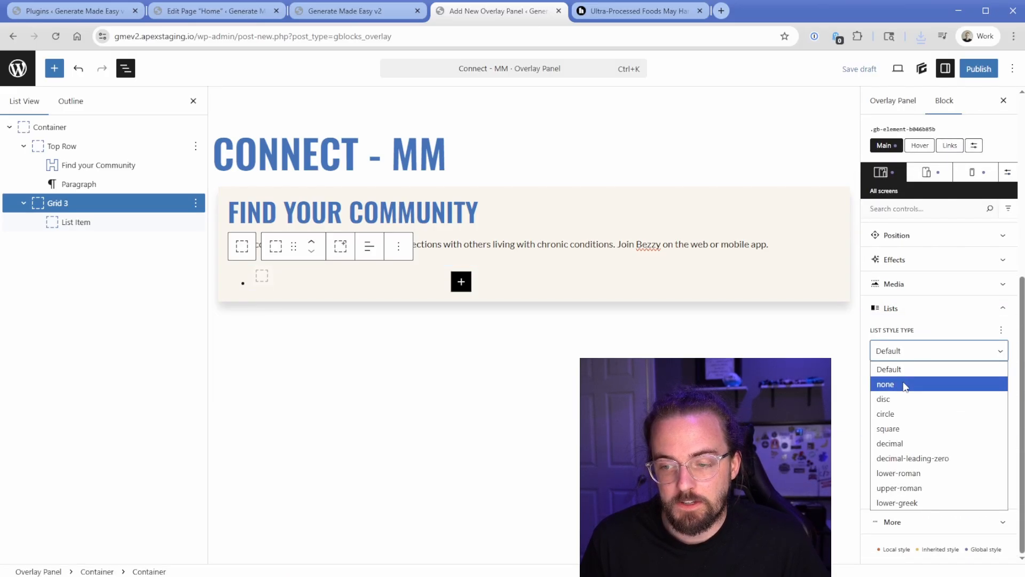
{"action": "left_click", "coordinate": [884, 383]}
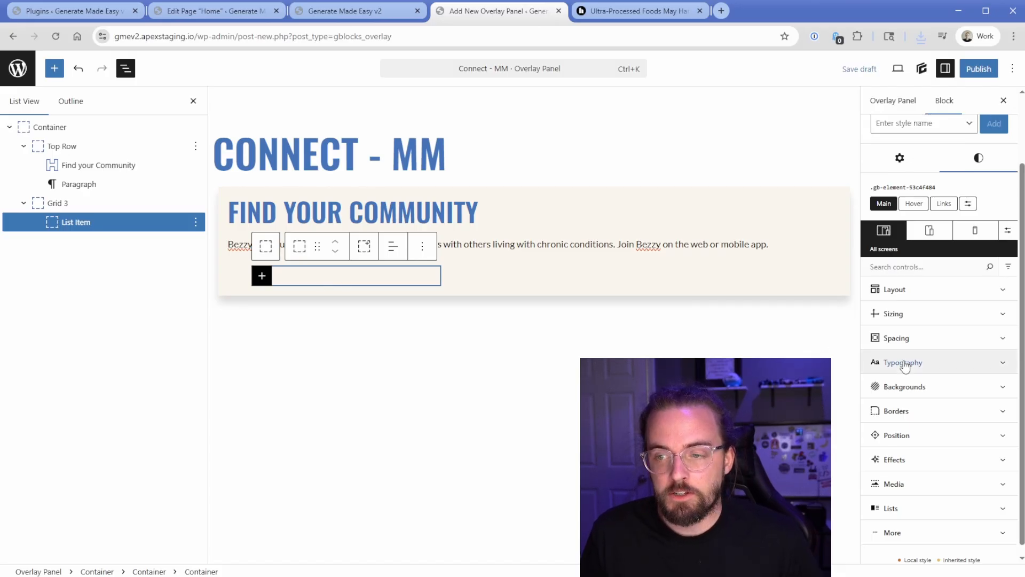
- Give the List Item .flex-row and .gap-1, holding a 70px Bezzy logo image and a headline
{"action": "type", "text": "flex-"}
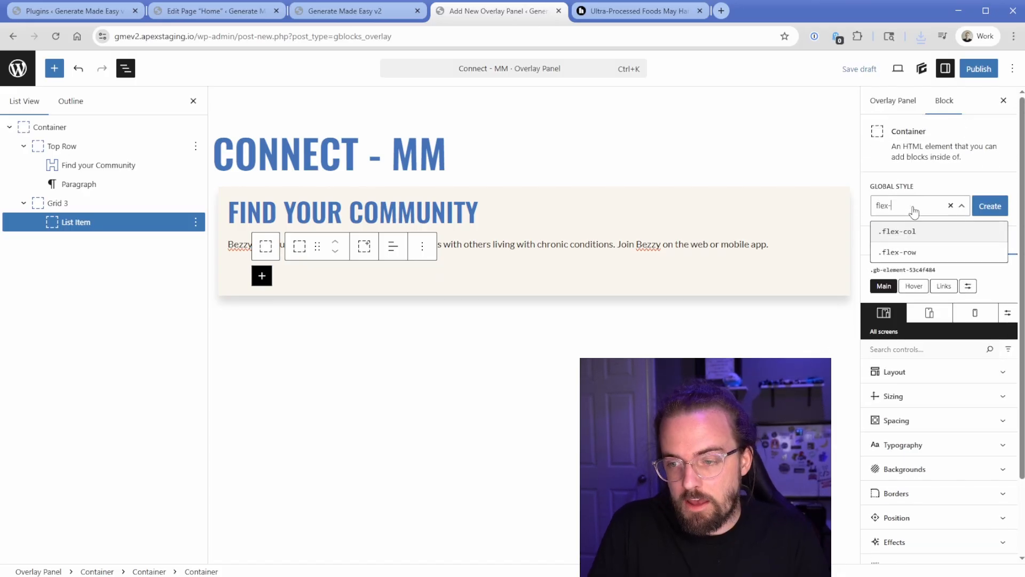
{"action": "left_click", "coordinate": [896, 252]}
{"action": "type", "text": "im"}
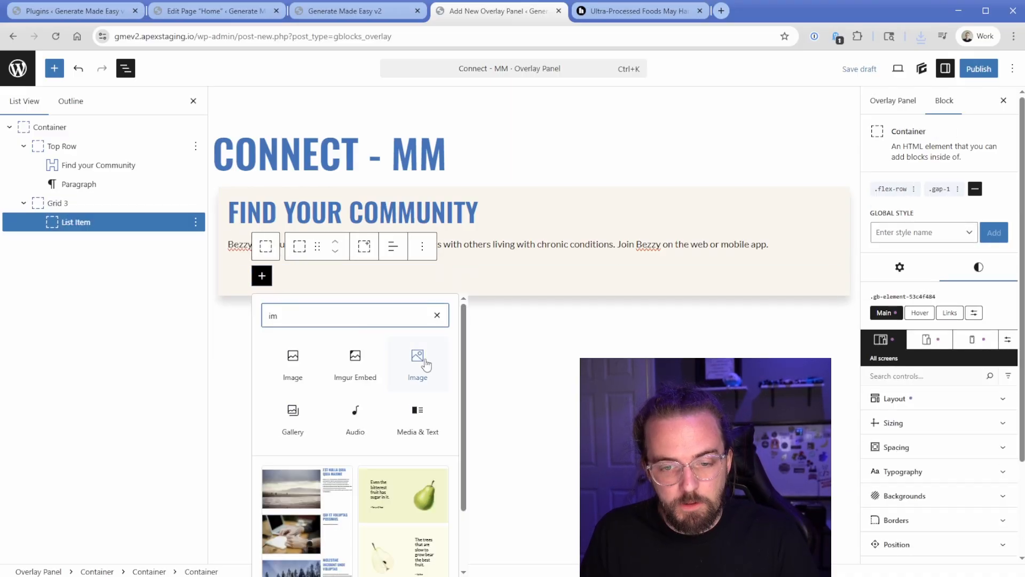
{"action": "left_click", "coordinate": [417, 362]}
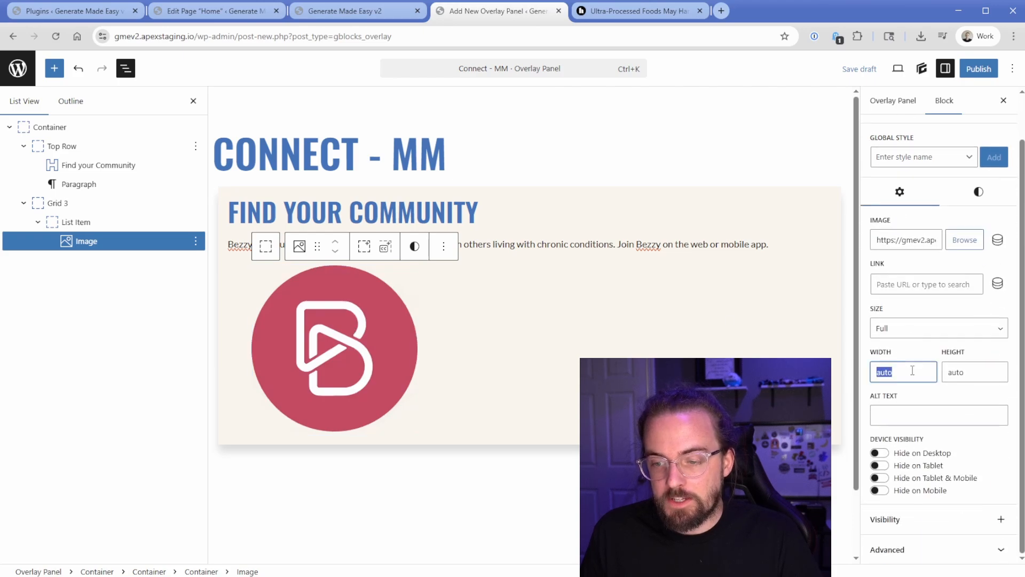
{"action": "type", "text": "70"}
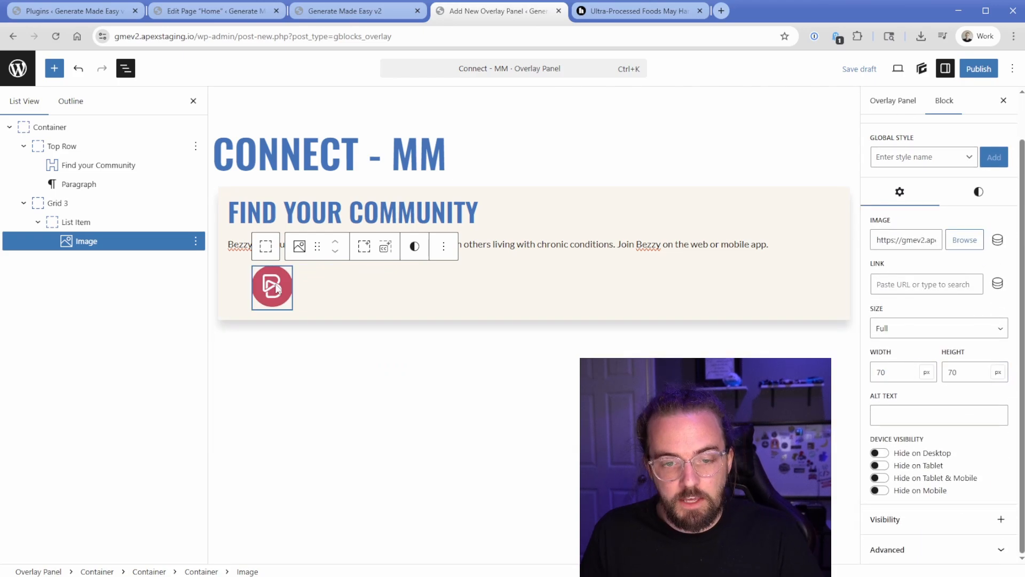
{"action": "left_click", "coordinate": [442, 246]}
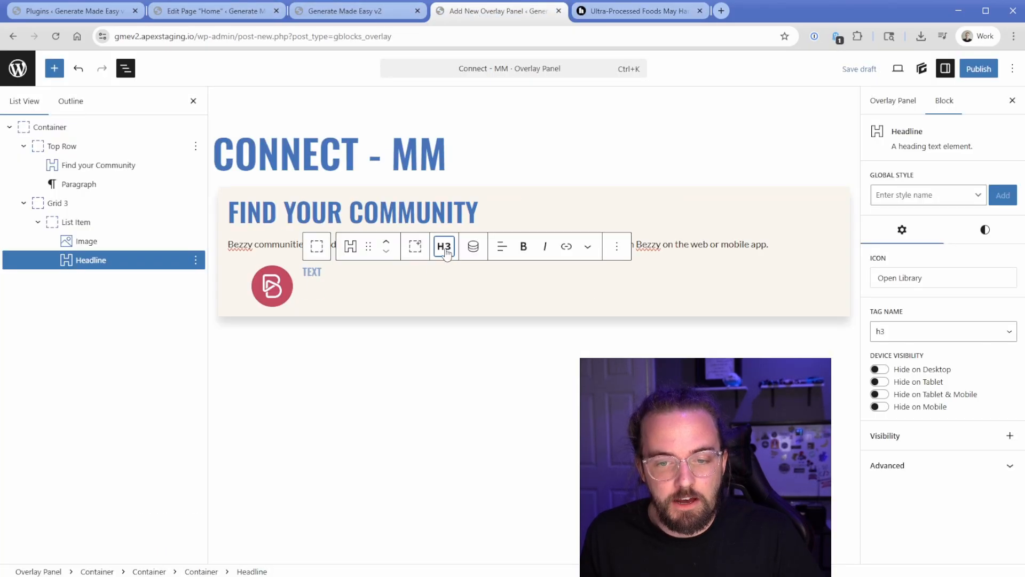
- Create an .align-center style with Align Items center and apply it to the Breast Cancer list item
{"action": "left_click", "coordinate": [444, 245]}
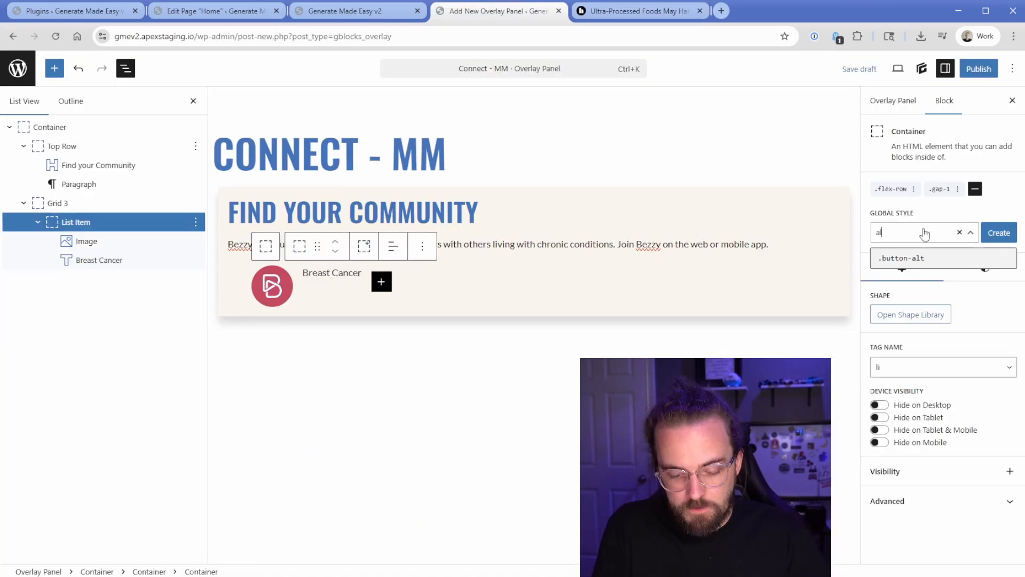
{"action": "type", "text": "align-ce"}
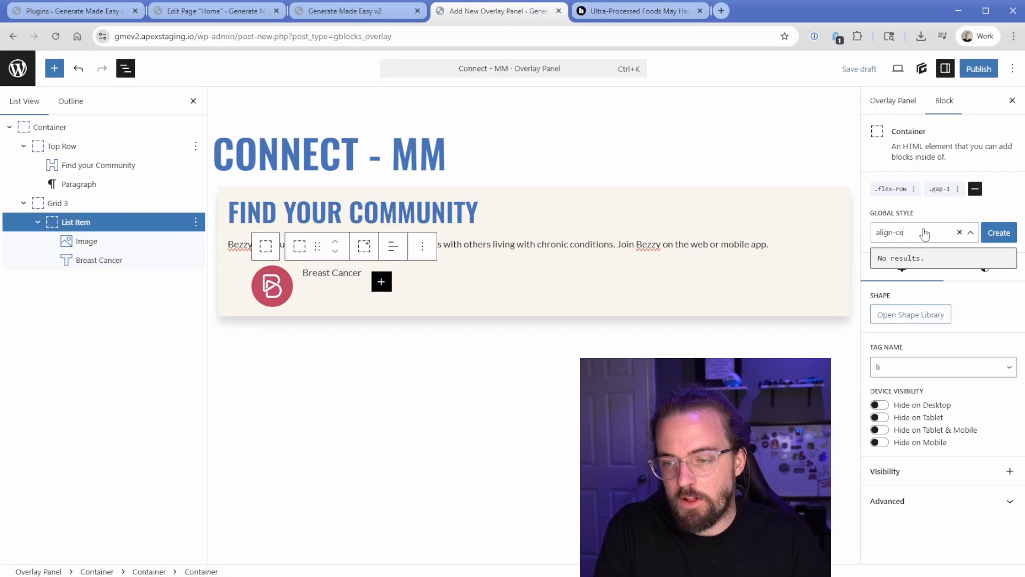
{"action": "left_click", "coordinate": [999, 233]}
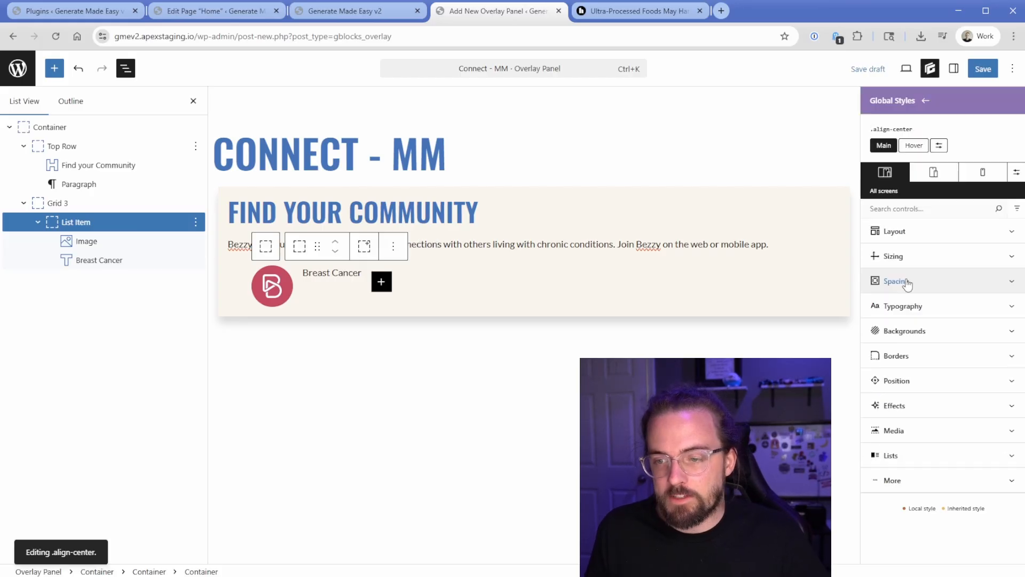
{"action": "left_click", "coordinate": [894, 231]}
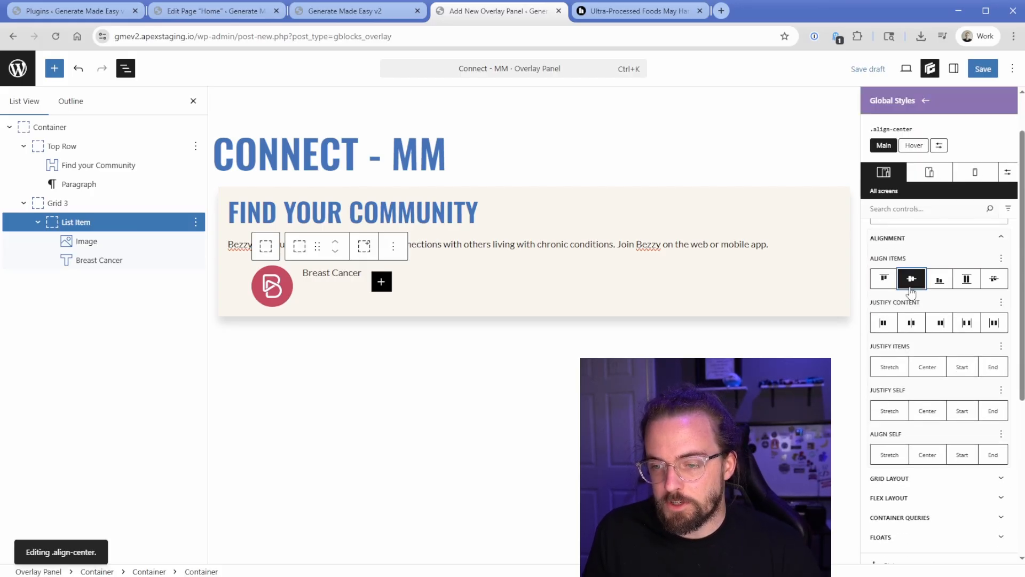
{"action": "left_click", "coordinate": [910, 277]}
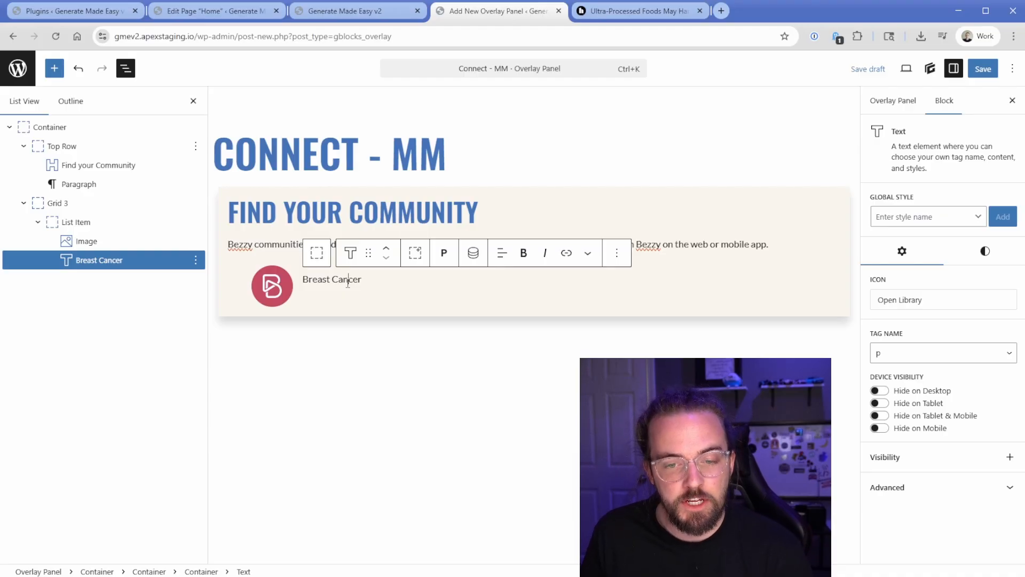
{"action": "left_click", "coordinate": [984, 251]}
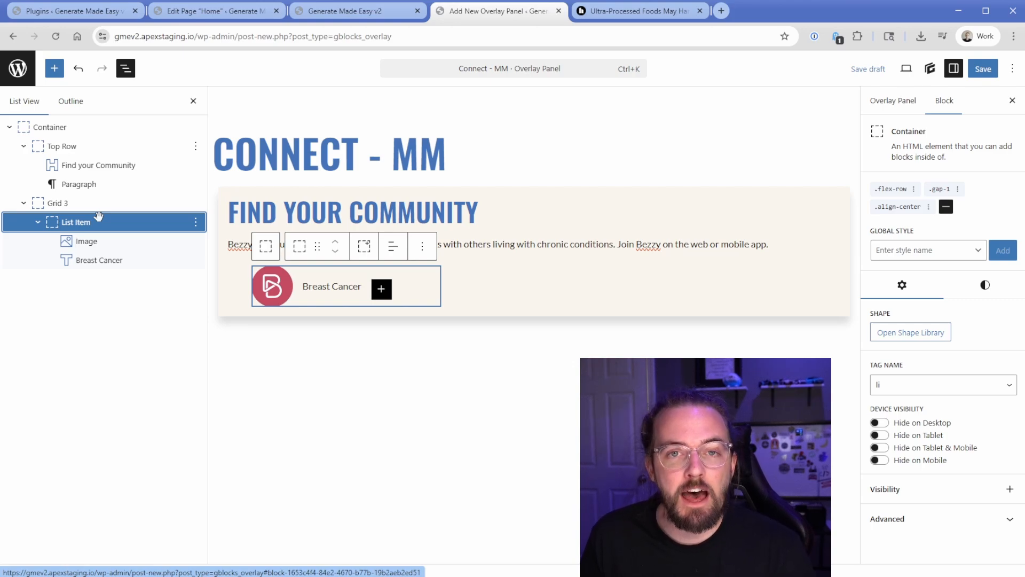
- Group the Bezzy logo and Breast Cancer label into a nested Container
{"action": "left_click", "coordinate": [85, 241]}
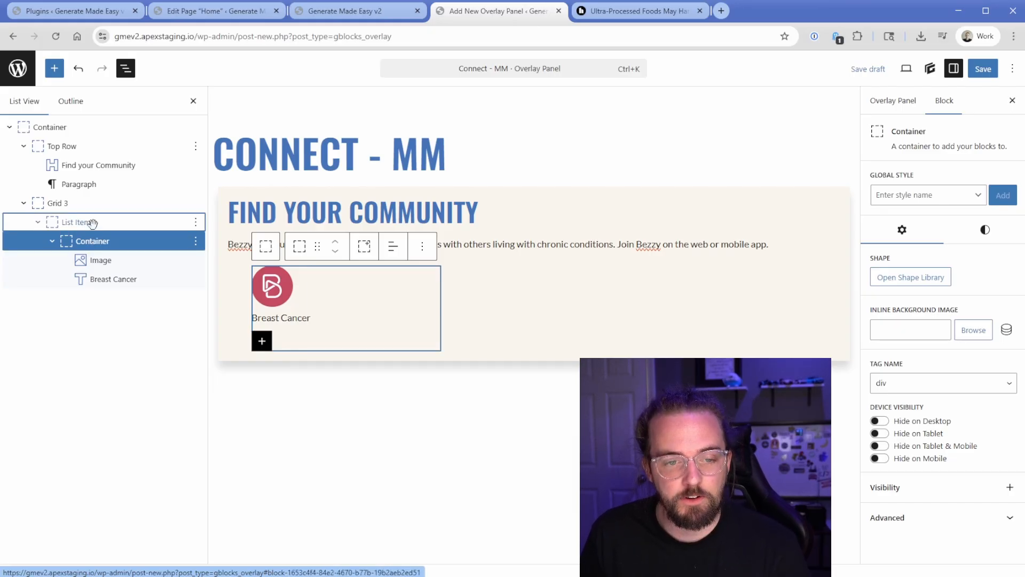
{"action": "left_click", "coordinate": [75, 222]}
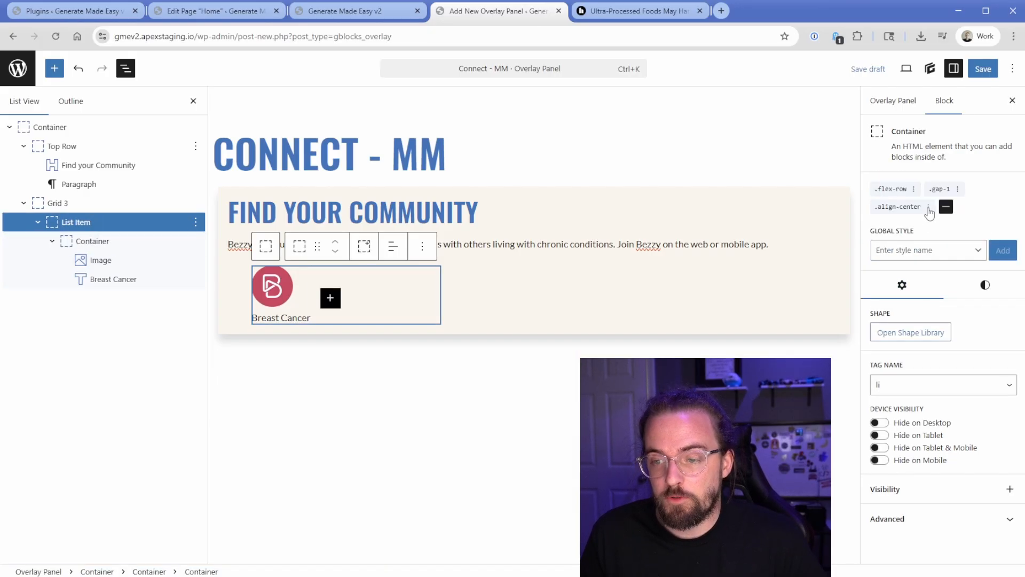
{"action": "left_click", "coordinate": [929, 207]}
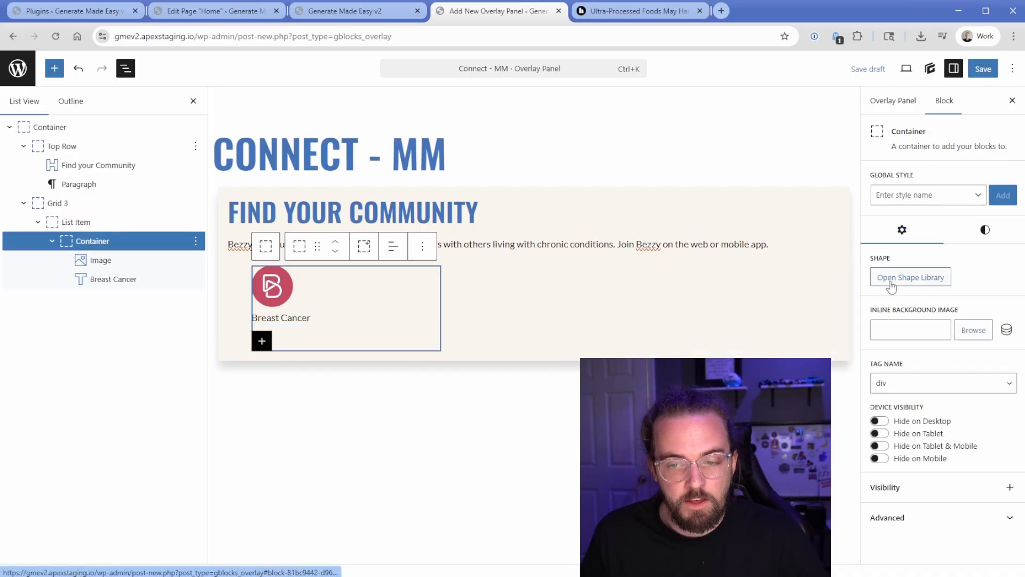
- Give the new container .flex-row, .align-center and .gap-1 global styles, then publish Connect - MM
{"action": "type", "text": "flex-"}
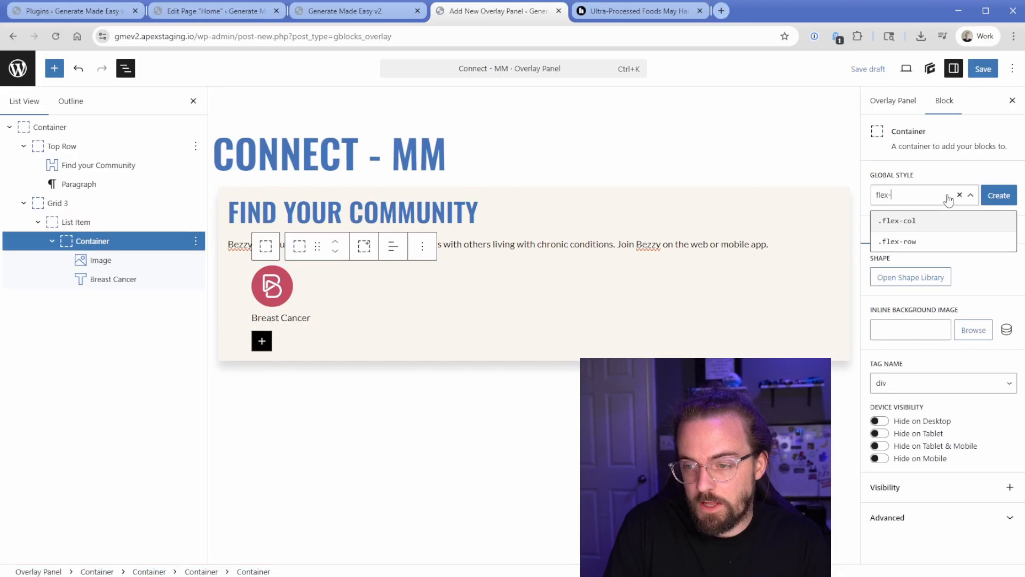
{"action": "left_click", "coordinate": [897, 241]}
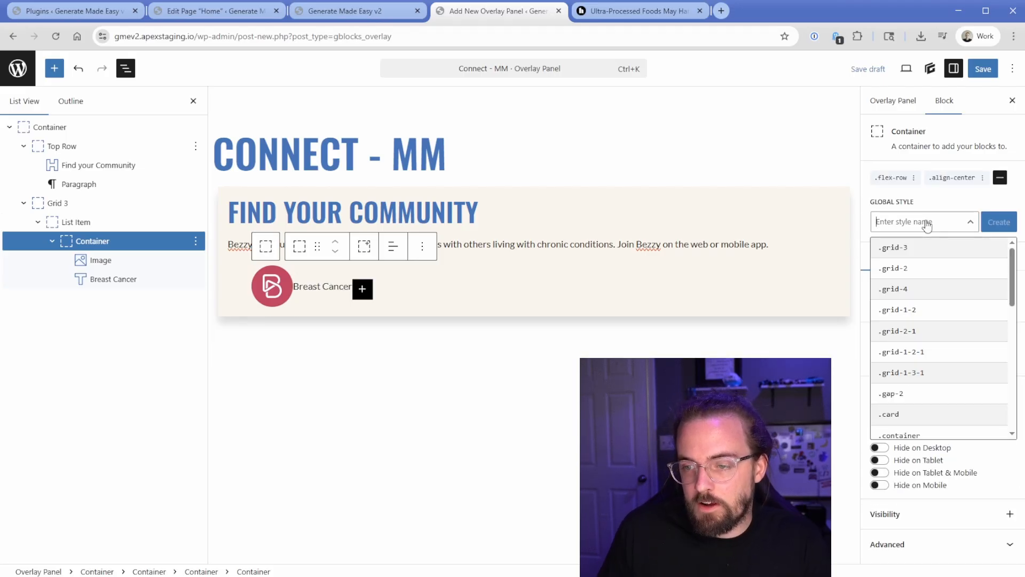
{"action": "type", "text": "gap-1"}
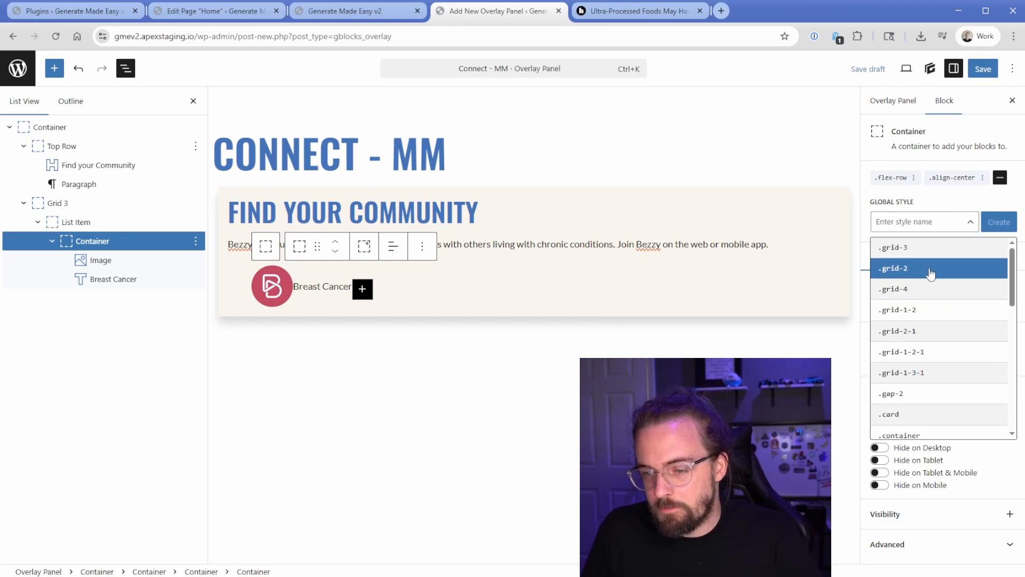
{"action": "left_click", "coordinate": [982, 68]}
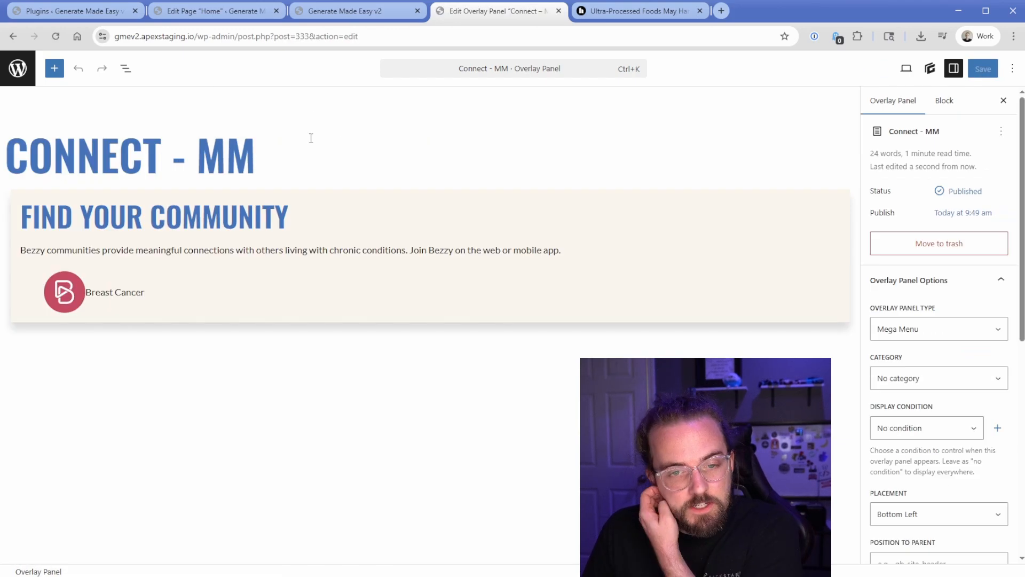
- Rename the logo container Link Wrapper, set its tag to a and reset Display to Default
{"action": "left_click", "coordinate": [125, 68]}
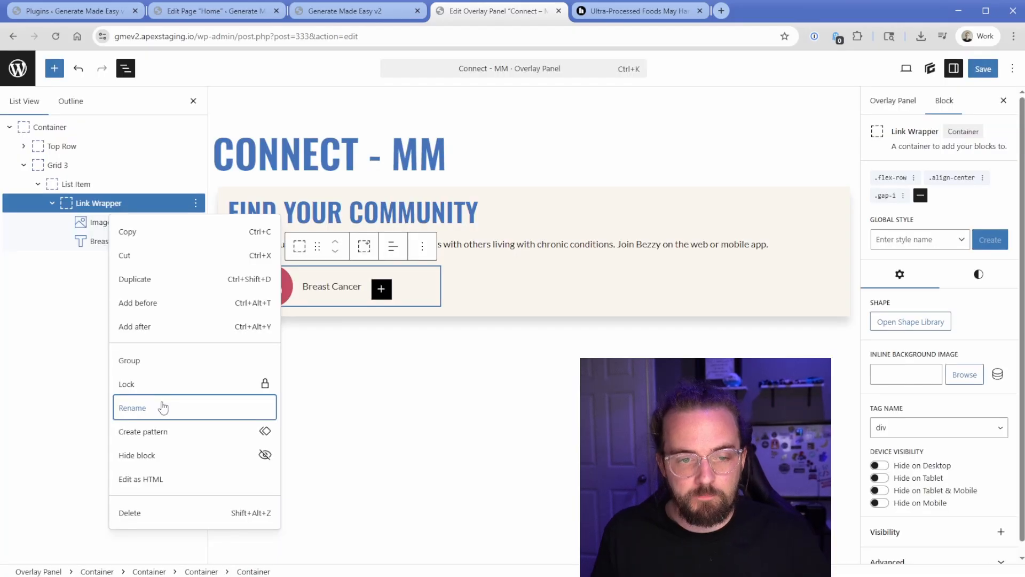
{"action": "left_click", "coordinate": [938, 427]}
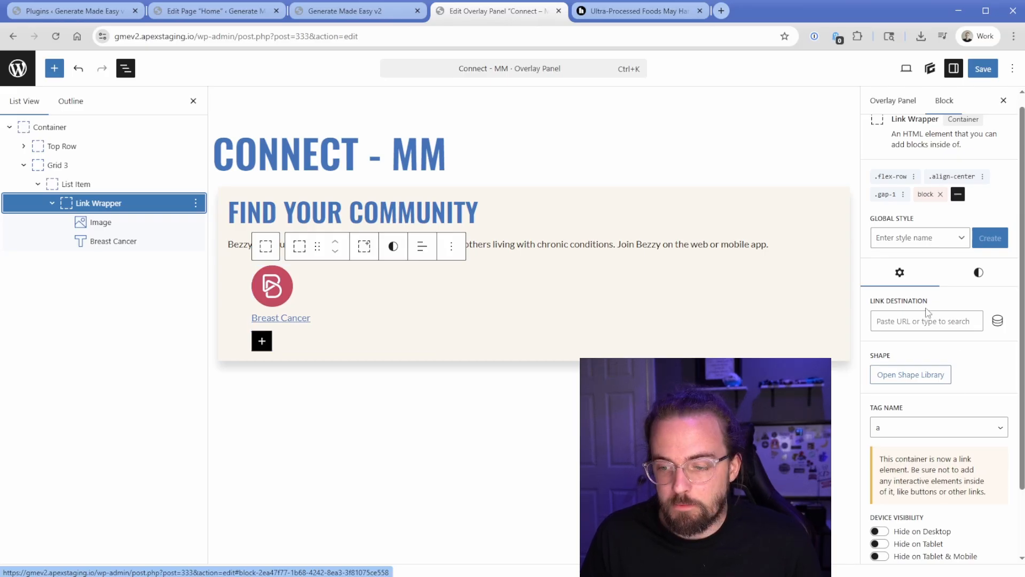
{"action": "left_click", "coordinate": [978, 272]}
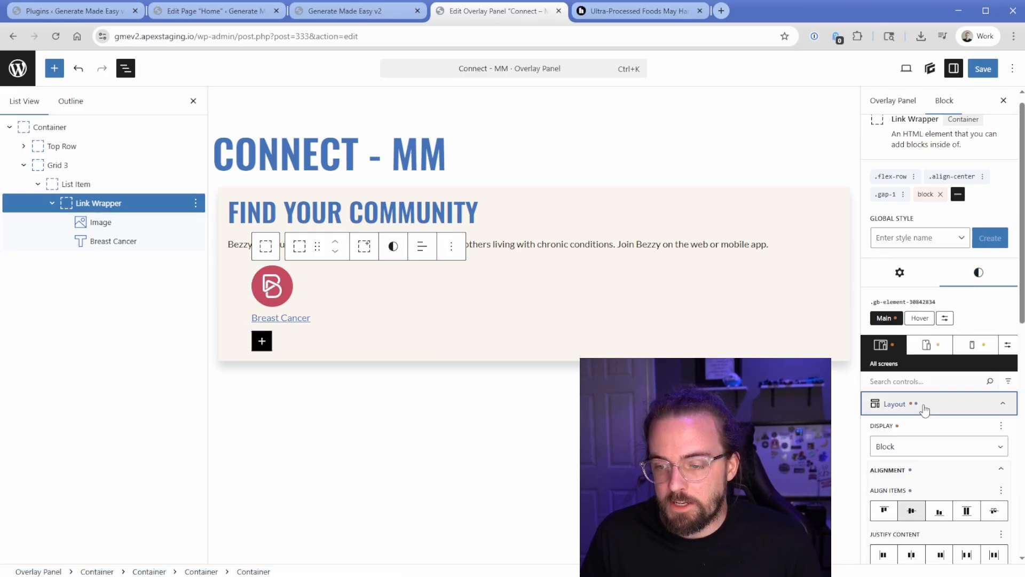
{"action": "left_click", "coordinate": [939, 447]}
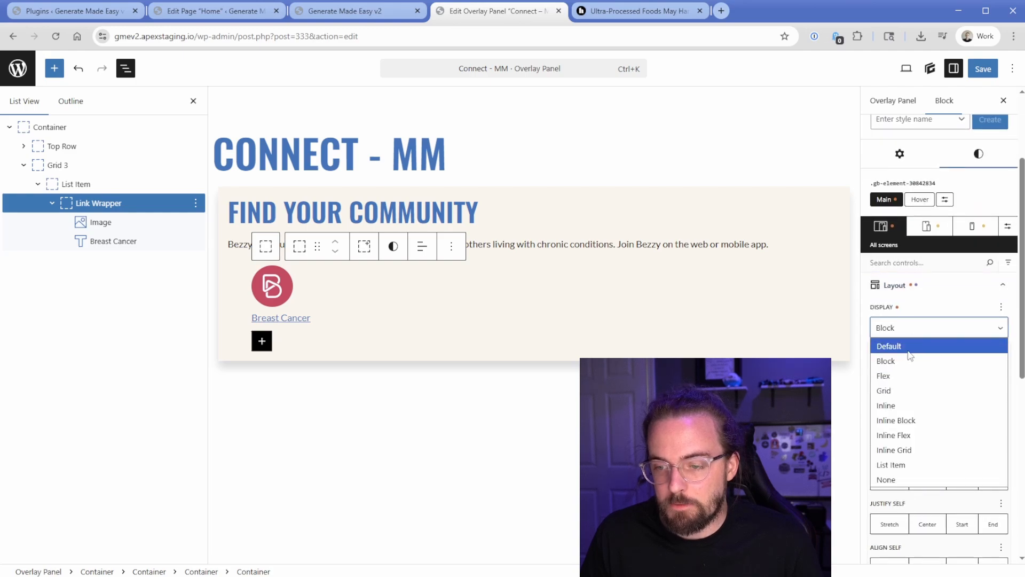
{"action": "left_click", "coordinate": [888, 346]}
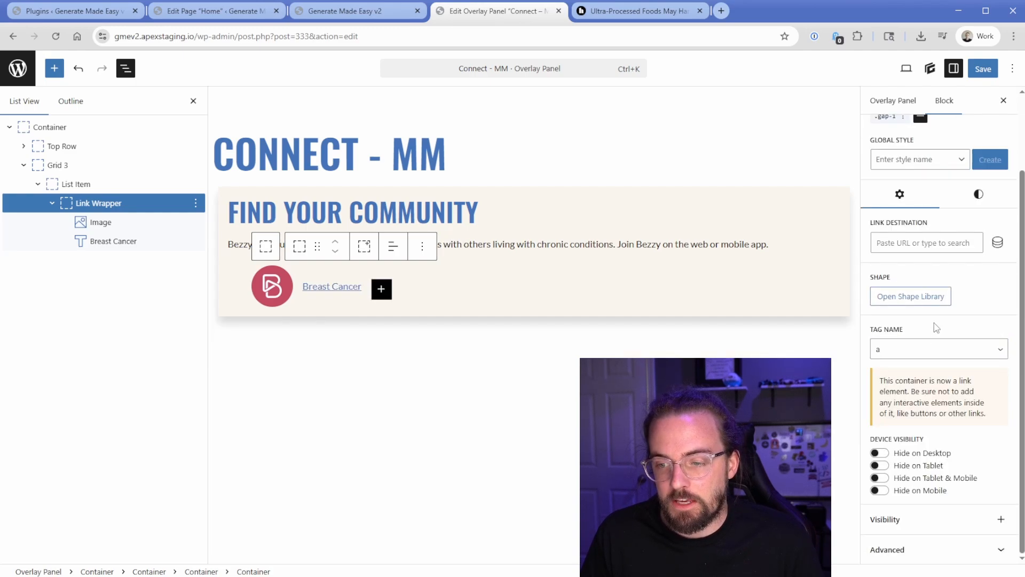
{"action": "left_click", "coordinate": [927, 243]}
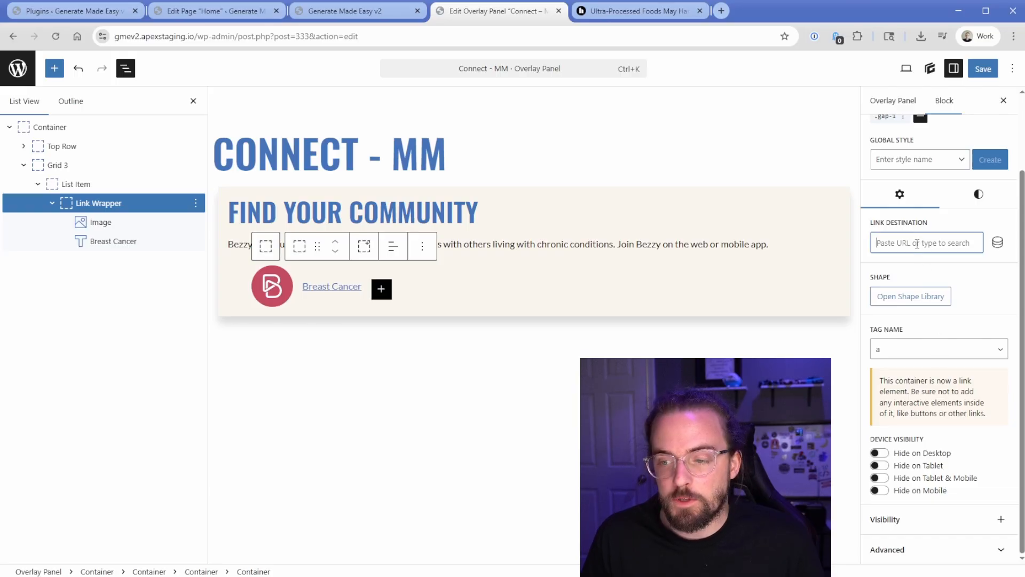
{"action": "type", "text": "https://google.com"}
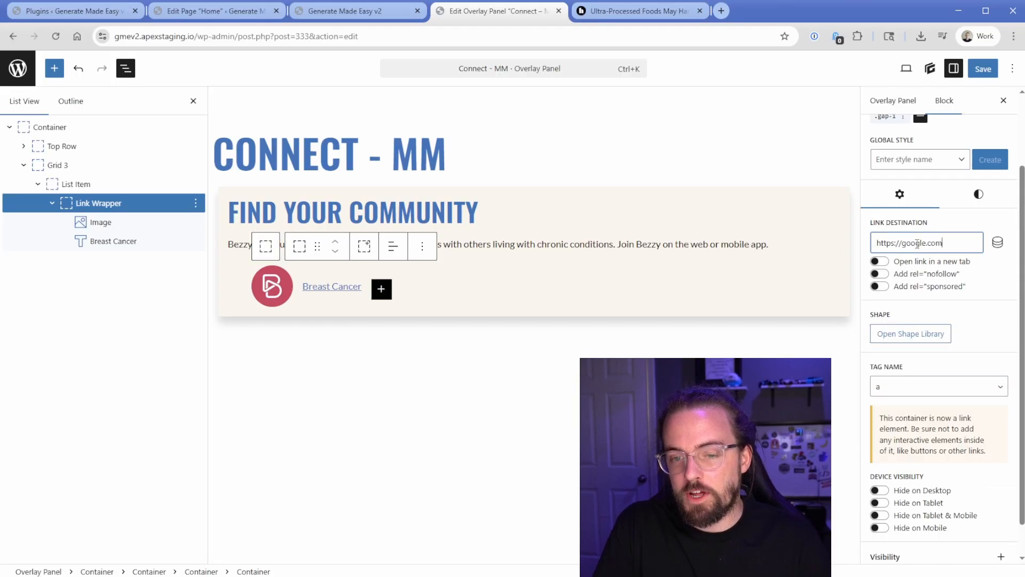
{"action": "left_click", "coordinate": [98, 203]}
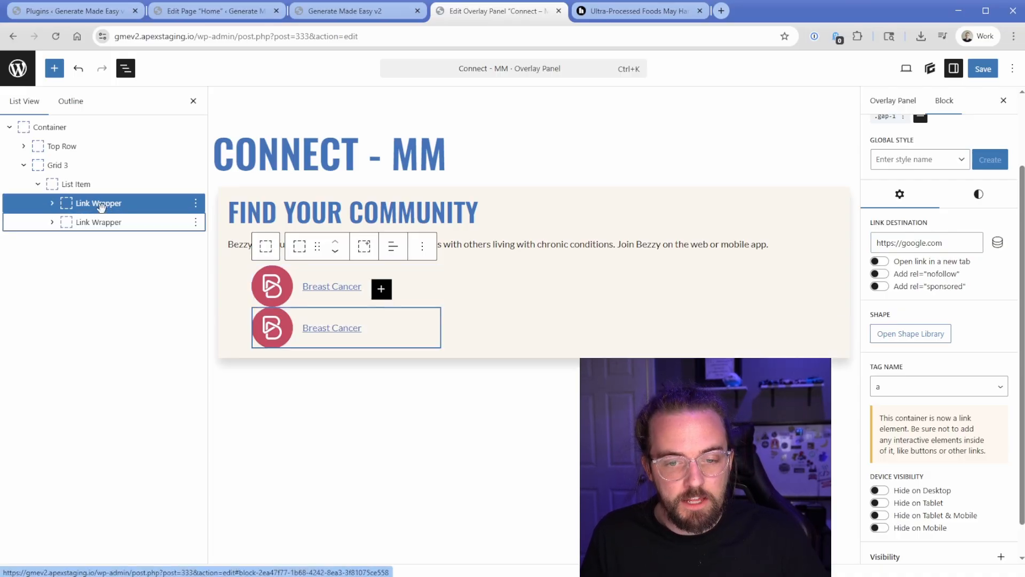
- Copy the Link Wrapper to six links and lay the list item out as a three-column Grid 3
{"action": "left_click", "coordinate": [75, 184]}
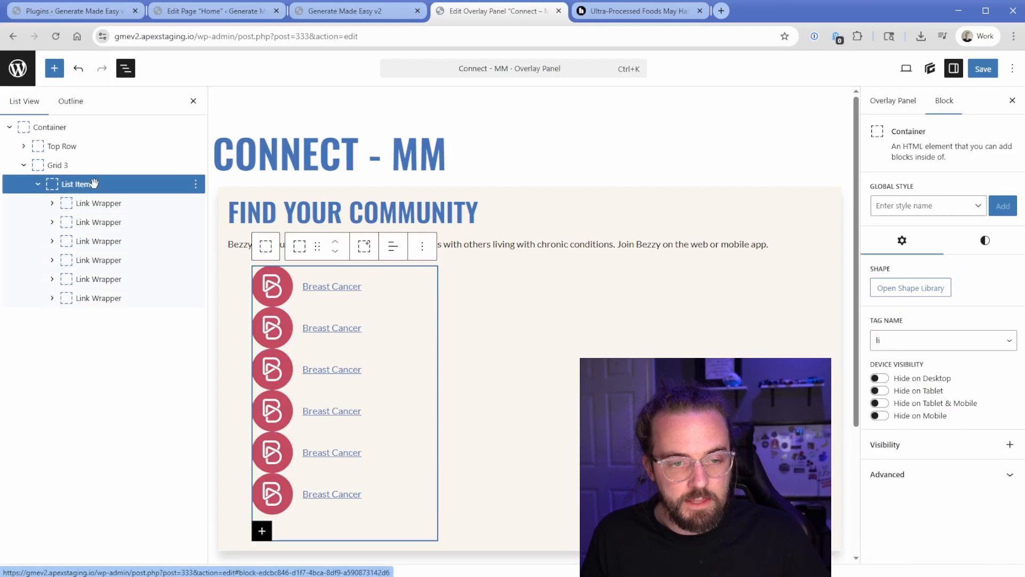
{"action": "left_click", "coordinate": [928, 206]}
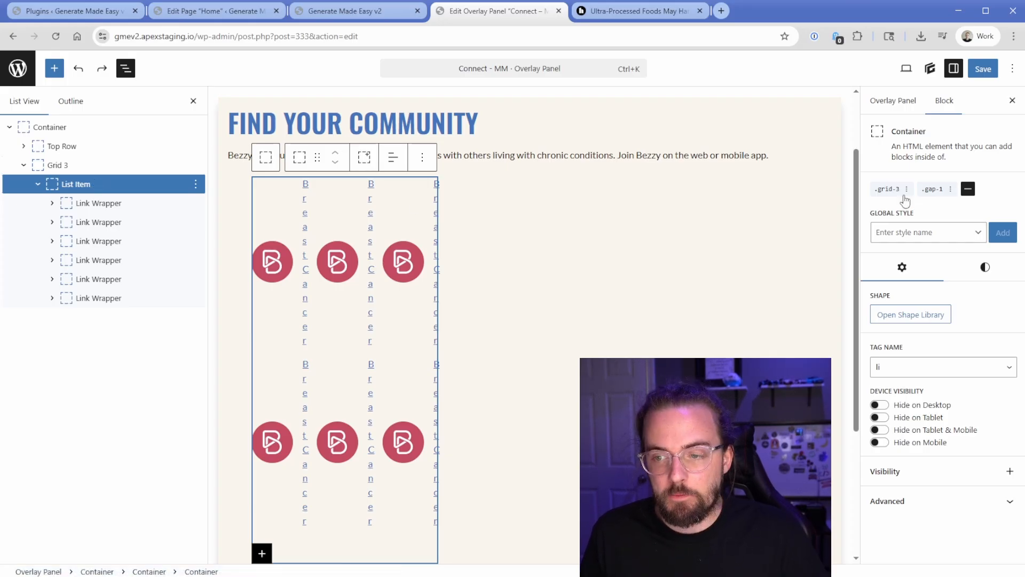
{"action": "left_click", "coordinate": [59, 164]}
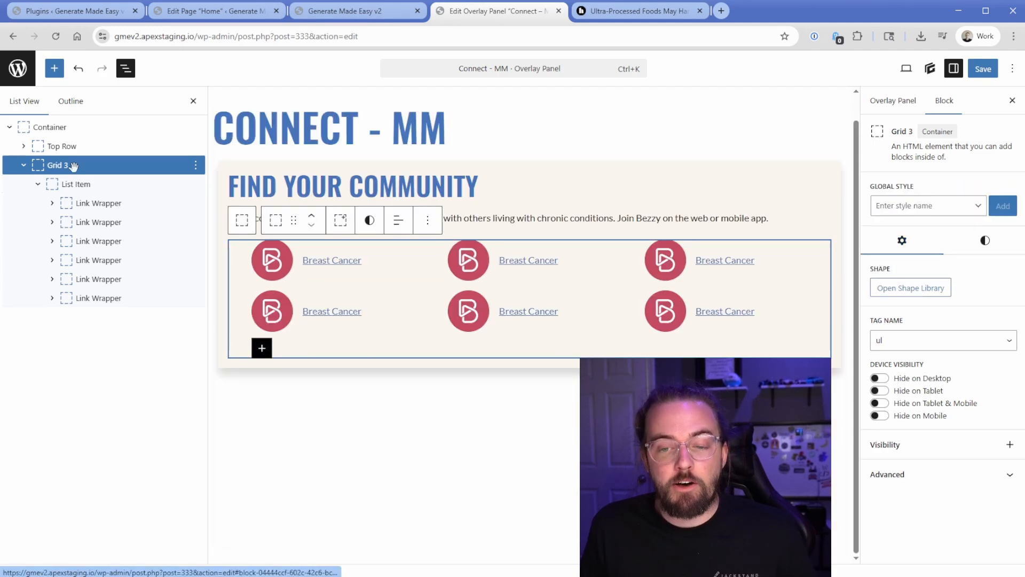
{"action": "left_click", "coordinate": [23, 164]}
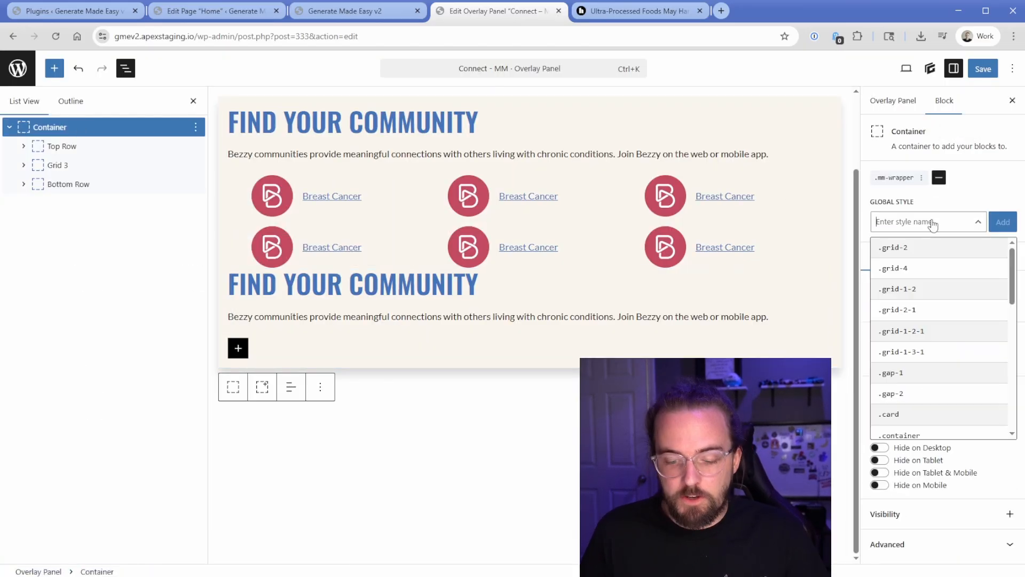
- Add .flex-col and .gap-2 to the outer wrapper, then view the Healthline Connect menu for reference
{"action": "type", "text": "ga"}
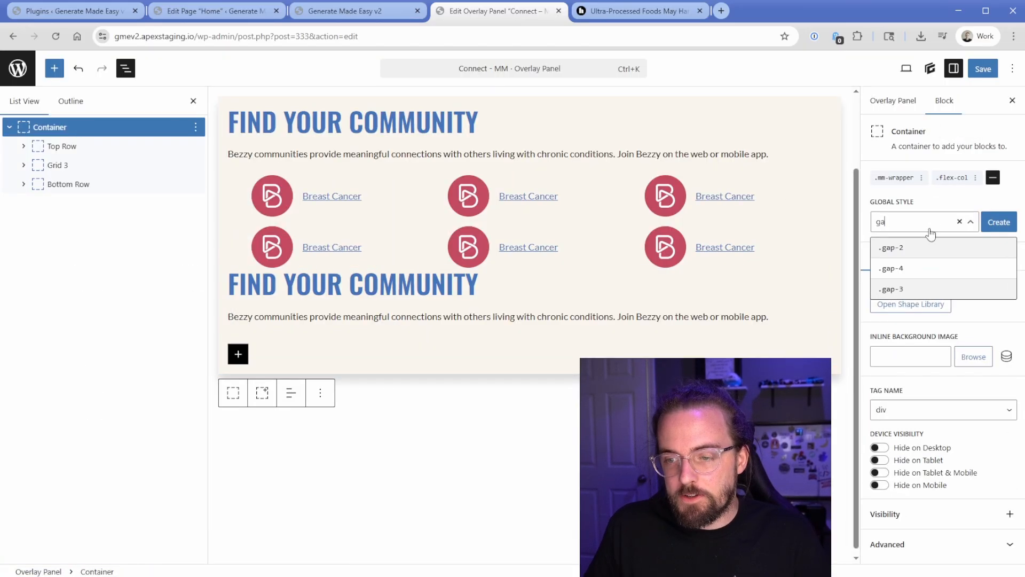
{"action": "left_click", "coordinate": [891, 247]}
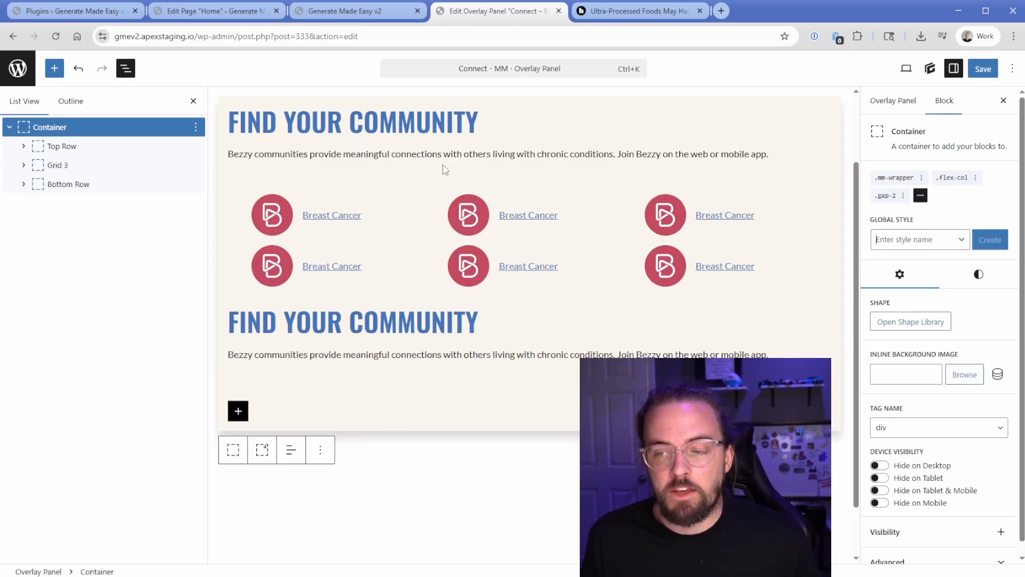
{"action": "left_click", "coordinate": [636, 11]}
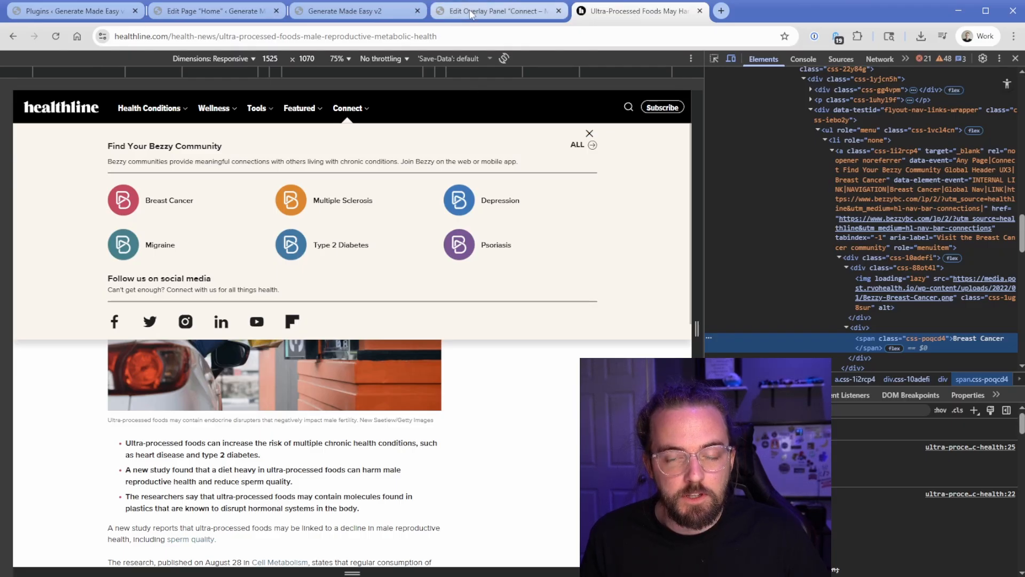
- Insert a span Text block with the Facebook icon into the Bottom Row
{"action": "left_click", "coordinate": [497, 11]}
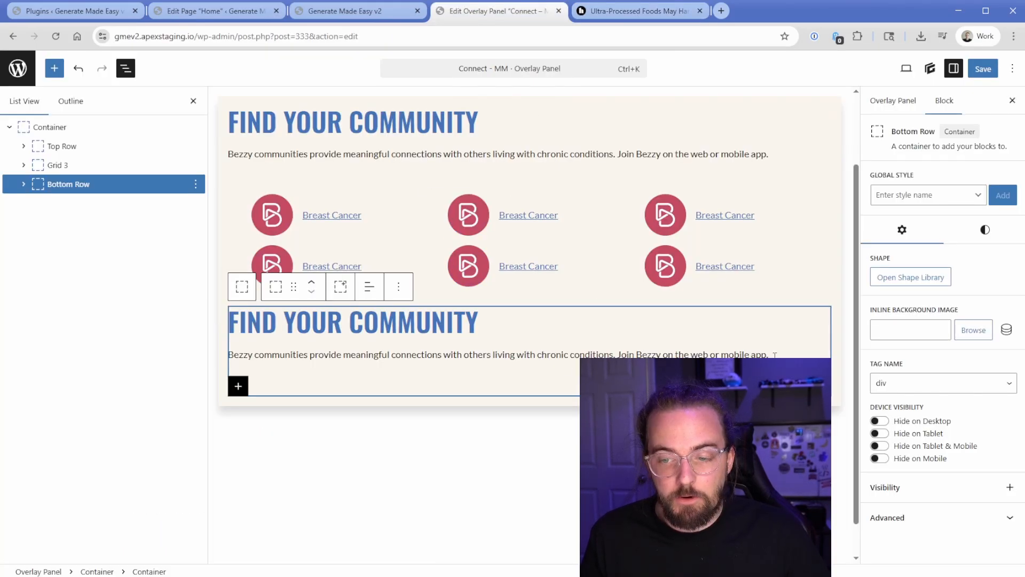
{"action": "type", "text": "/text"}
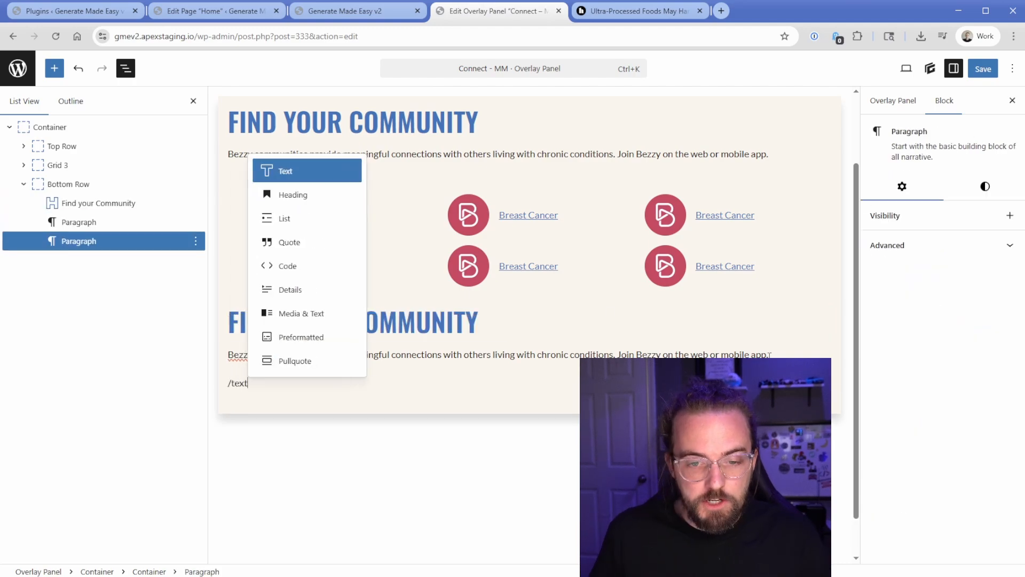
{"action": "left_click", "coordinate": [284, 170]}
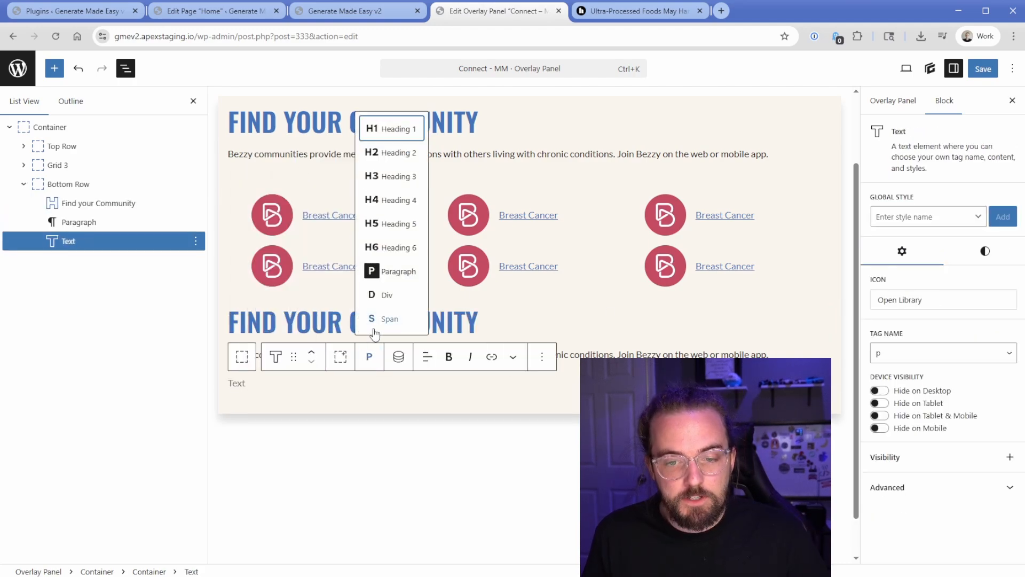
{"action": "left_click", "coordinate": [390, 318]}
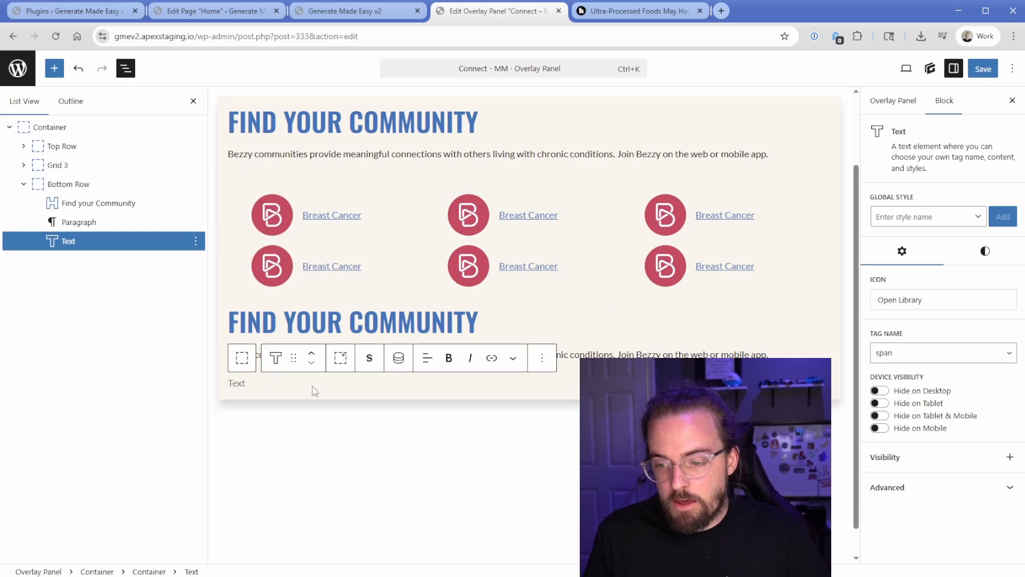
{"action": "left_click", "coordinate": [942, 299]}
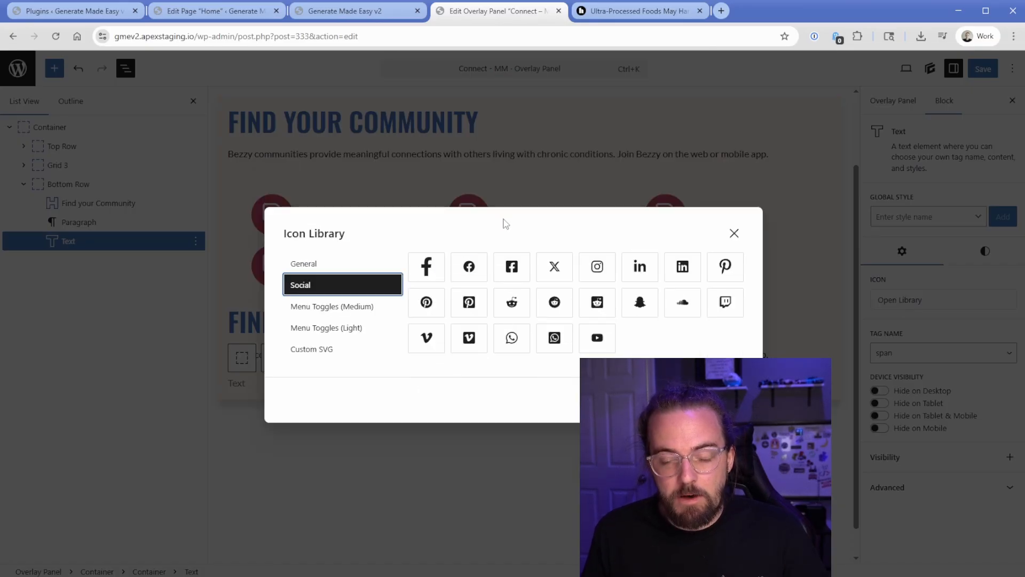
{"action": "left_click", "coordinate": [425, 267]}
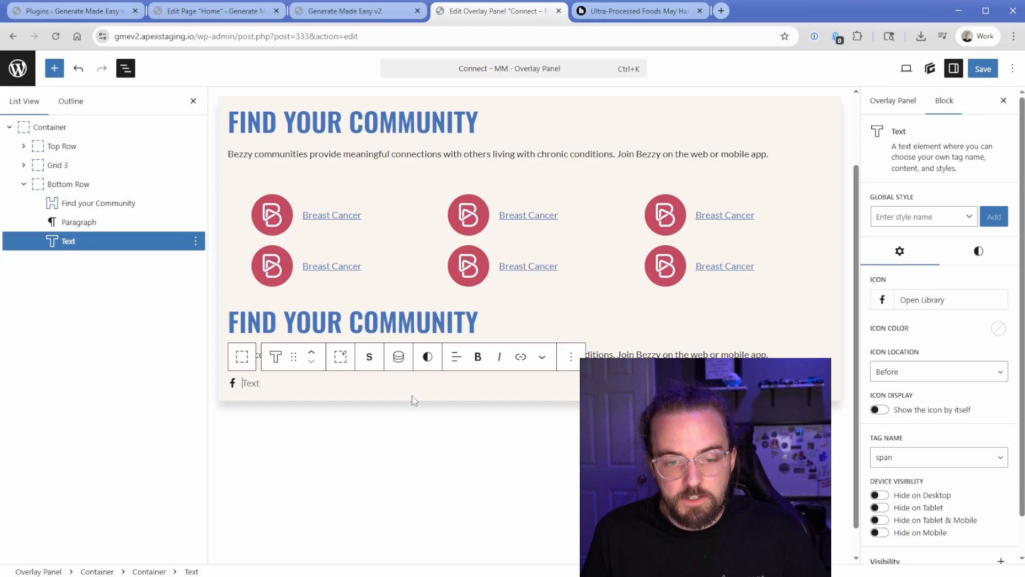
- Wrap the icon in a Container holding three copies, styled .grid-4 and .mw-600
{"action": "left_click", "coordinate": [879, 410]}
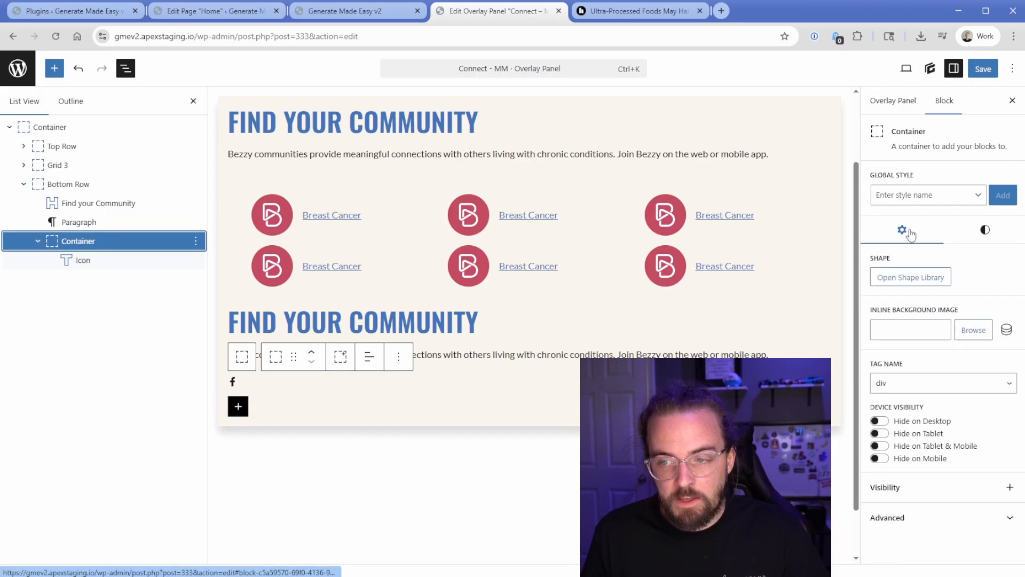
{"action": "type", "text": "grid-4"}
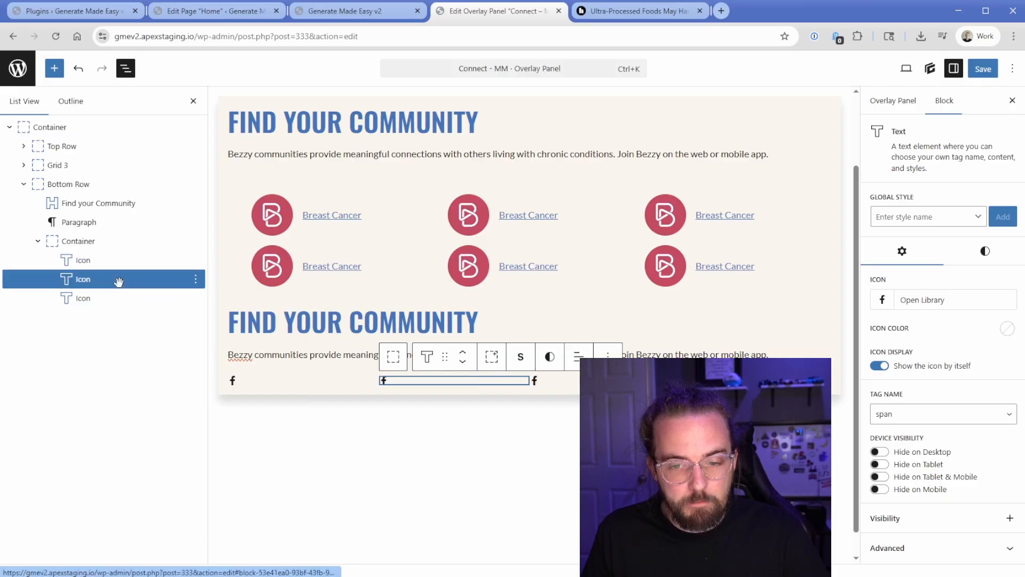
{"action": "left_click", "coordinate": [77, 241]}
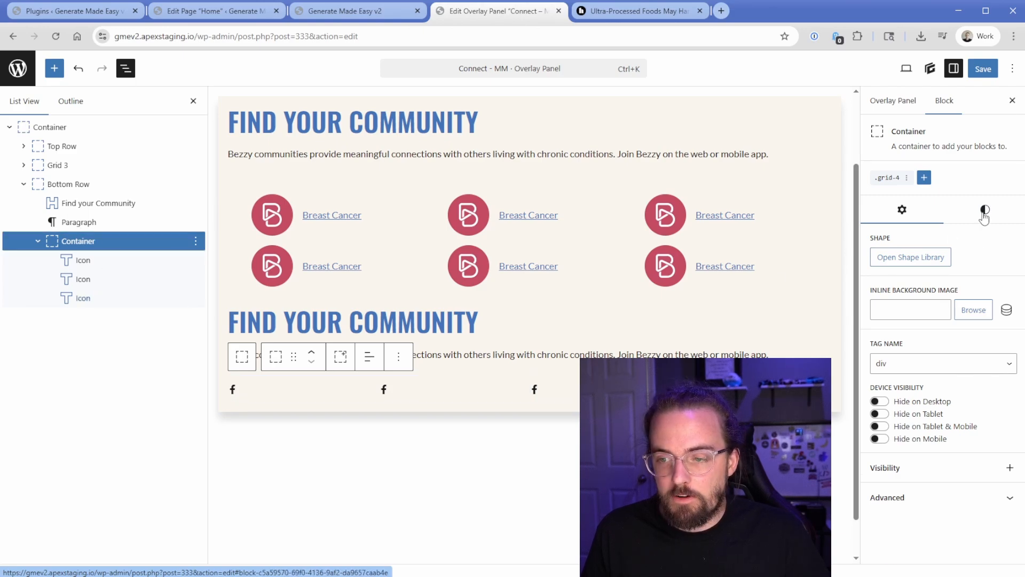
{"action": "left_click", "coordinate": [977, 209]}
{"action": "type", "text": "mw"}
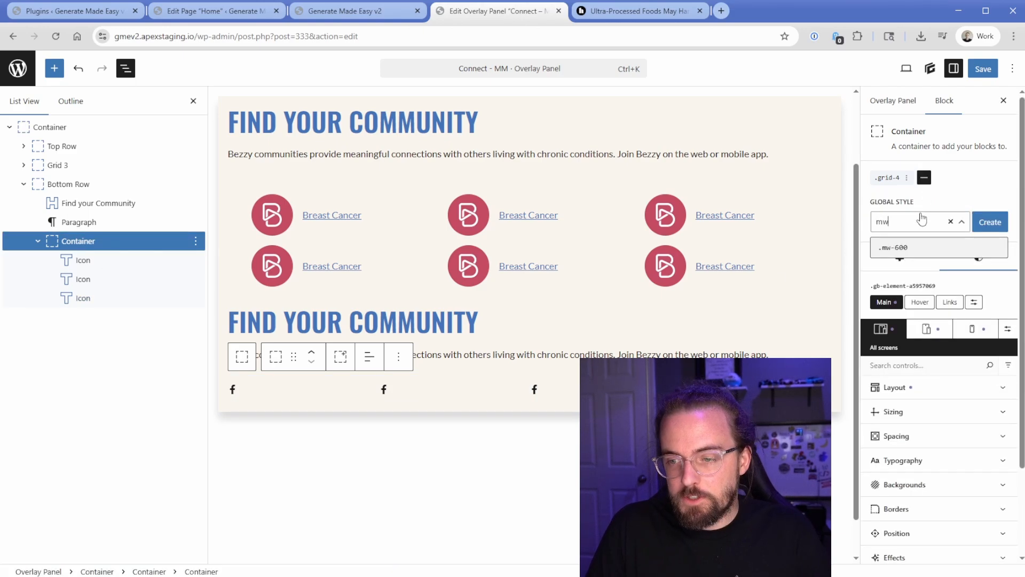
{"action": "left_click", "coordinate": [990, 222]}
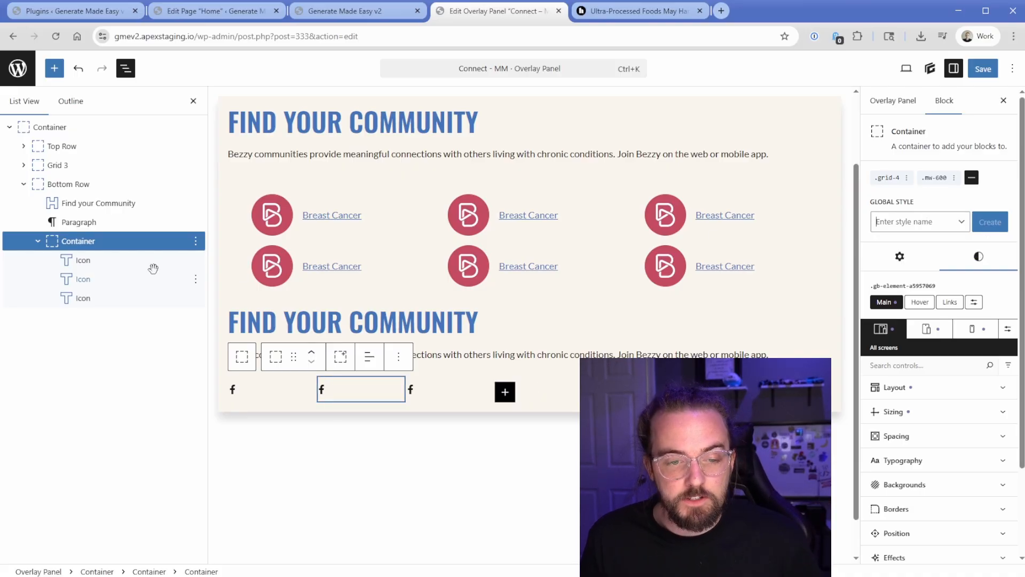
{"action": "left_click", "coordinate": [82, 279]}
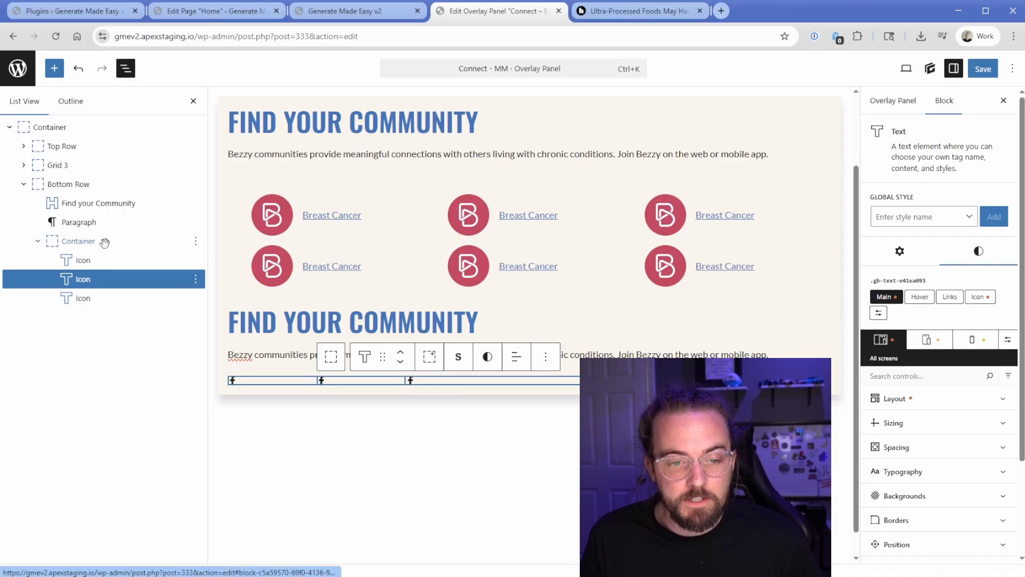
{"action": "left_click", "coordinate": [78, 241]}
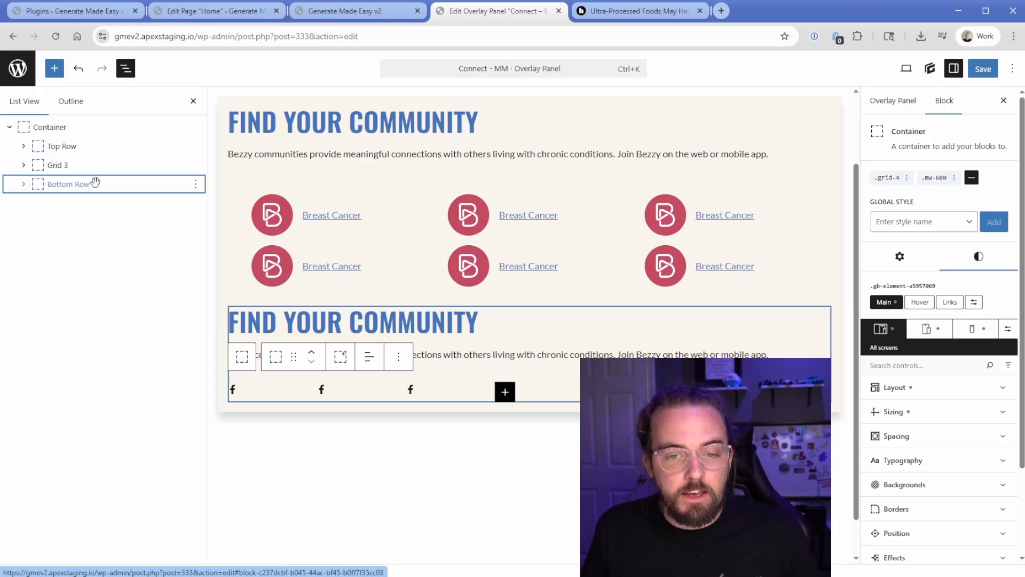
{"action": "mouse_move", "coordinate": [377, 229]}
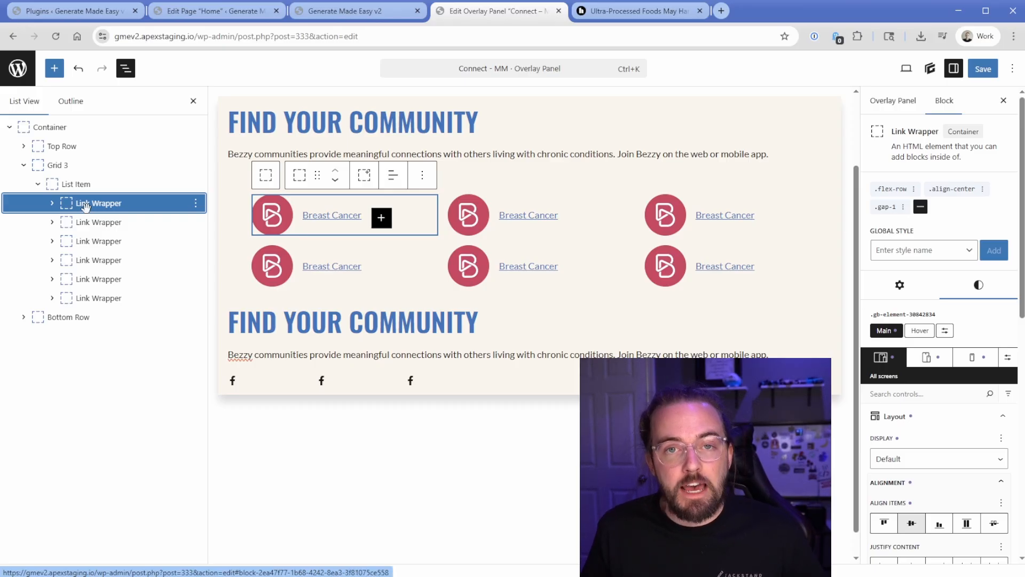
- Retitle the bottom heading FOLLOW US ON SOCIAL MEDIA as an H3
{"action": "left_click", "coordinate": [353, 322]}
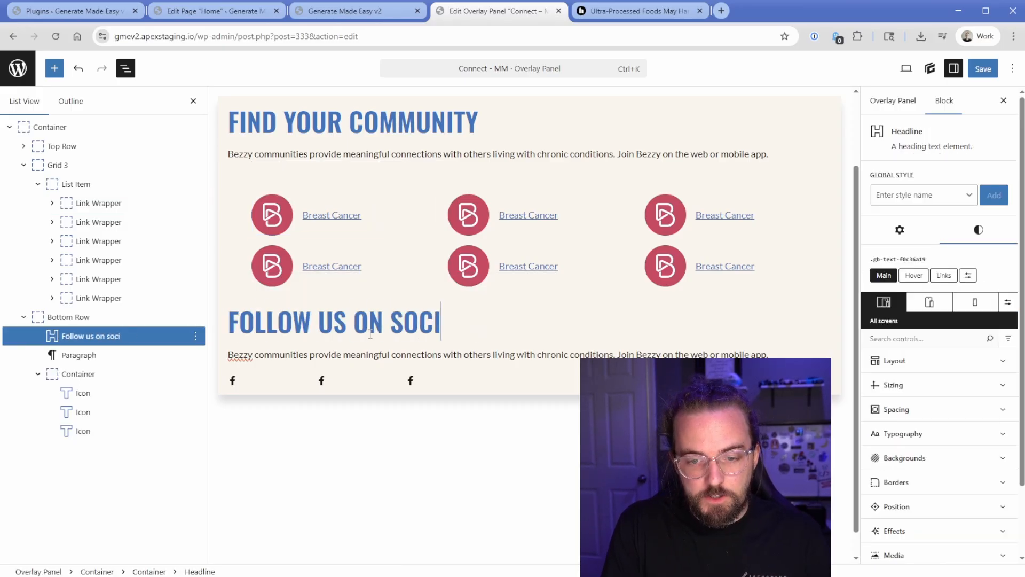
{"action": "type", "text": "AL MEDIA"}
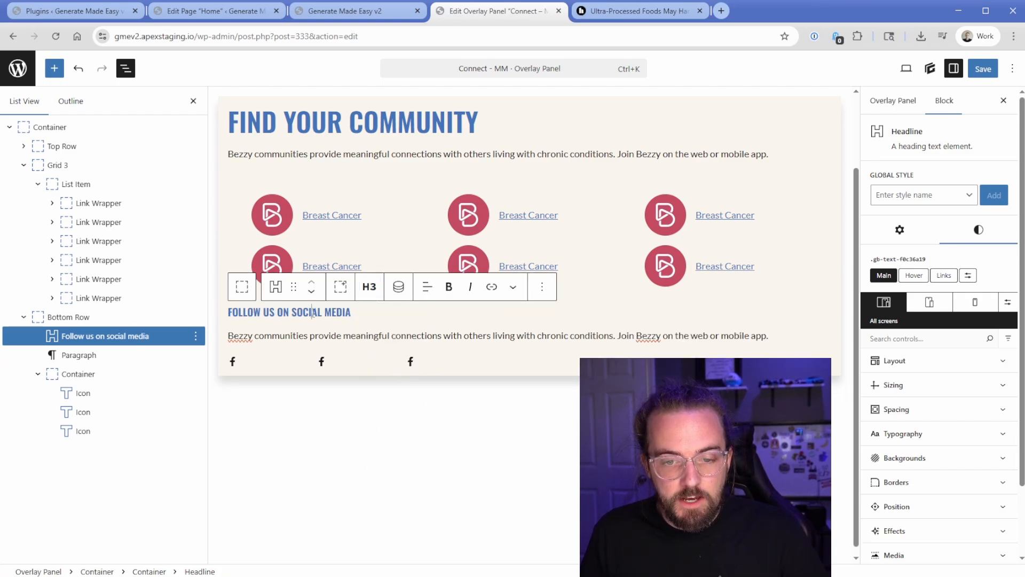
{"action": "left_click", "coordinate": [51, 127]}
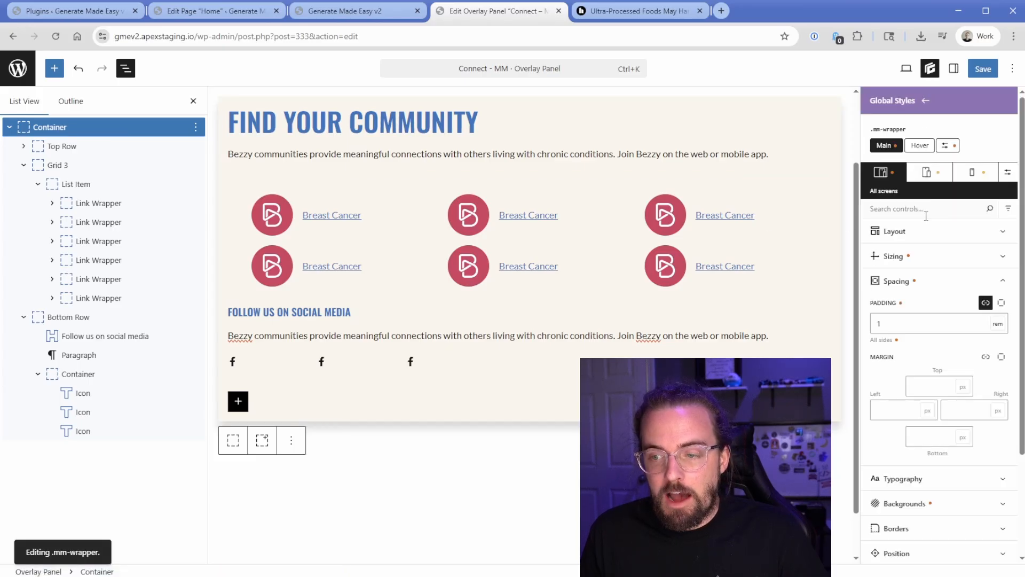
- Set the .mm-wrapper global style padding to 2rem and save the panel
{"action": "left_click", "coordinate": [928, 322]}
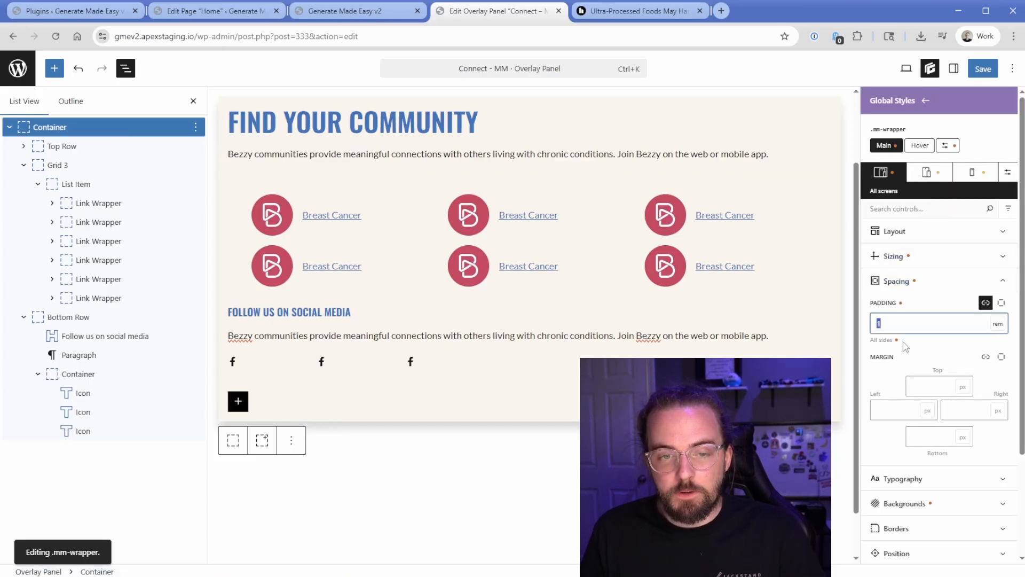
{"action": "type", "text": "2"}
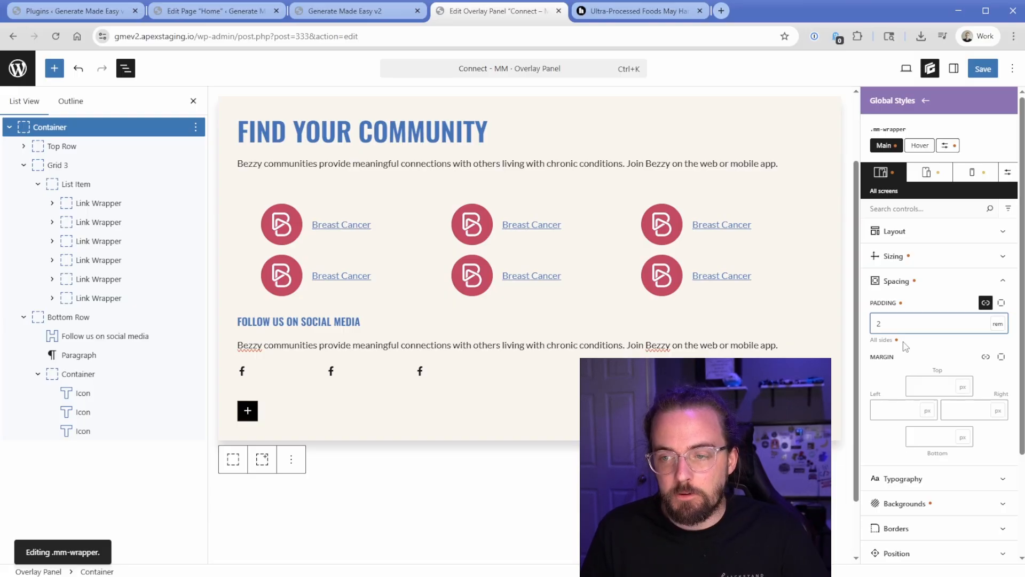
{"action": "left_click", "coordinate": [982, 69]}
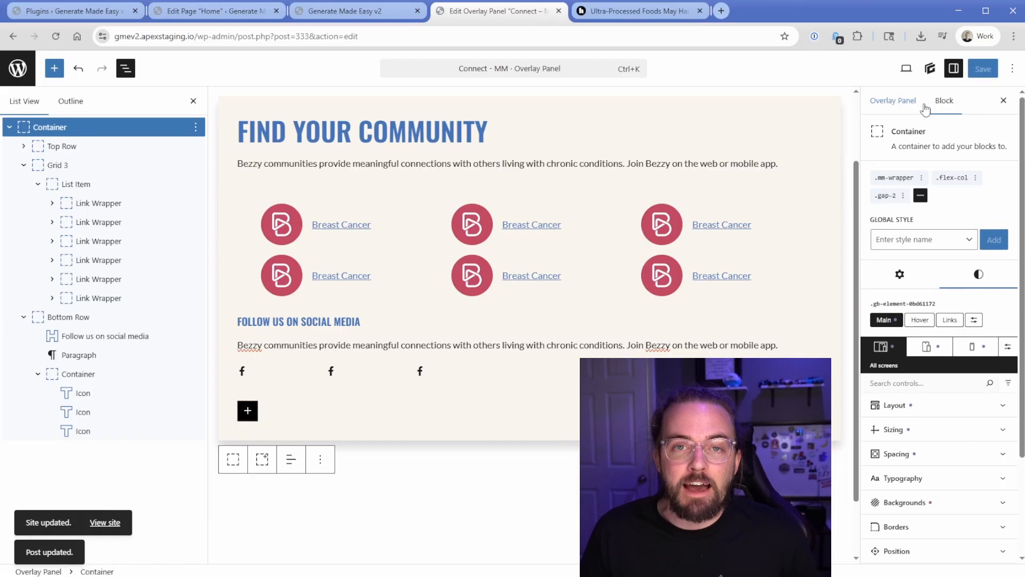
{"action": "left_click", "coordinate": [893, 100]}
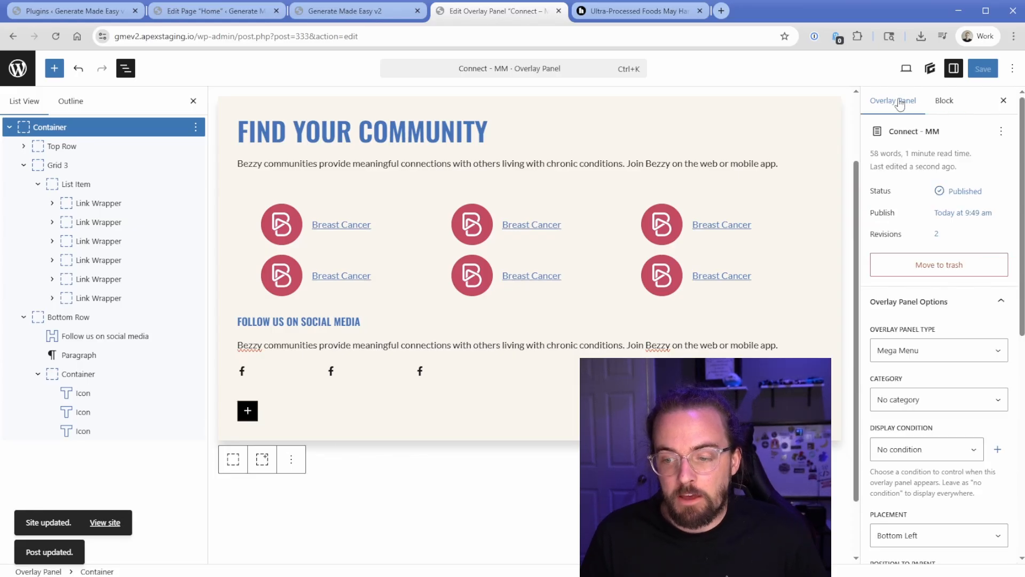
{"action": "scroll", "scroll_direction": "down", "scroll_amount": 3}
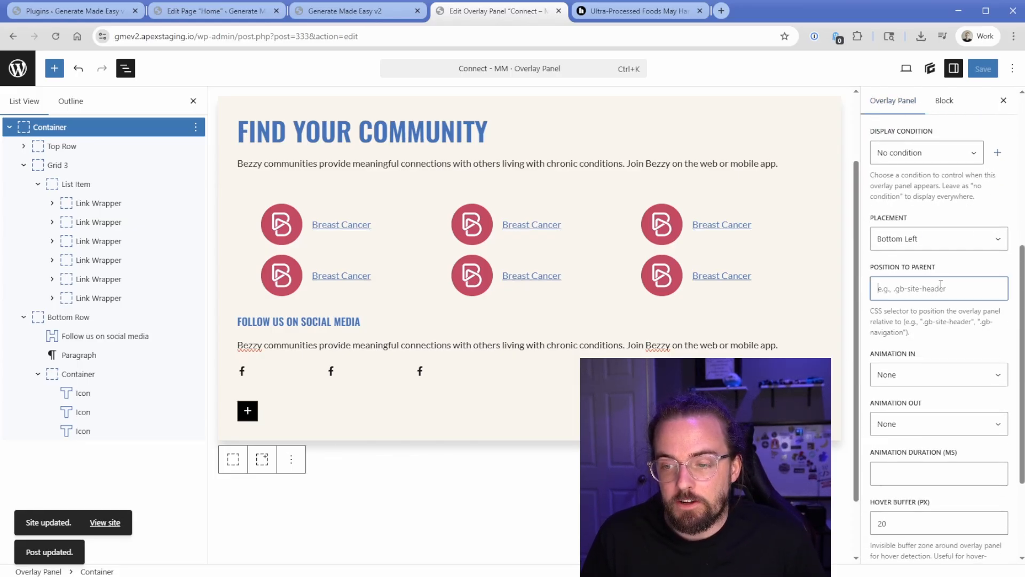
{"action": "left_click", "coordinate": [938, 239]}
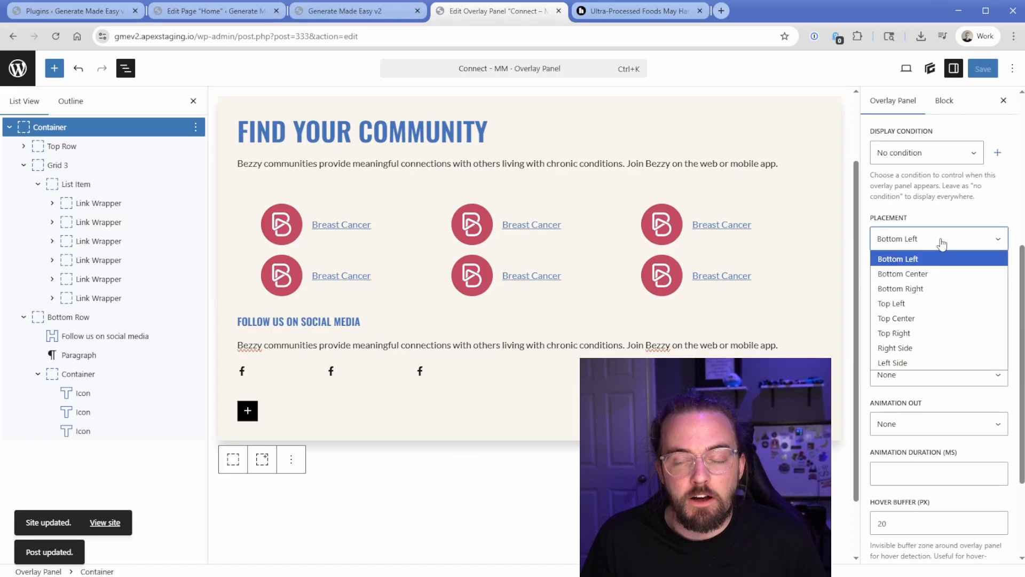
{"action": "left_click", "coordinate": [897, 258]}
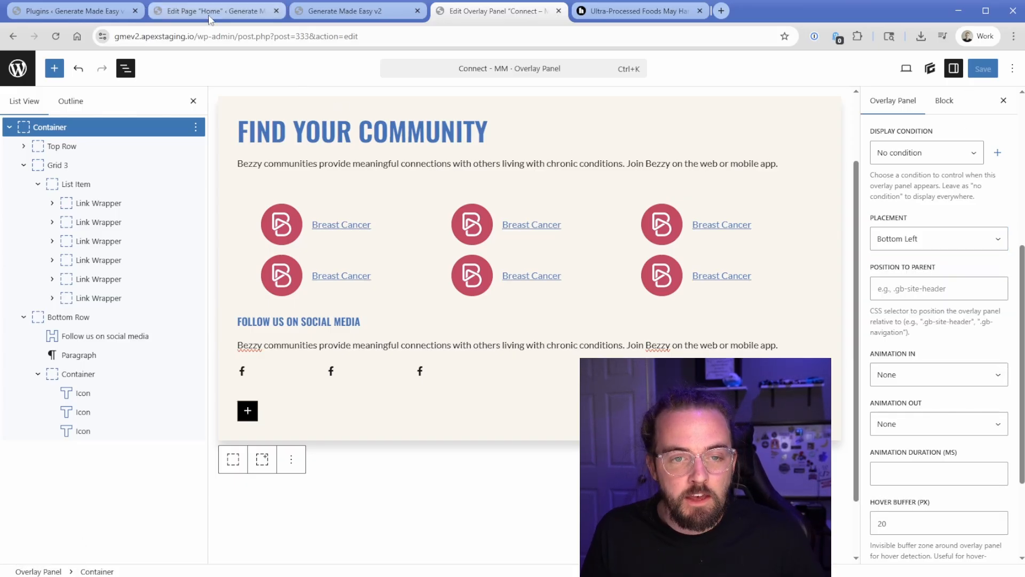
- Assign Connect - MM as the Mega Menu of the Connect item and save the menu
{"action": "left_click", "coordinate": [210, 11]}
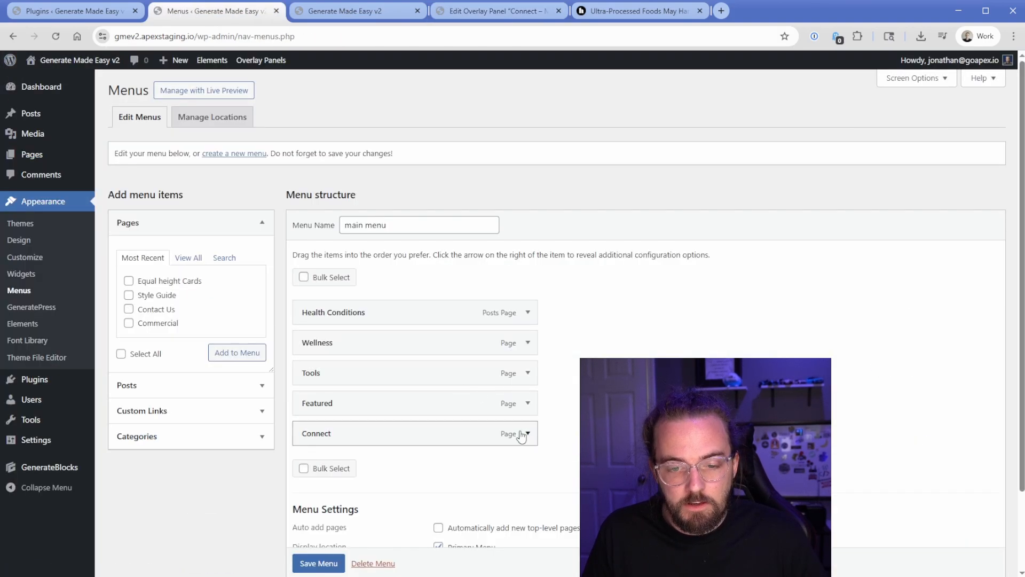
{"action": "left_click", "coordinate": [525, 434]}
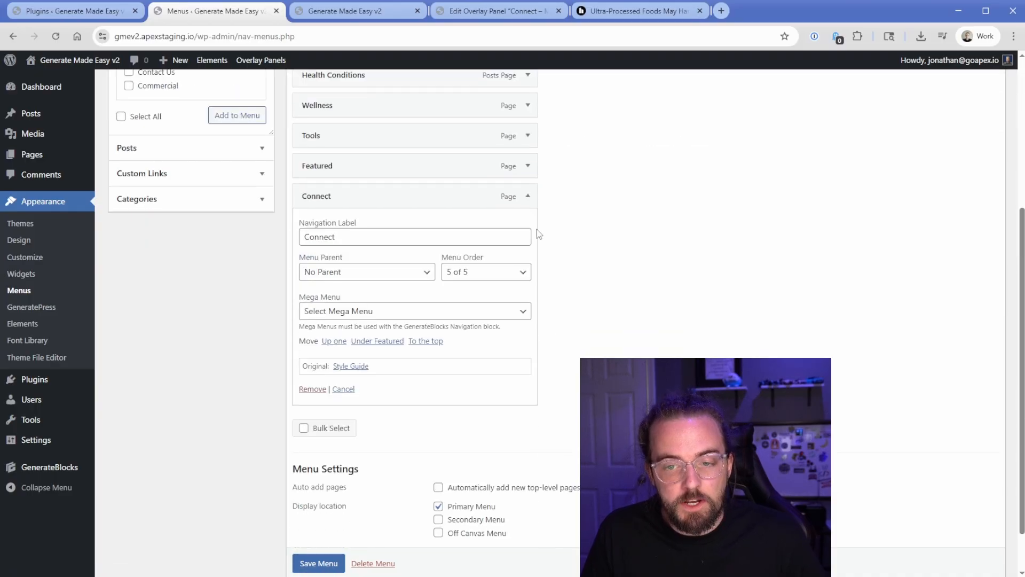
{"action": "left_click", "coordinate": [415, 311]}
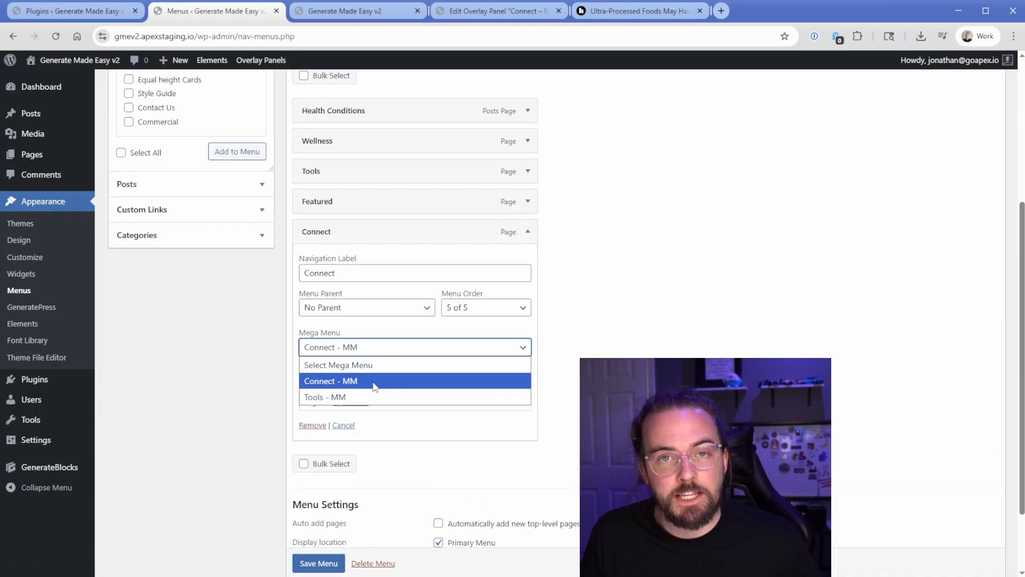
{"action": "left_click", "coordinate": [331, 381]}
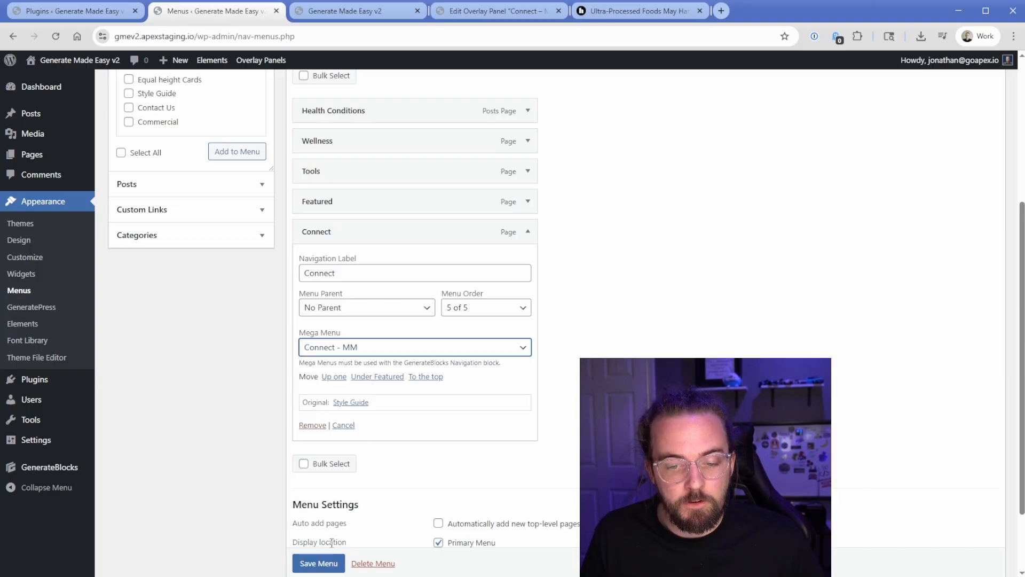
{"action": "left_click", "coordinate": [352, 10]}
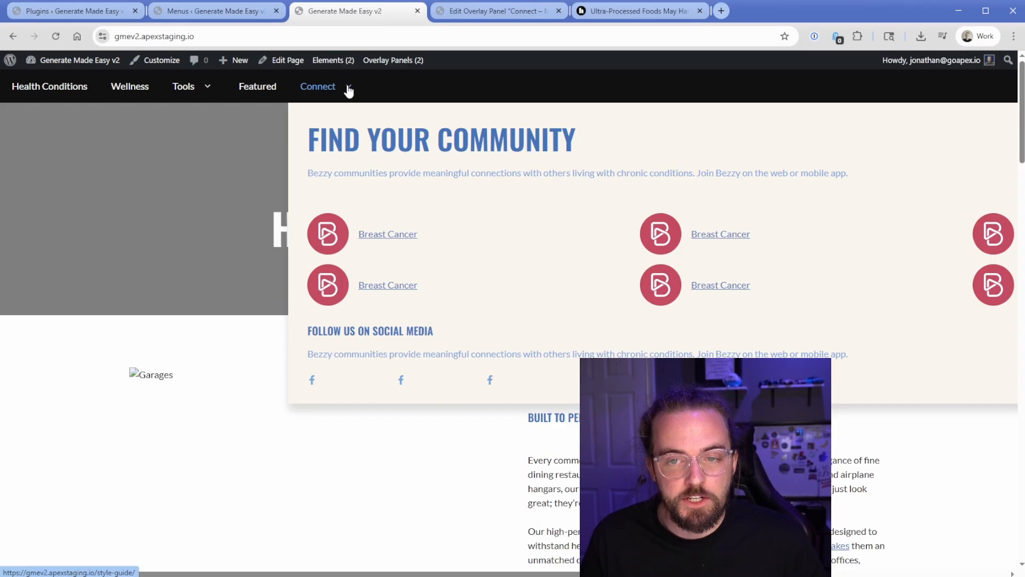
- Revisit the panel's placement settings, then hover Connect on the live site to check the mega menu
{"action": "left_click", "coordinate": [497, 11]}
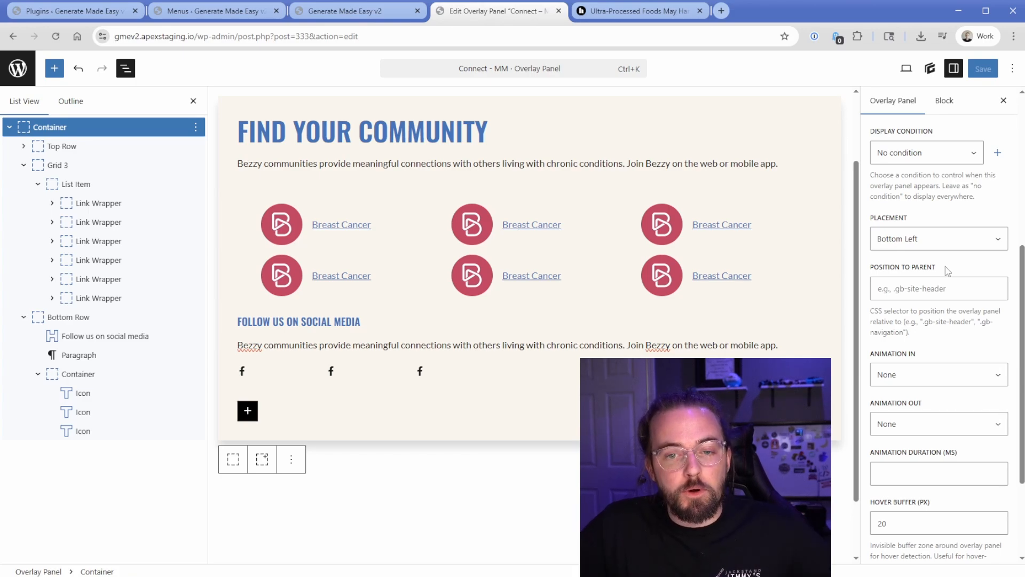
{"action": "left_click", "coordinate": [352, 11]}
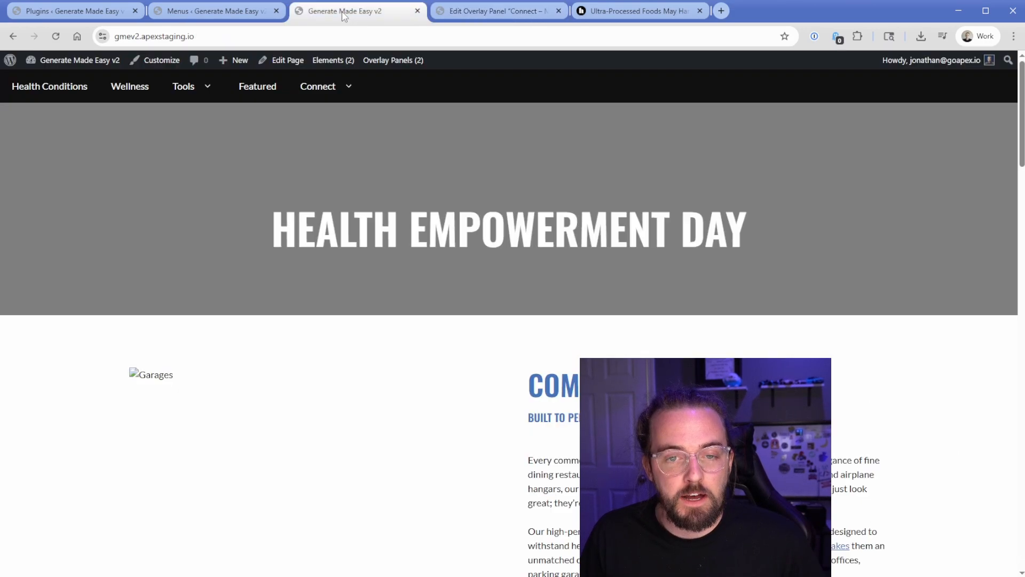
{"action": "left_click", "coordinate": [318, 86]}
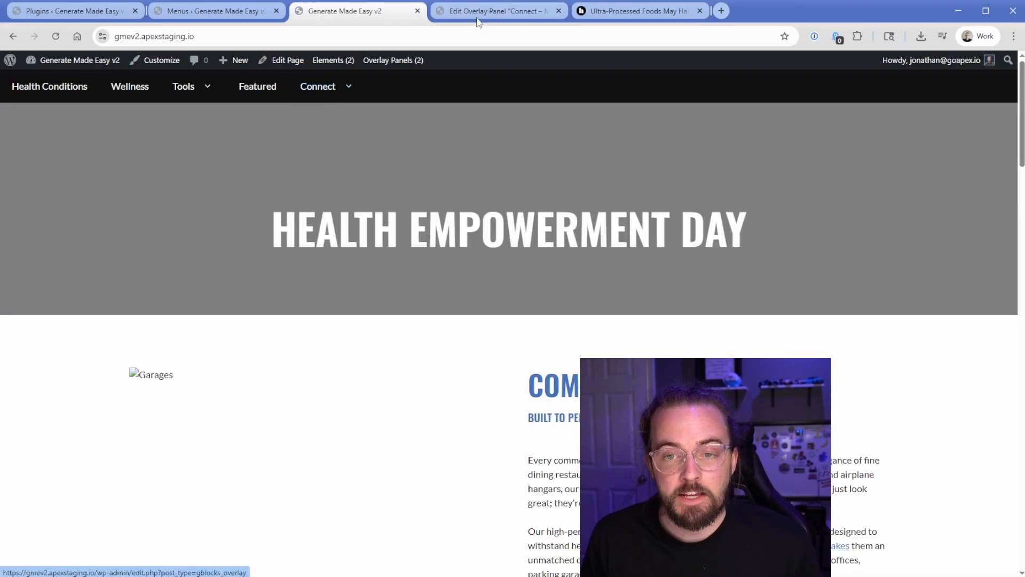
- Set the panel's Position to Parent to .gb-navigation and save it
{"action": "left_click", "coordinate": [500, 11]}
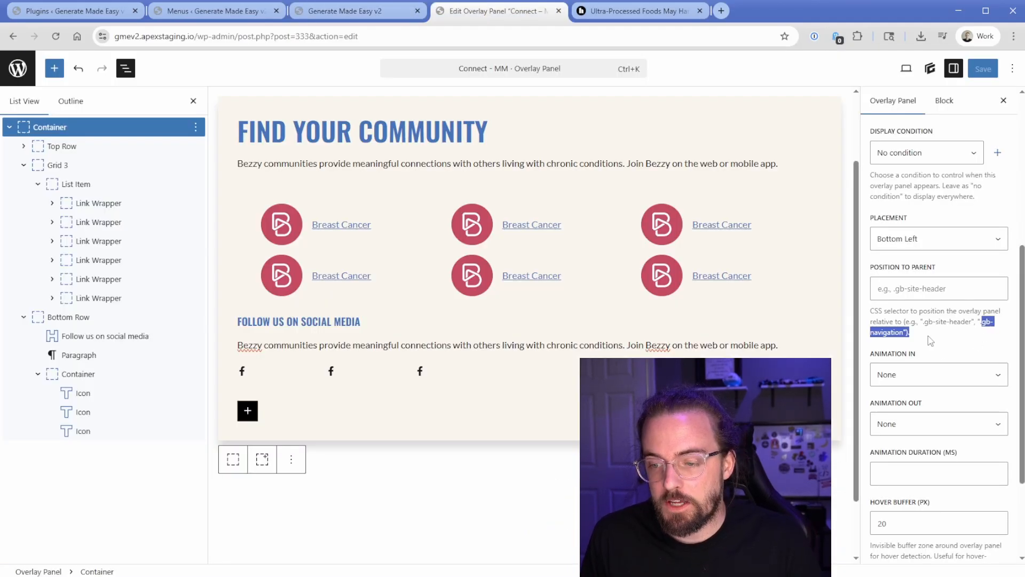
{"action": "left_click", "coordinate": [939, 288]}
{"action": "type", "text": "."}
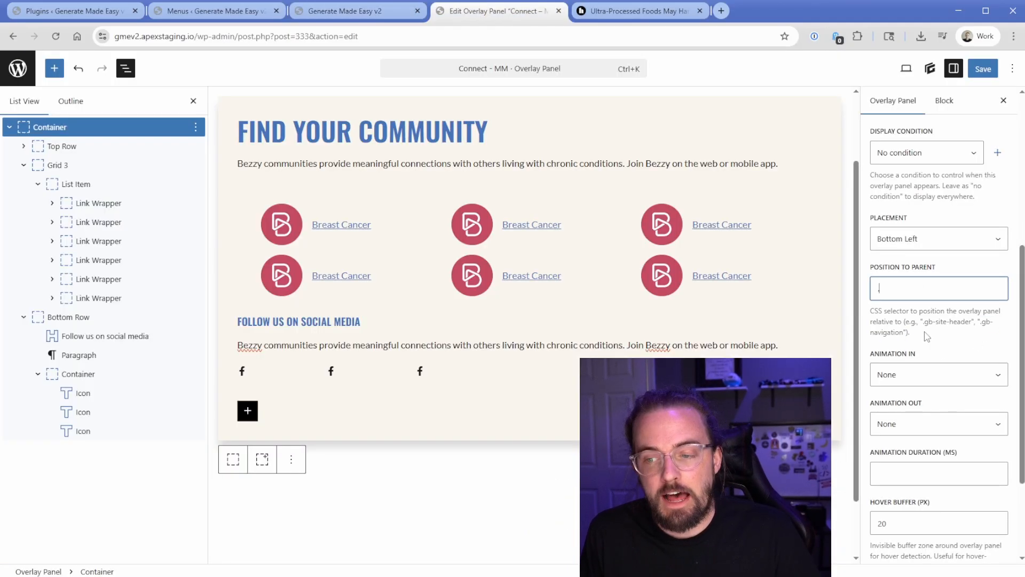
{"action": "left_click", "coordinate": [938, 239]}
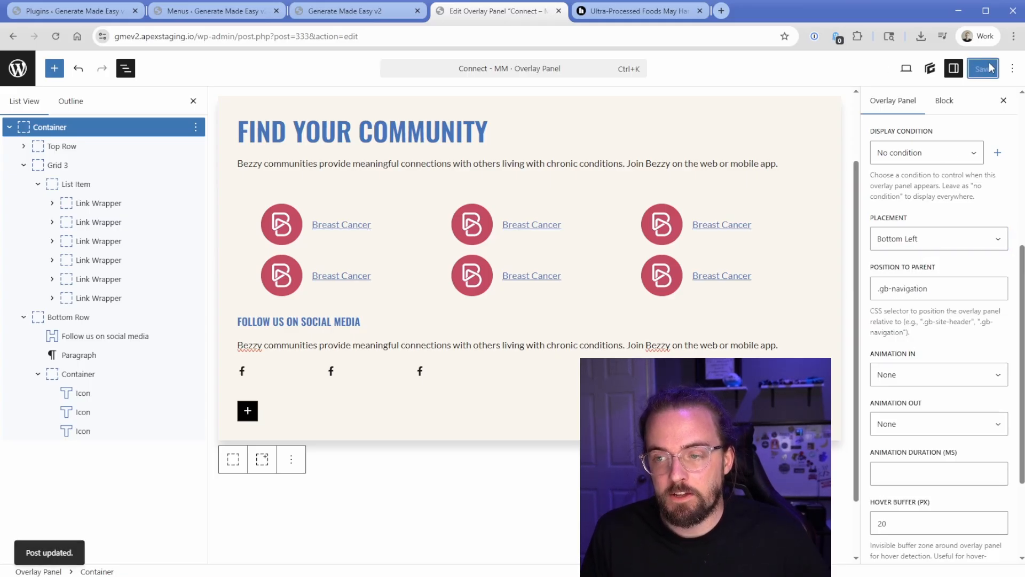
{"action": "left_click", "coordinate": [356, 11]}
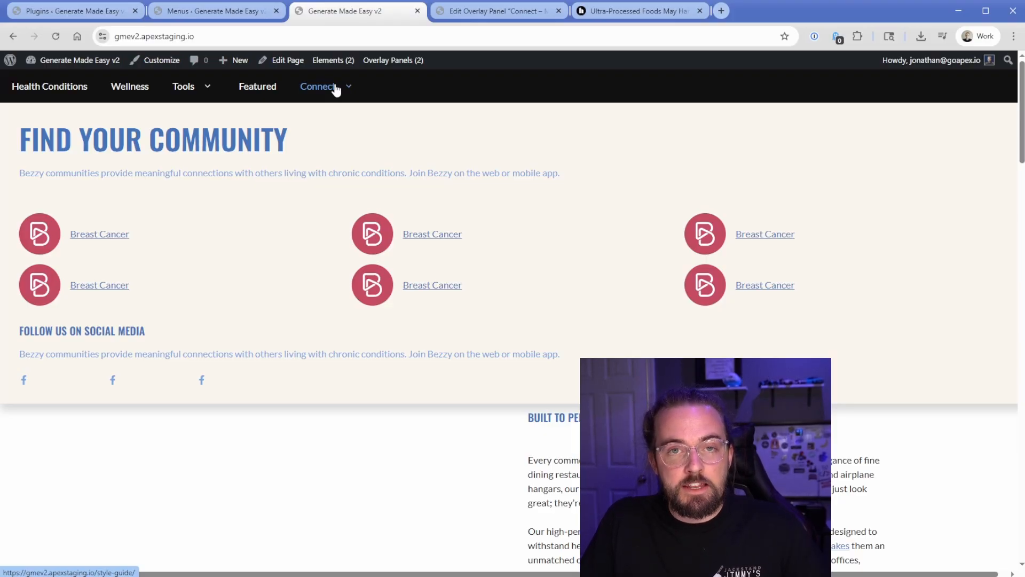
{"action": "mouse_move", "coordinate": [310, 231]}
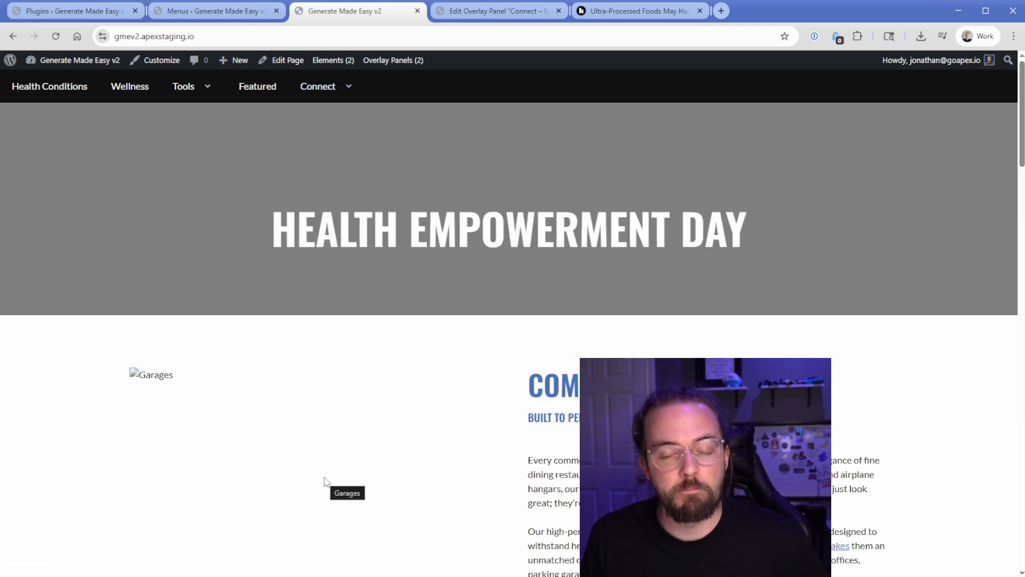
- Hover Tools and Connect on the reloaded front end to compare mega menus, then return to Menus
{"action": "left_click", "coordinate": [184, 86]}
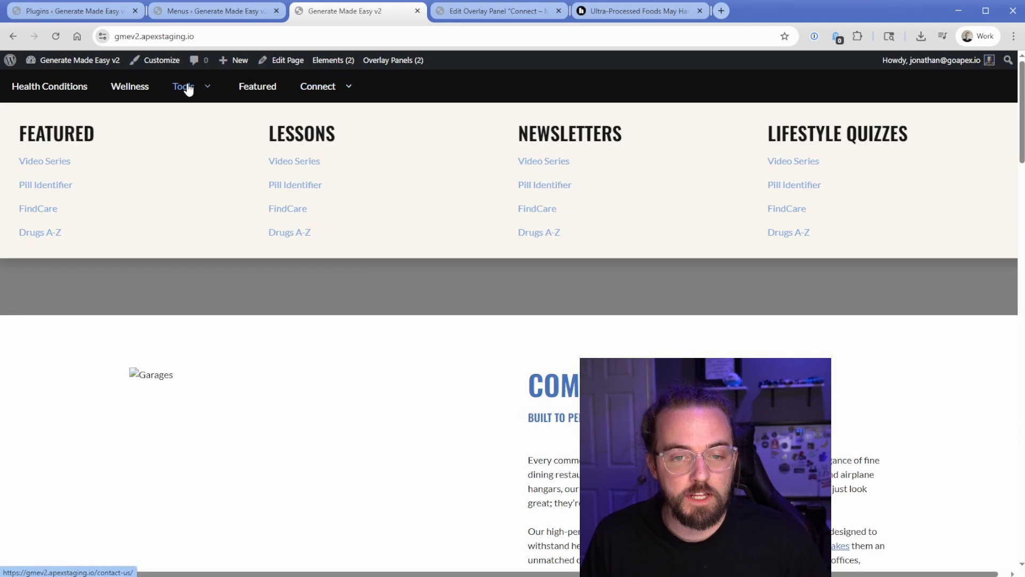
{"action": "left_click", "coordinate": [318, 87]}
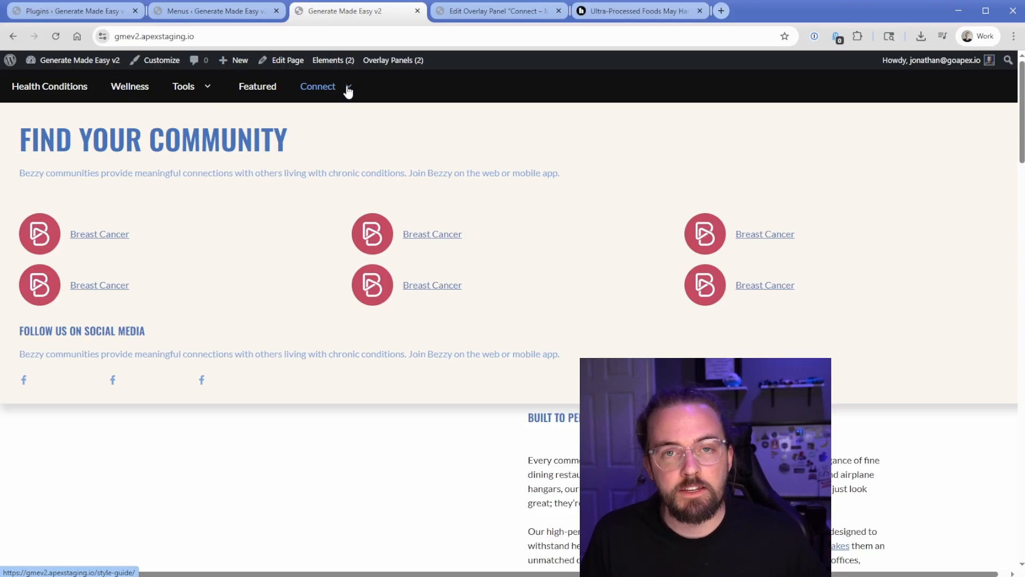
{"action": "left_click", "coordinate": [212, 11]}
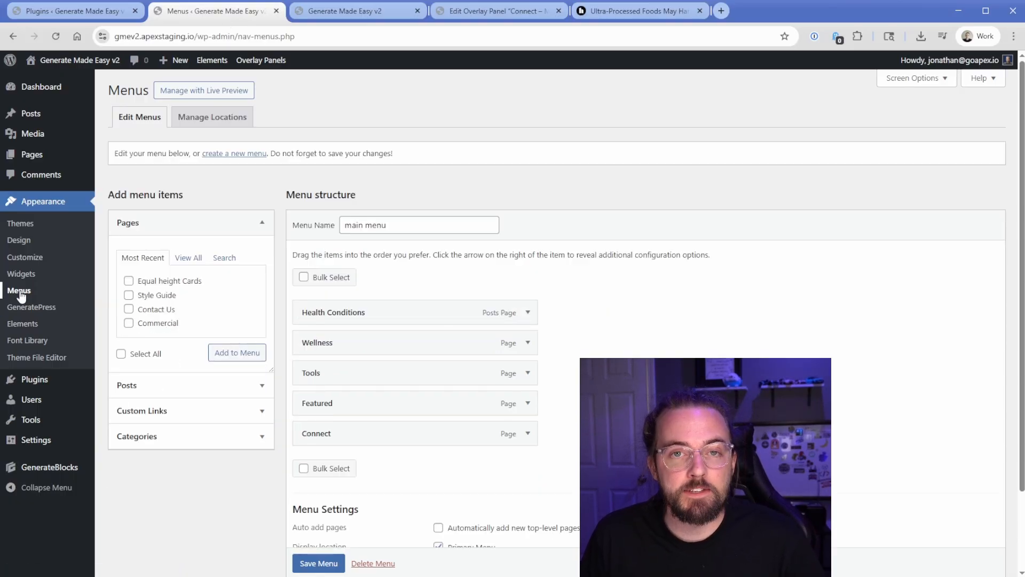
- Navigate from Elements to the GenerateBlocks Overlay Panels list with Connect – MM and Tools – MM
{"action": "left_click", "coordinate": [22, 323]}
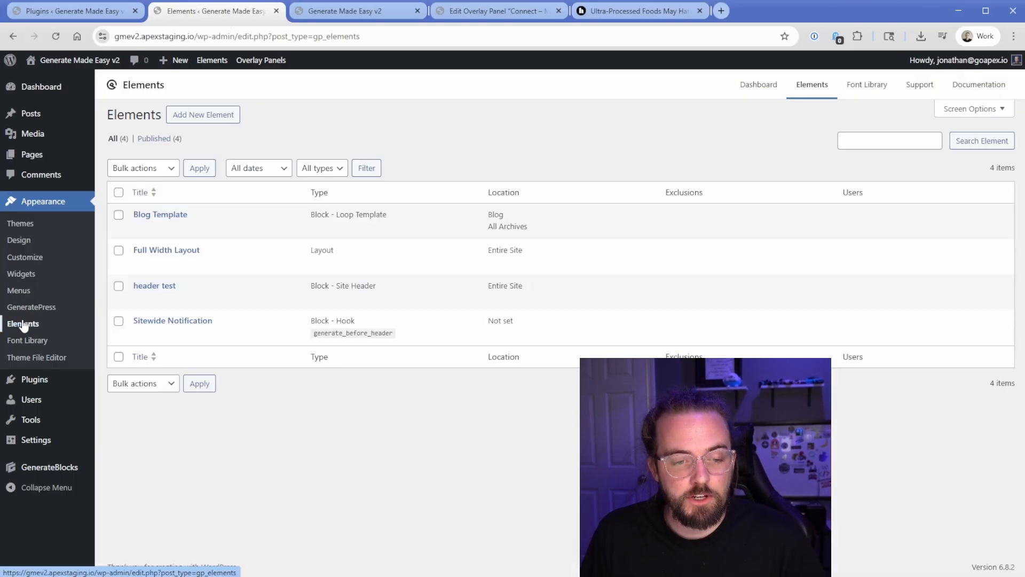
{"action": "mouse_move", "coordinate": [154, 286]}
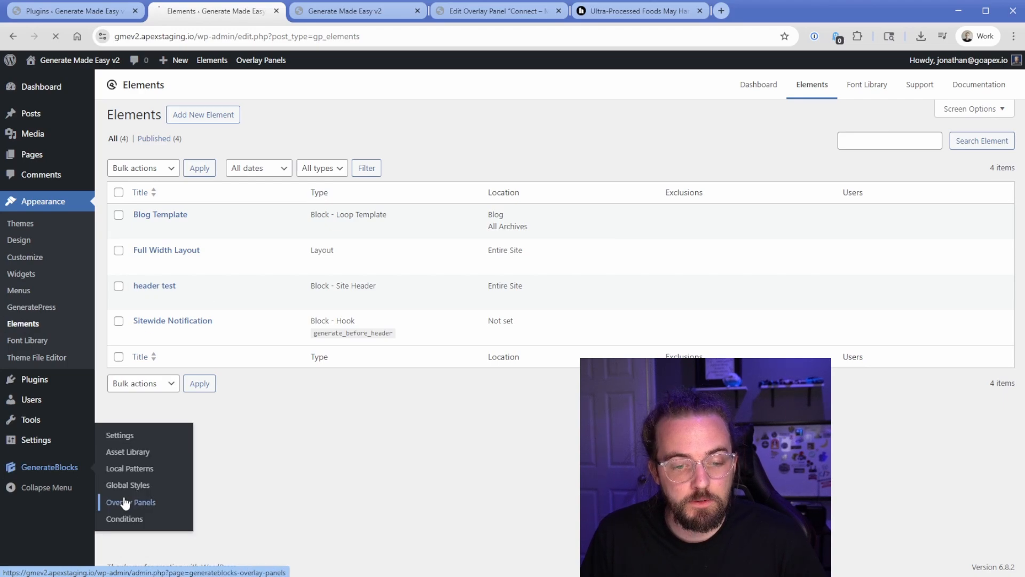
{"action": "left_click", "coordinate": [130, 502]}
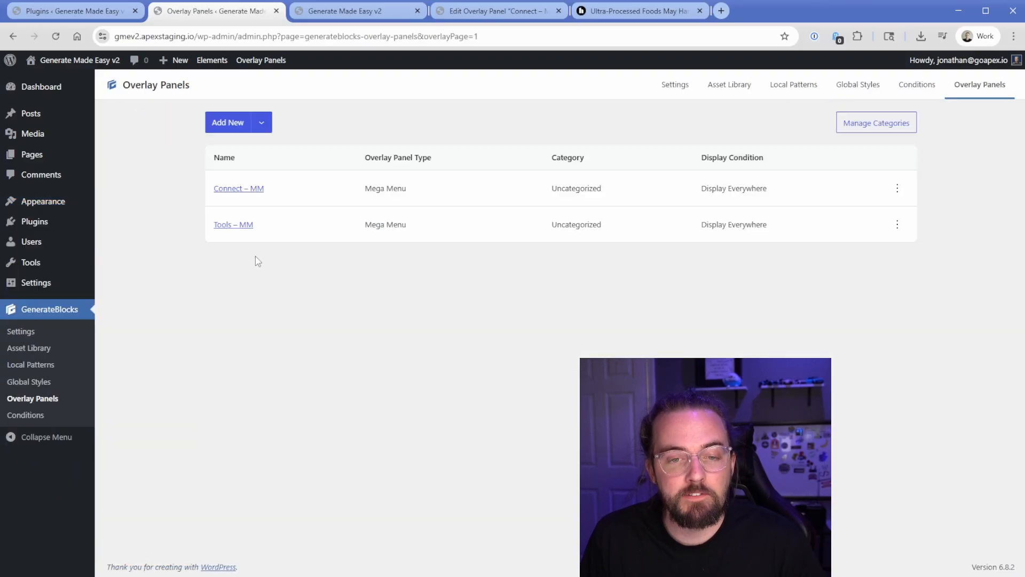
- Open Connect - MM and set its Width Mode to Full Width
{"action": "left_click", "coordinate": [238, 187]}
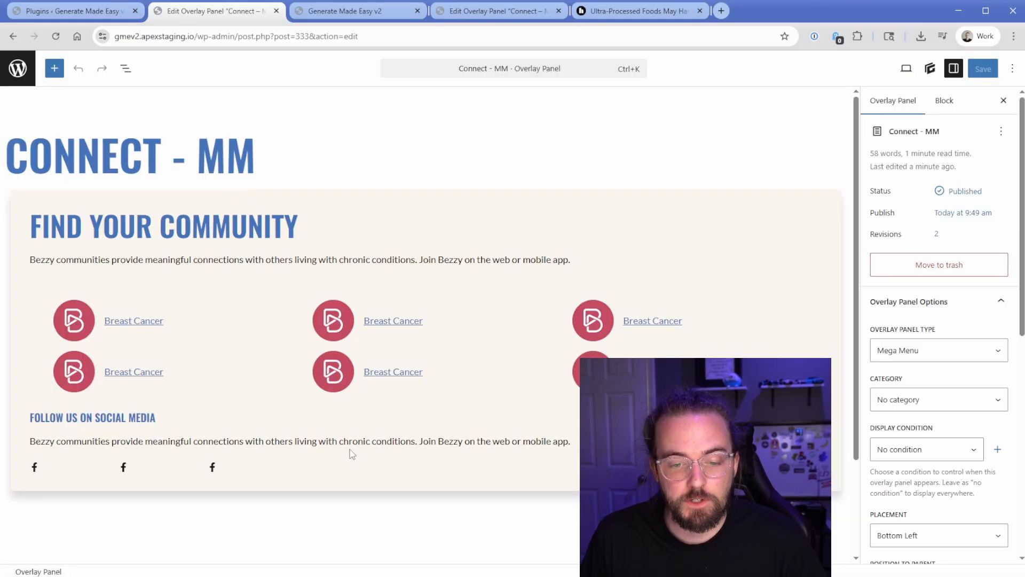
{"action": "scroll", "scroll_direction": "down", "scroll_amount": 3}
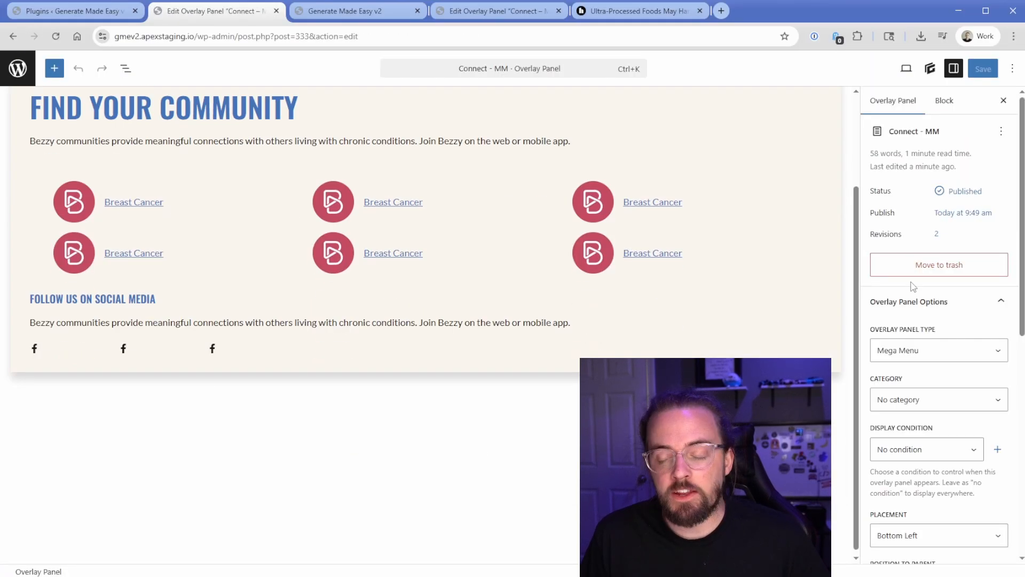
{"action": "scroll", "scroll_direction": "down", "scroll_amount": 3}
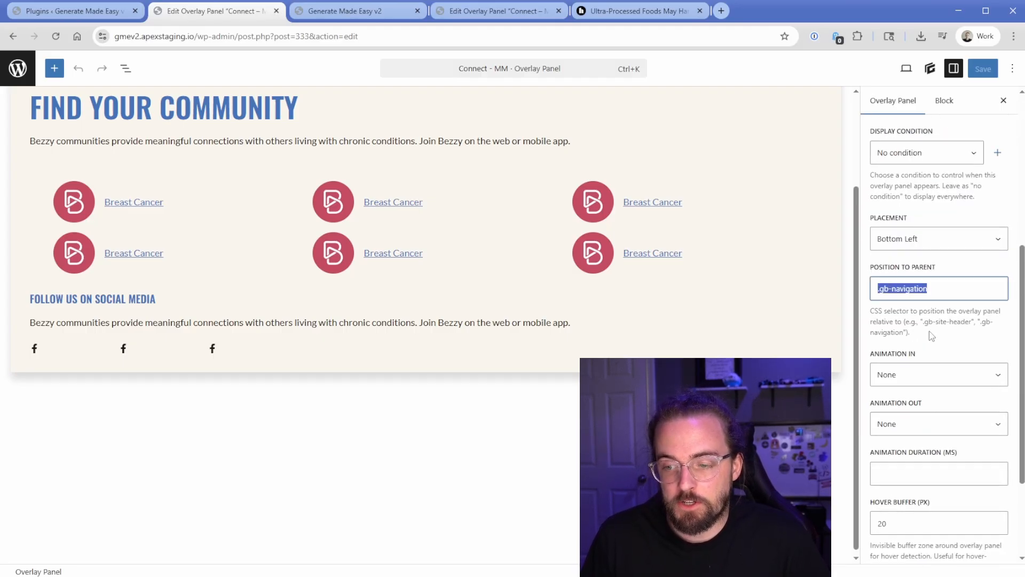
{"action": "left_click", "coordinate": [939, 470]}
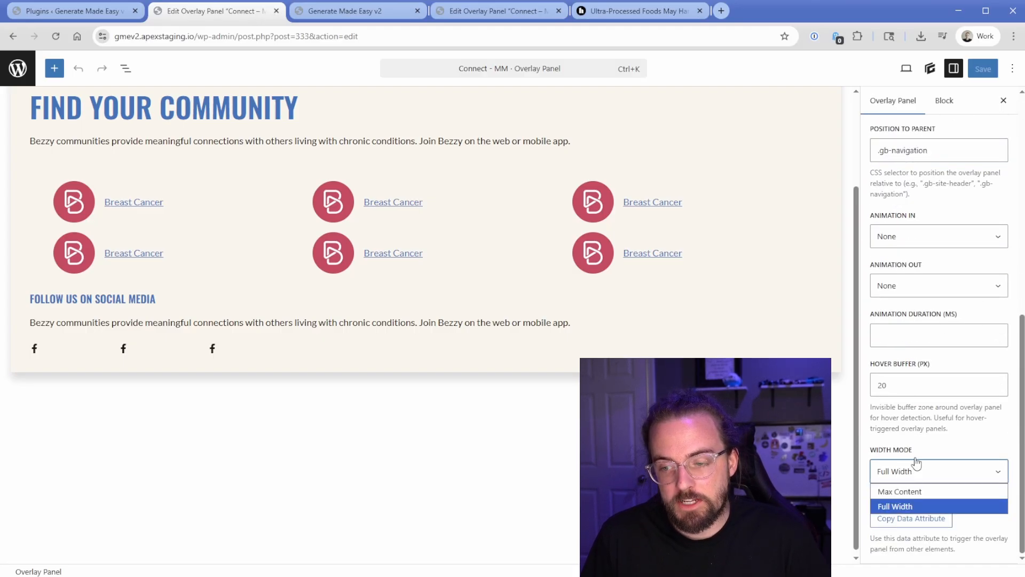
{"action": "left_click", "coordinate": [895, 506]}
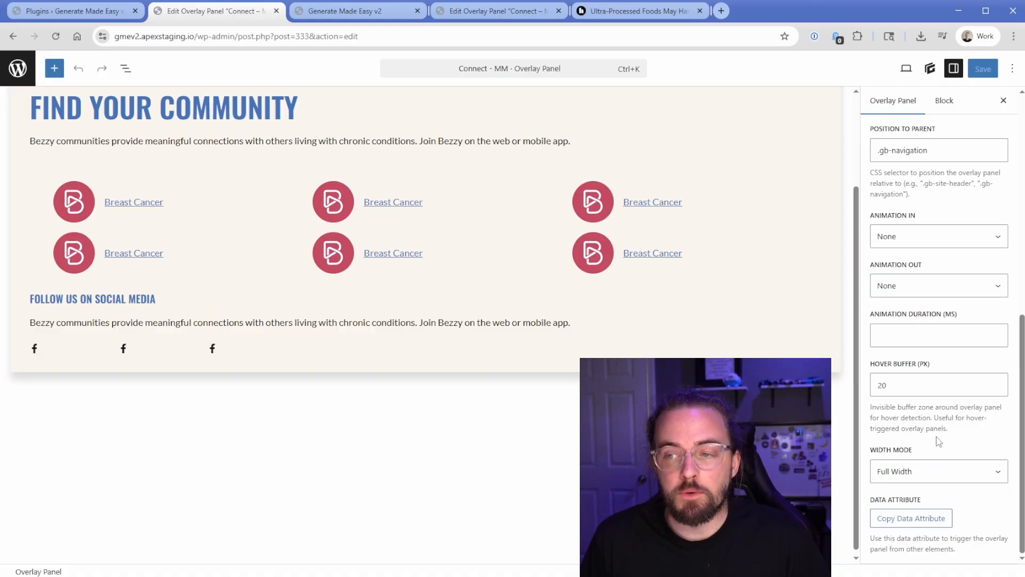